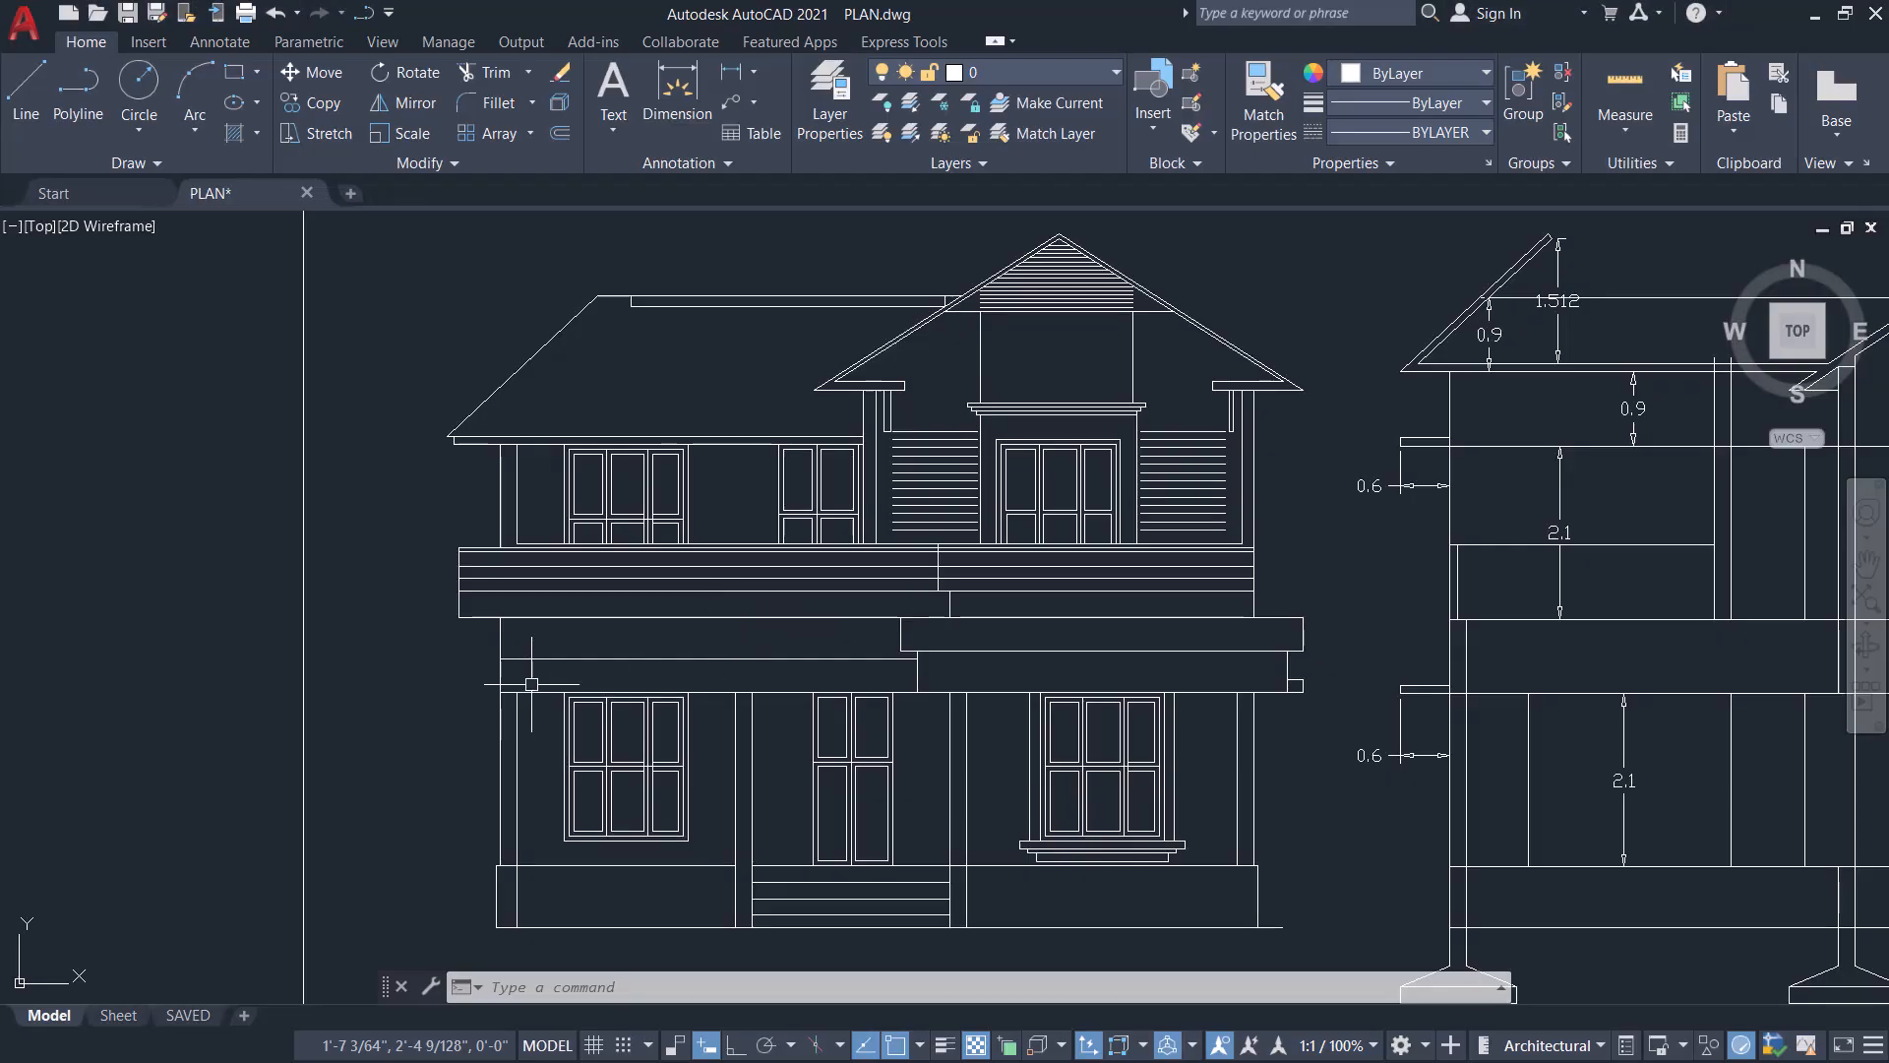
mouse_move(542, 672)
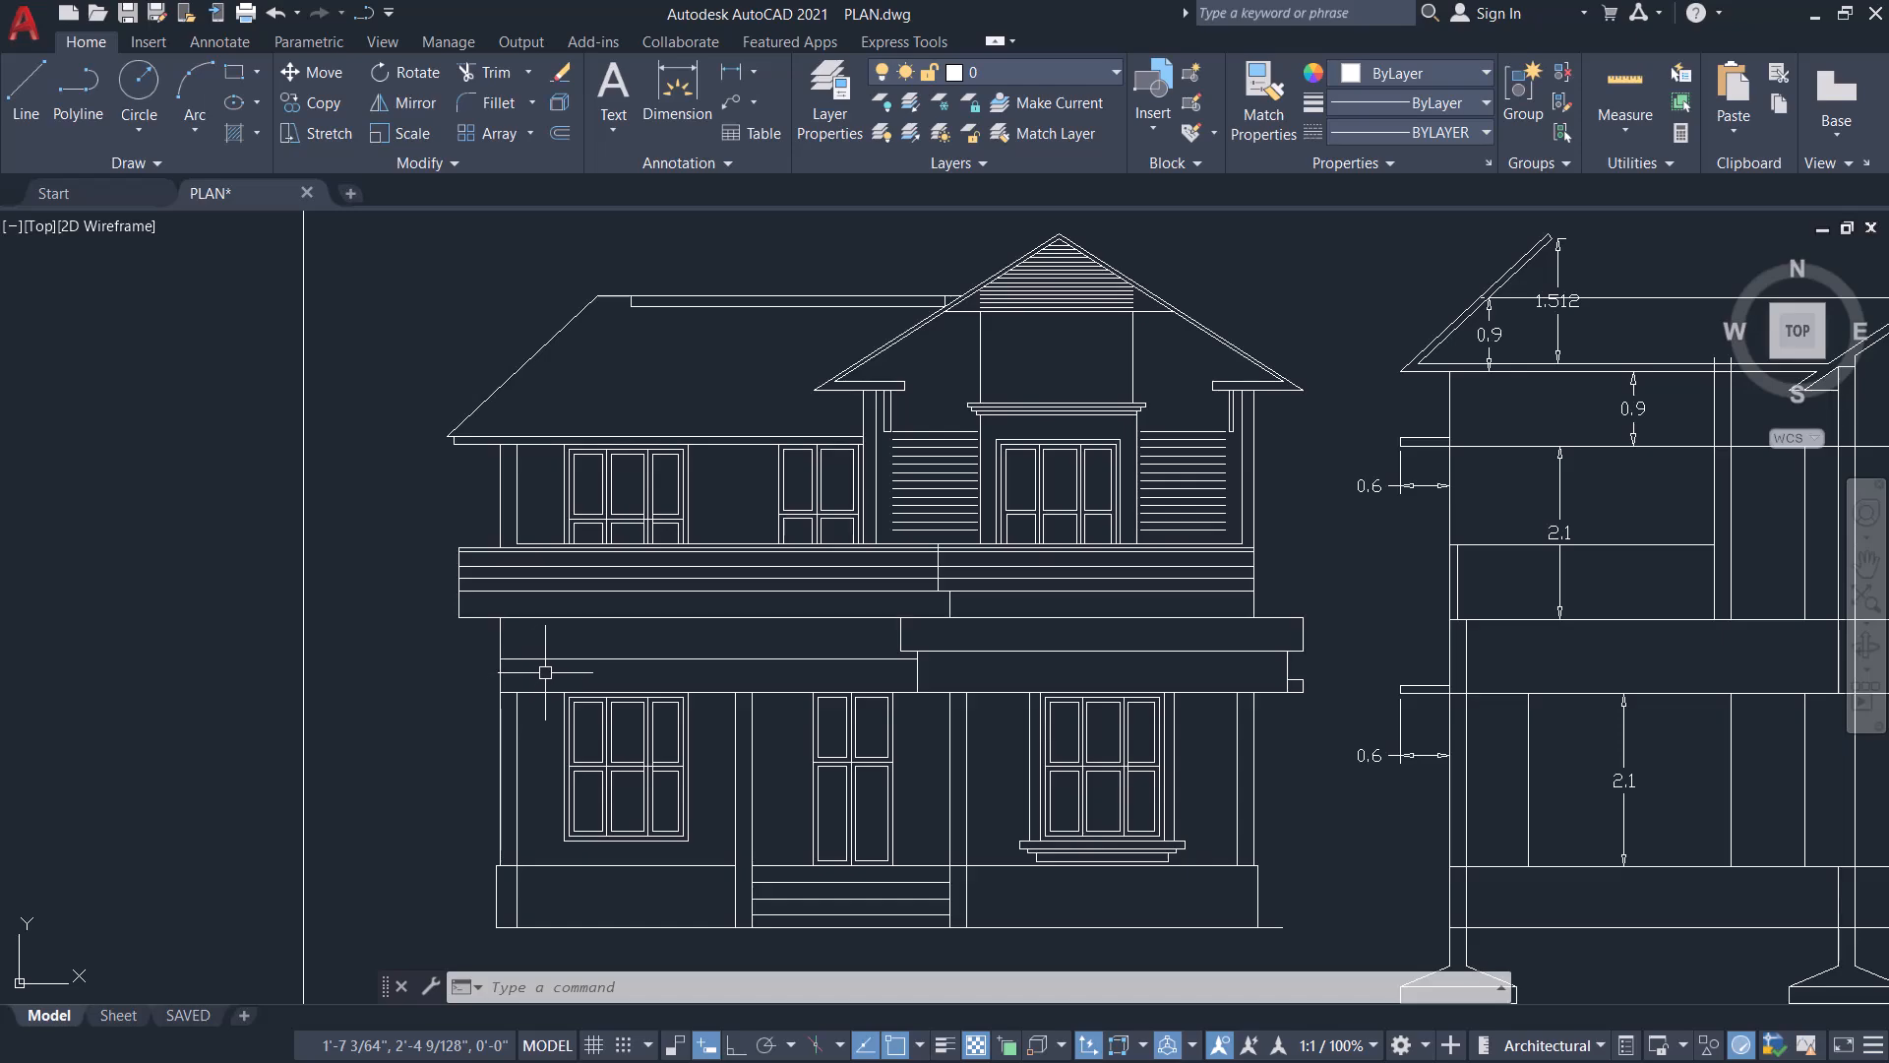
mouse_move(540, 671)
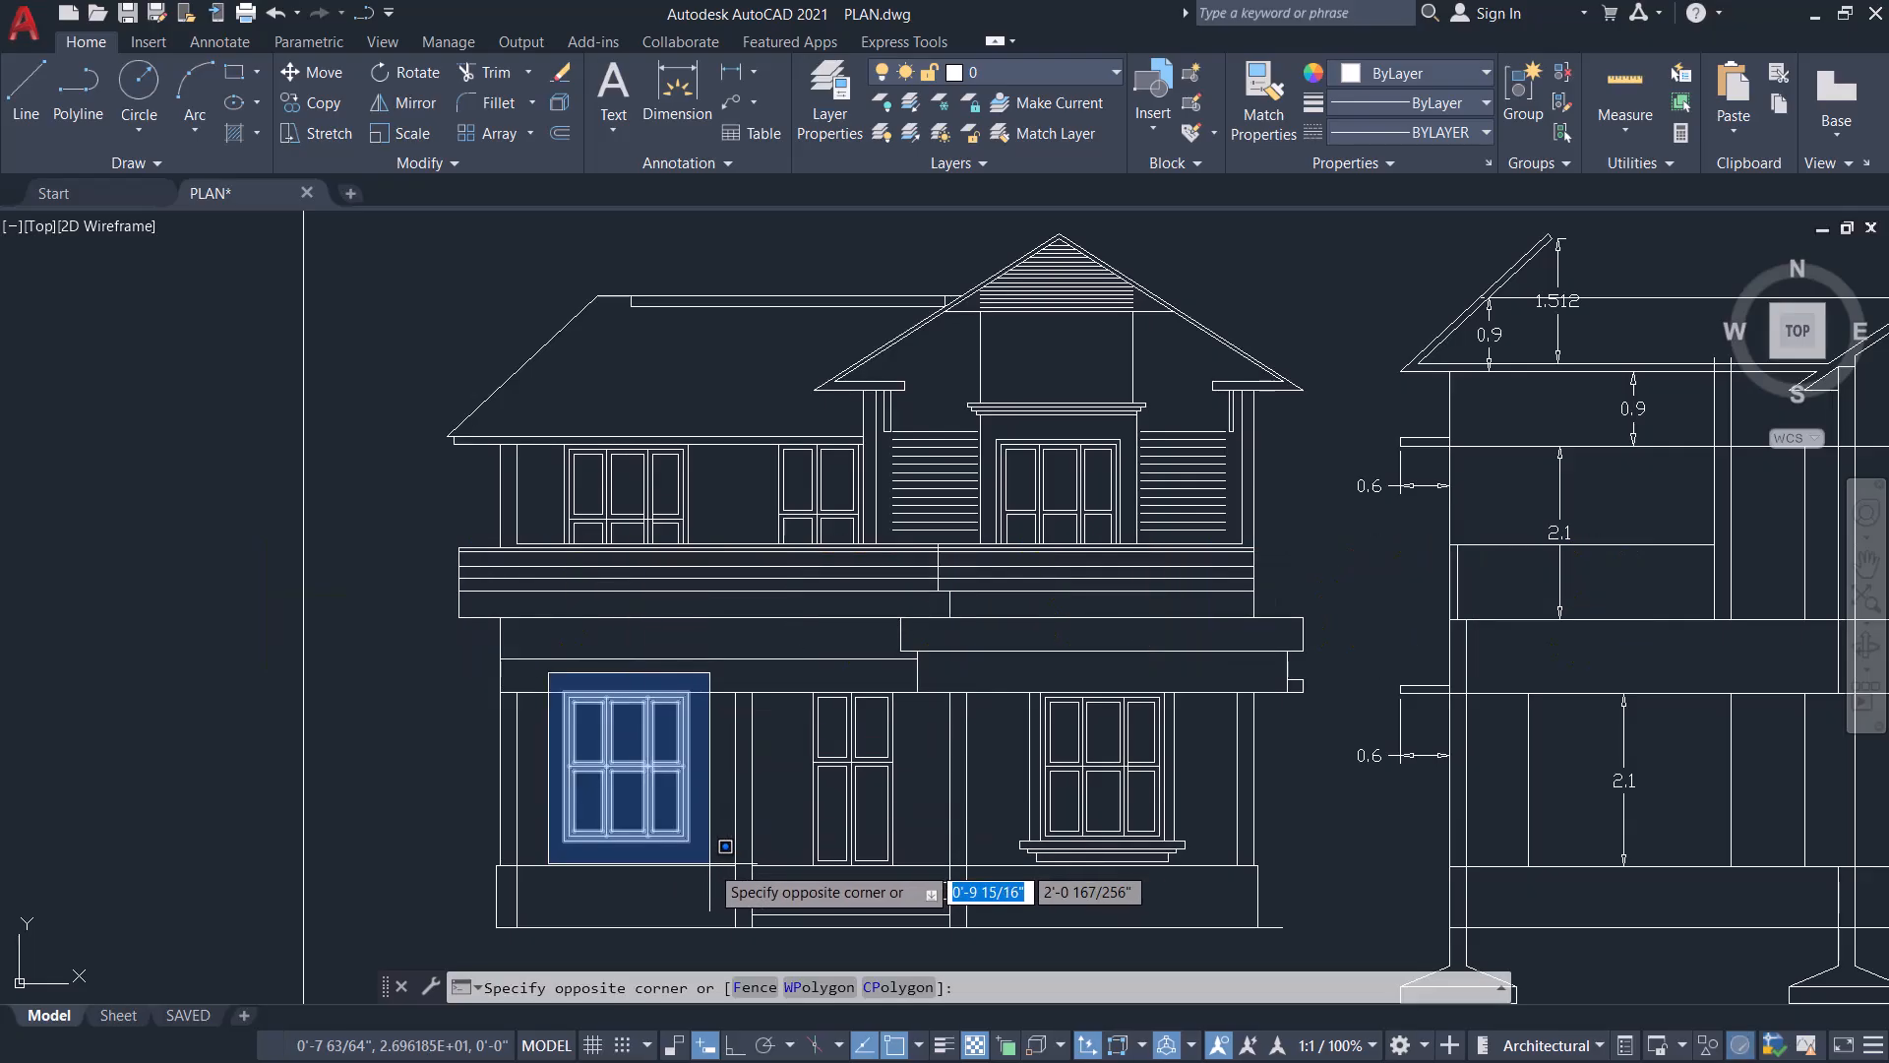
right_click(623, 771)
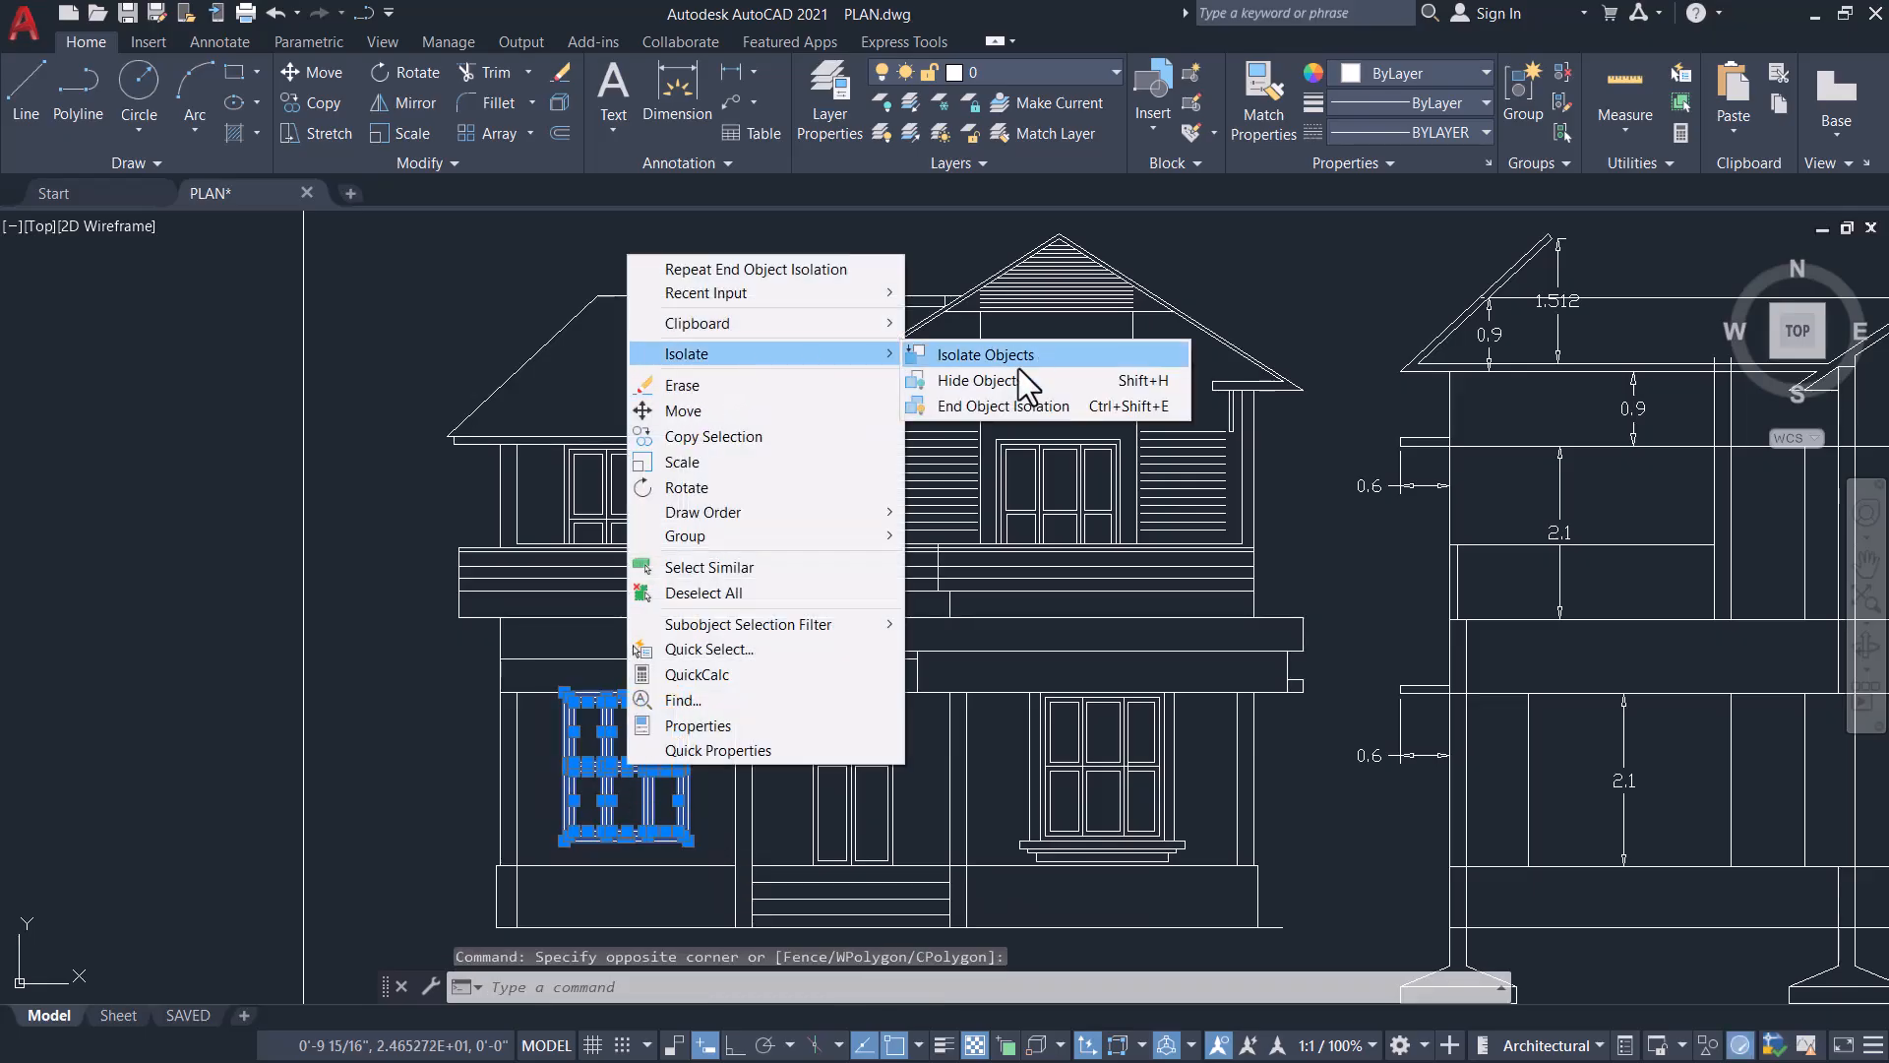
click(977, 380)
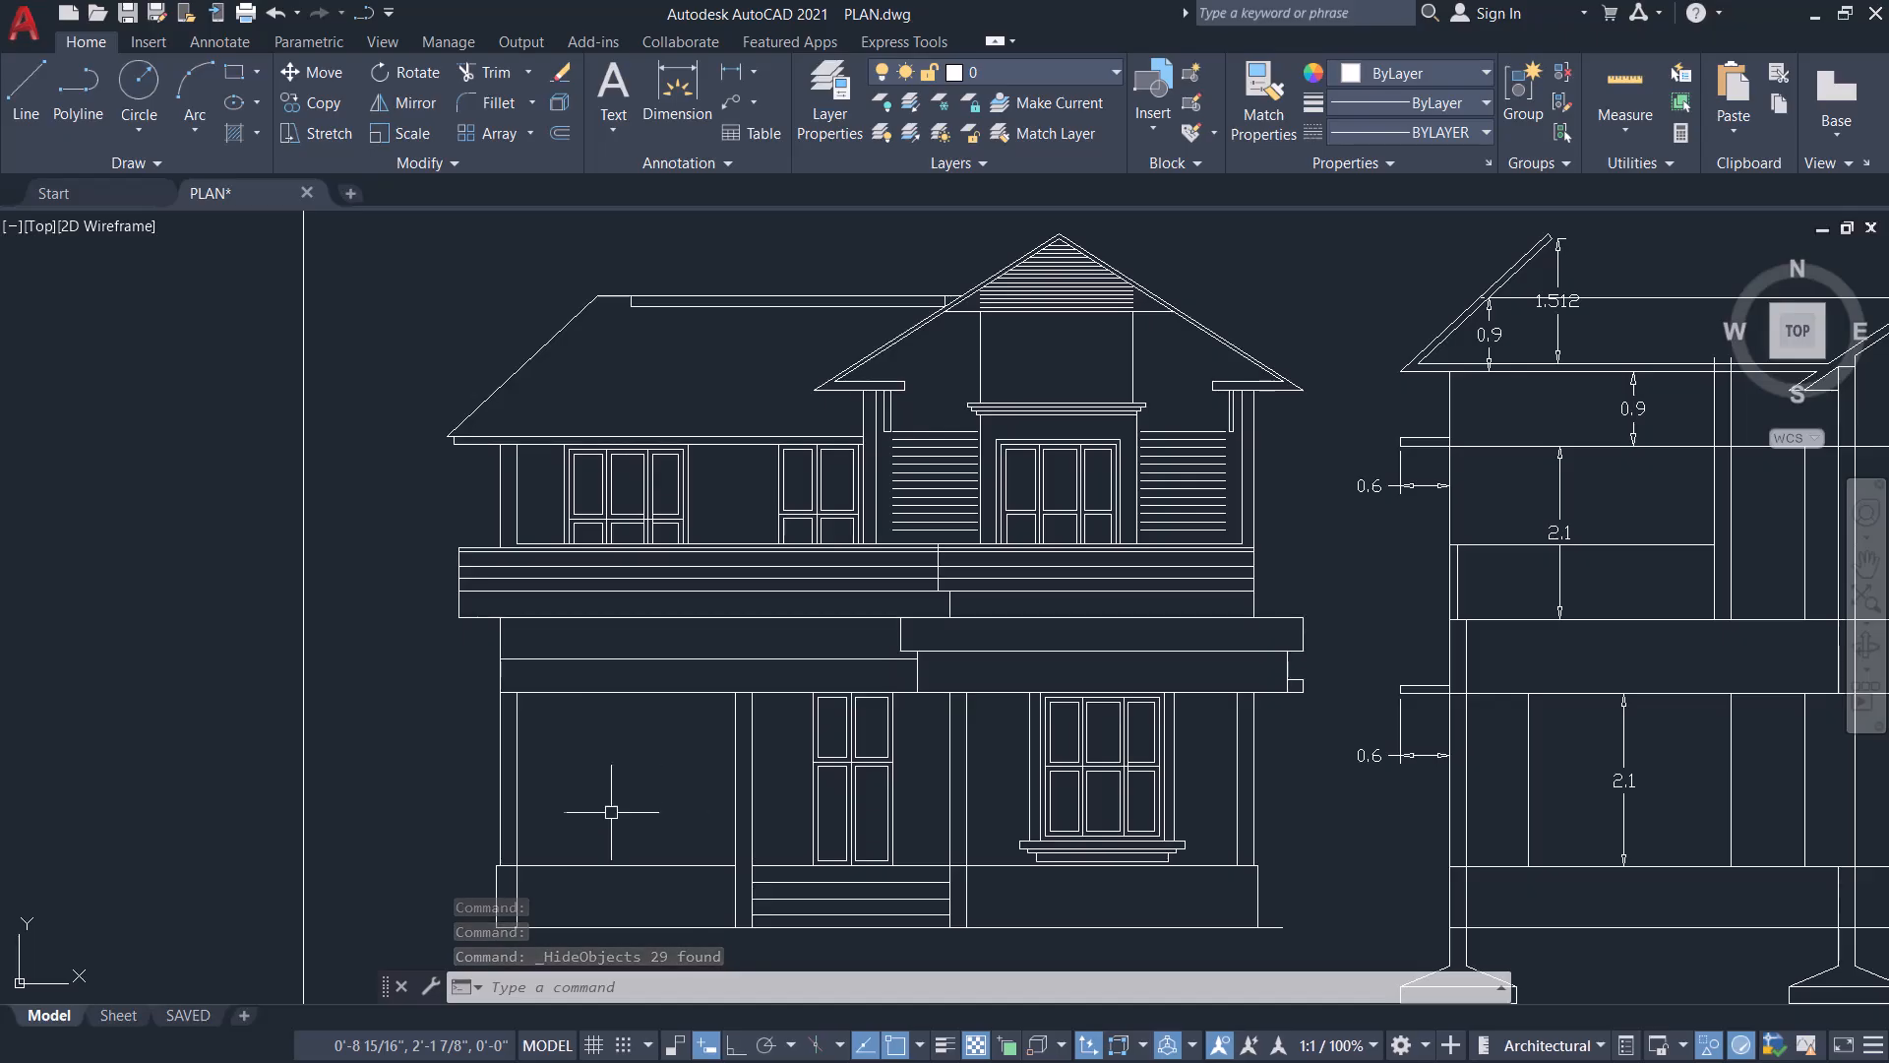
right_click(611, 811)
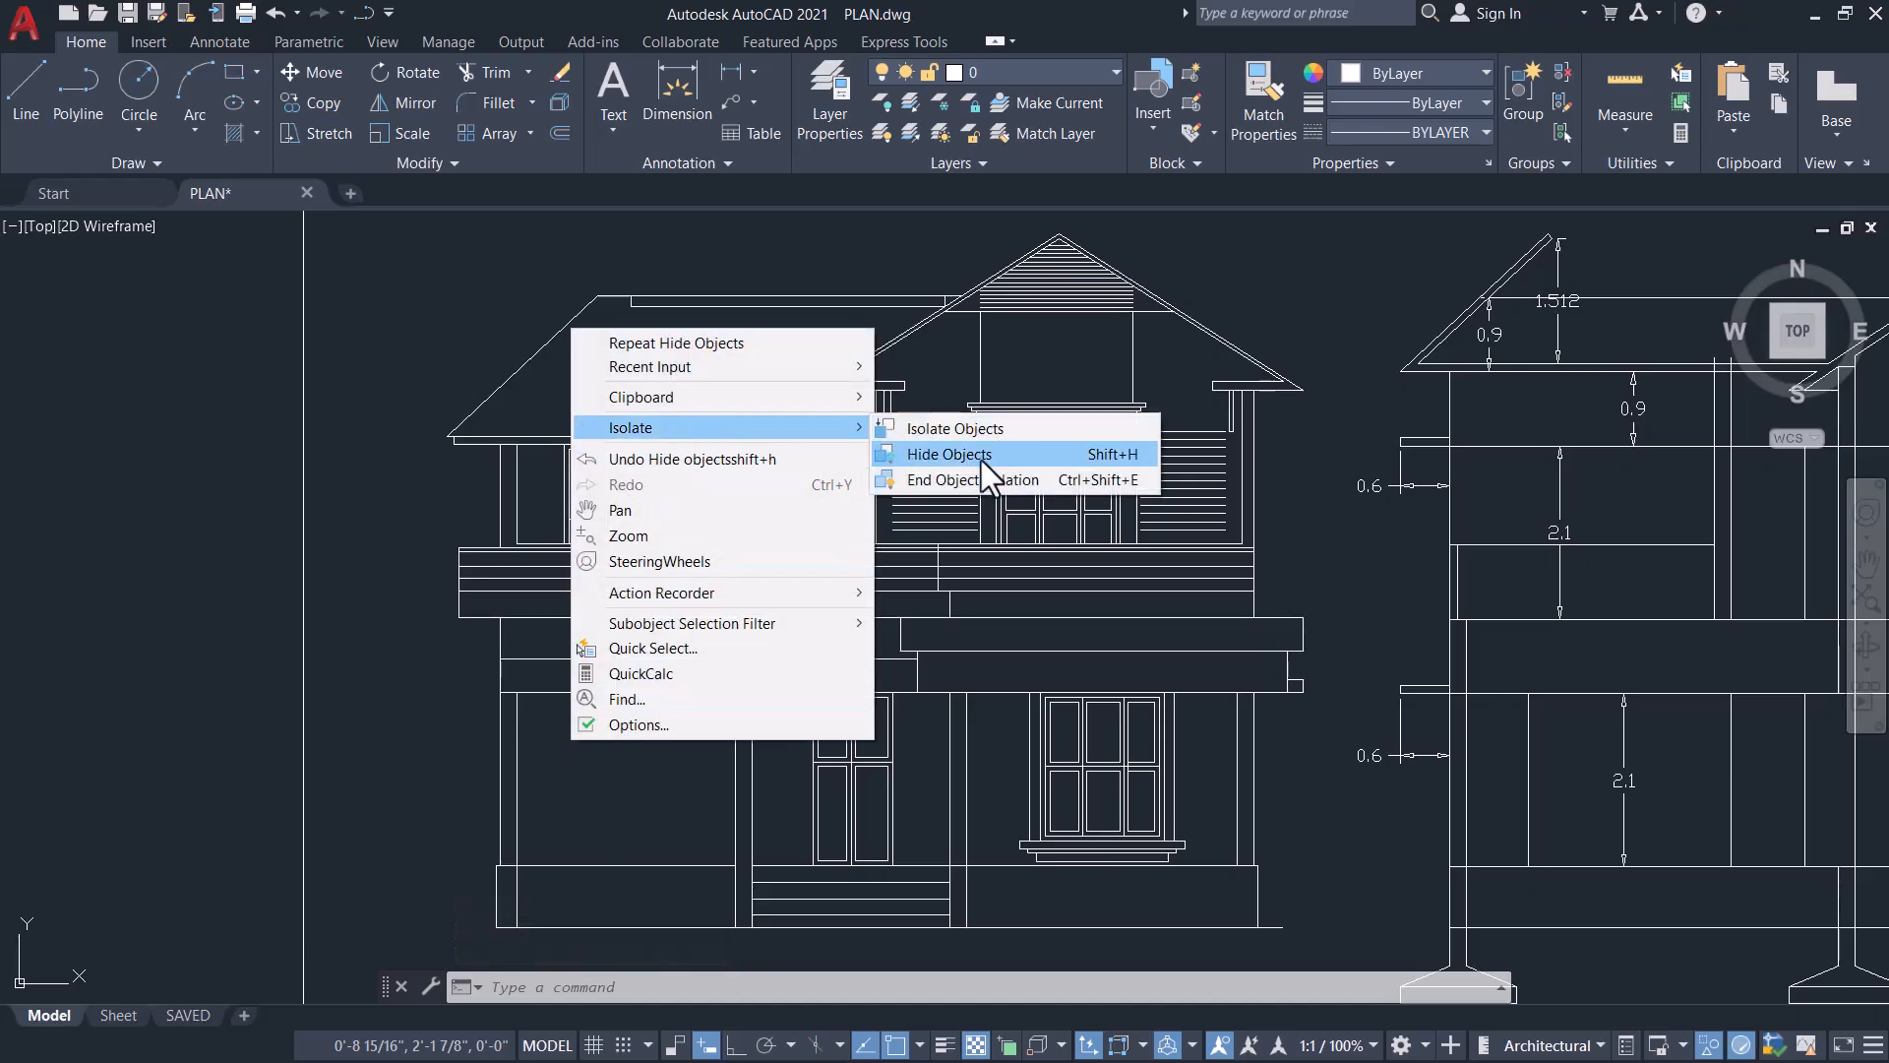
click(971, 479)
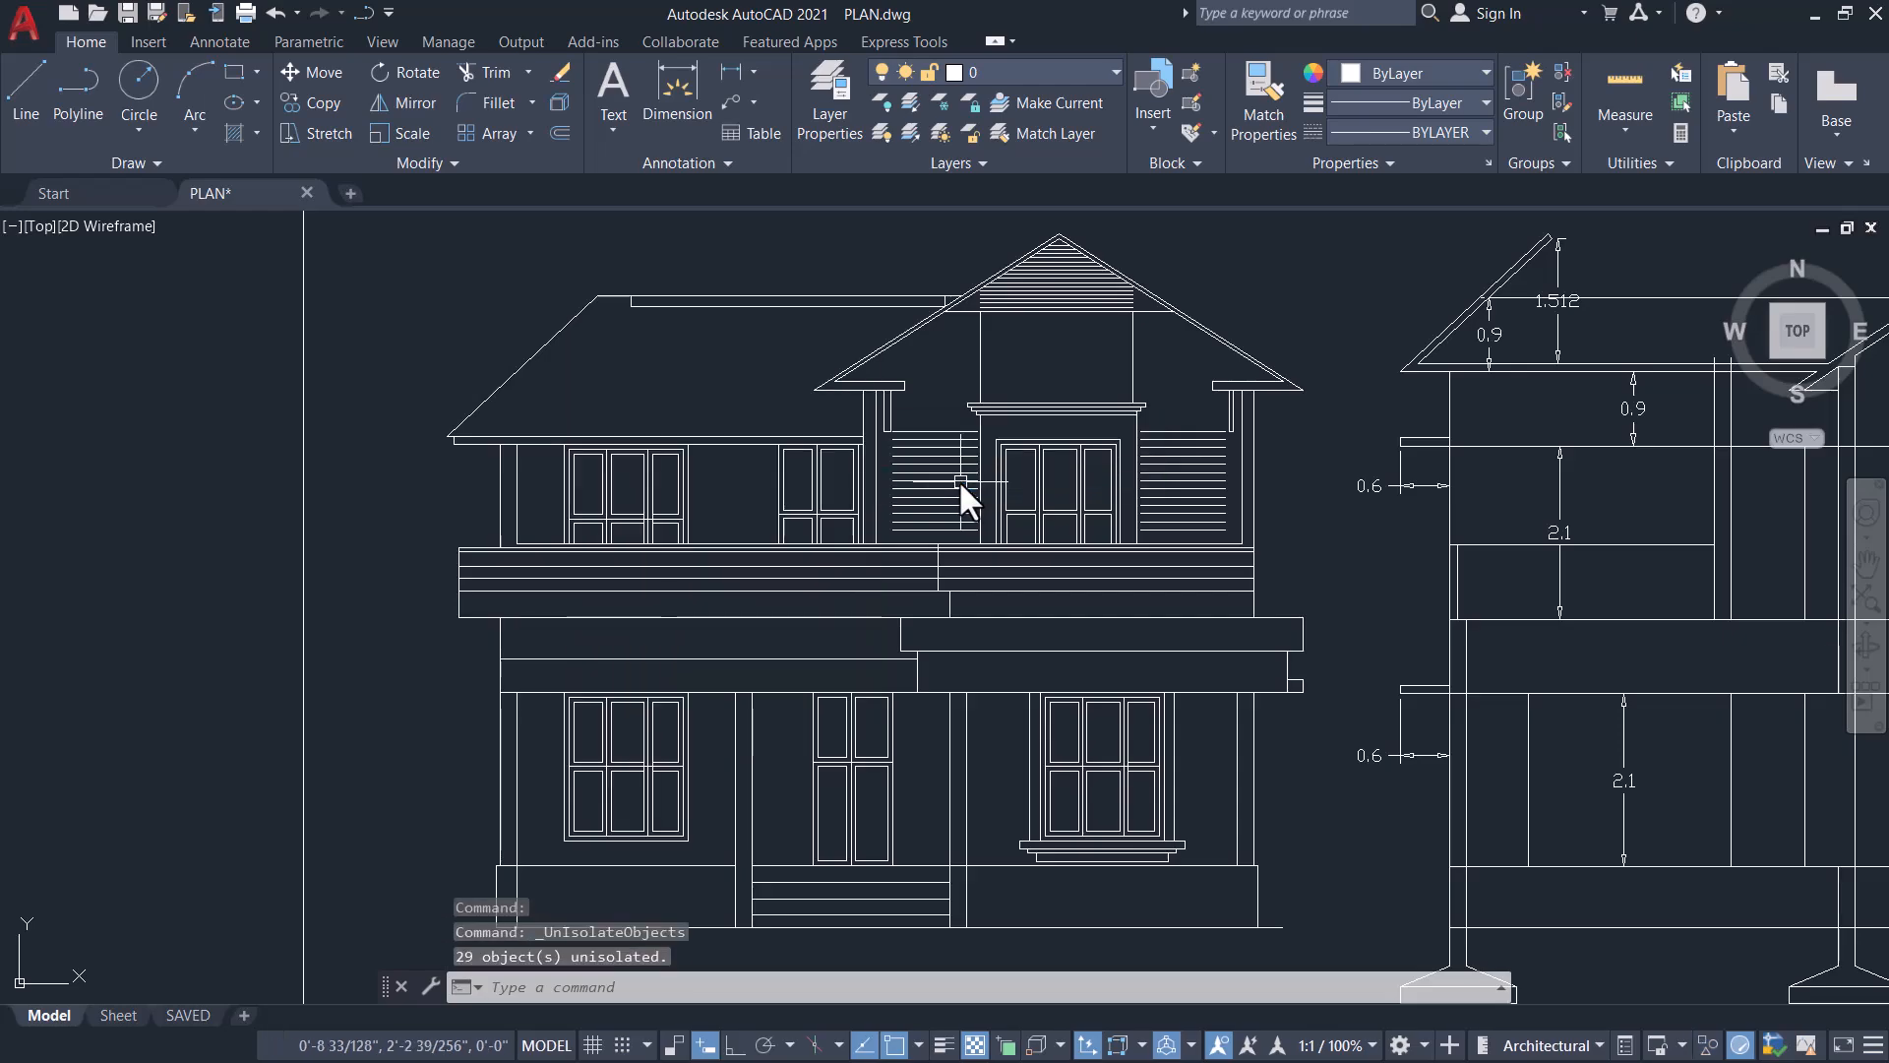
mouse_move(710, 799)
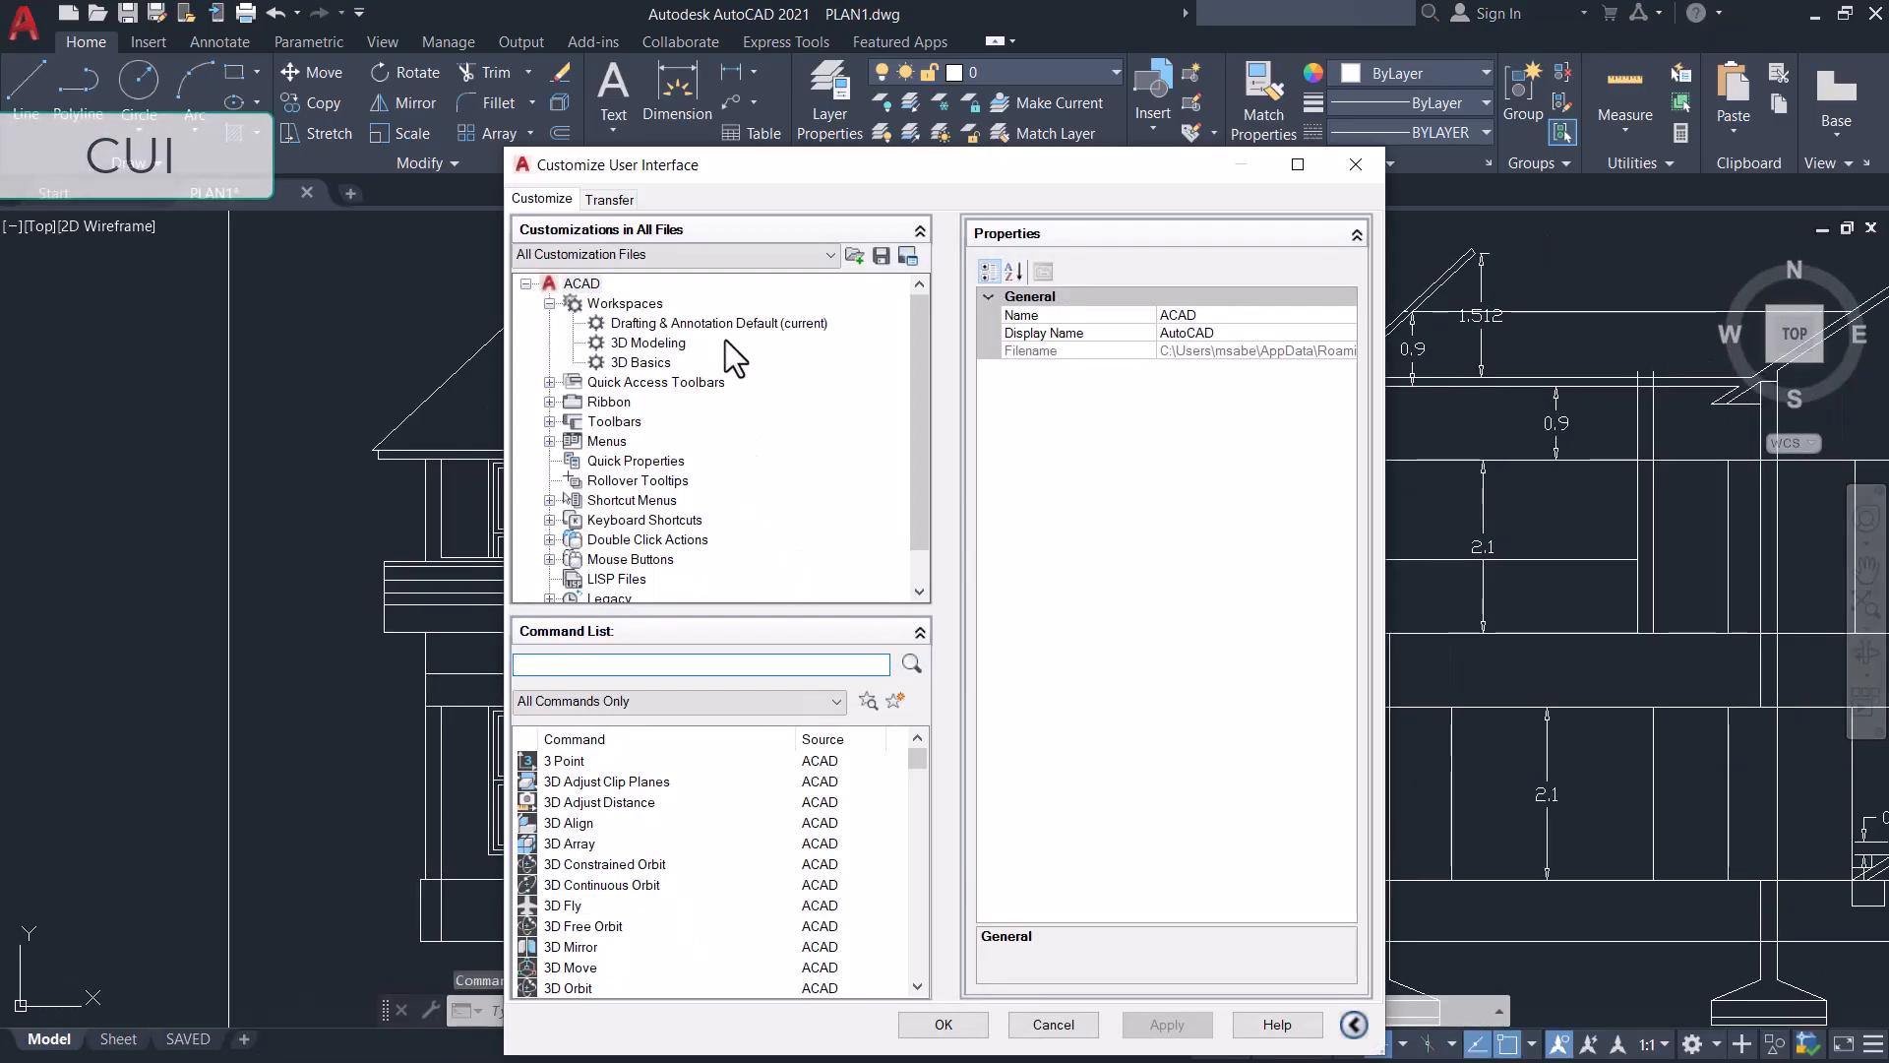
mouse_move(566, 178)
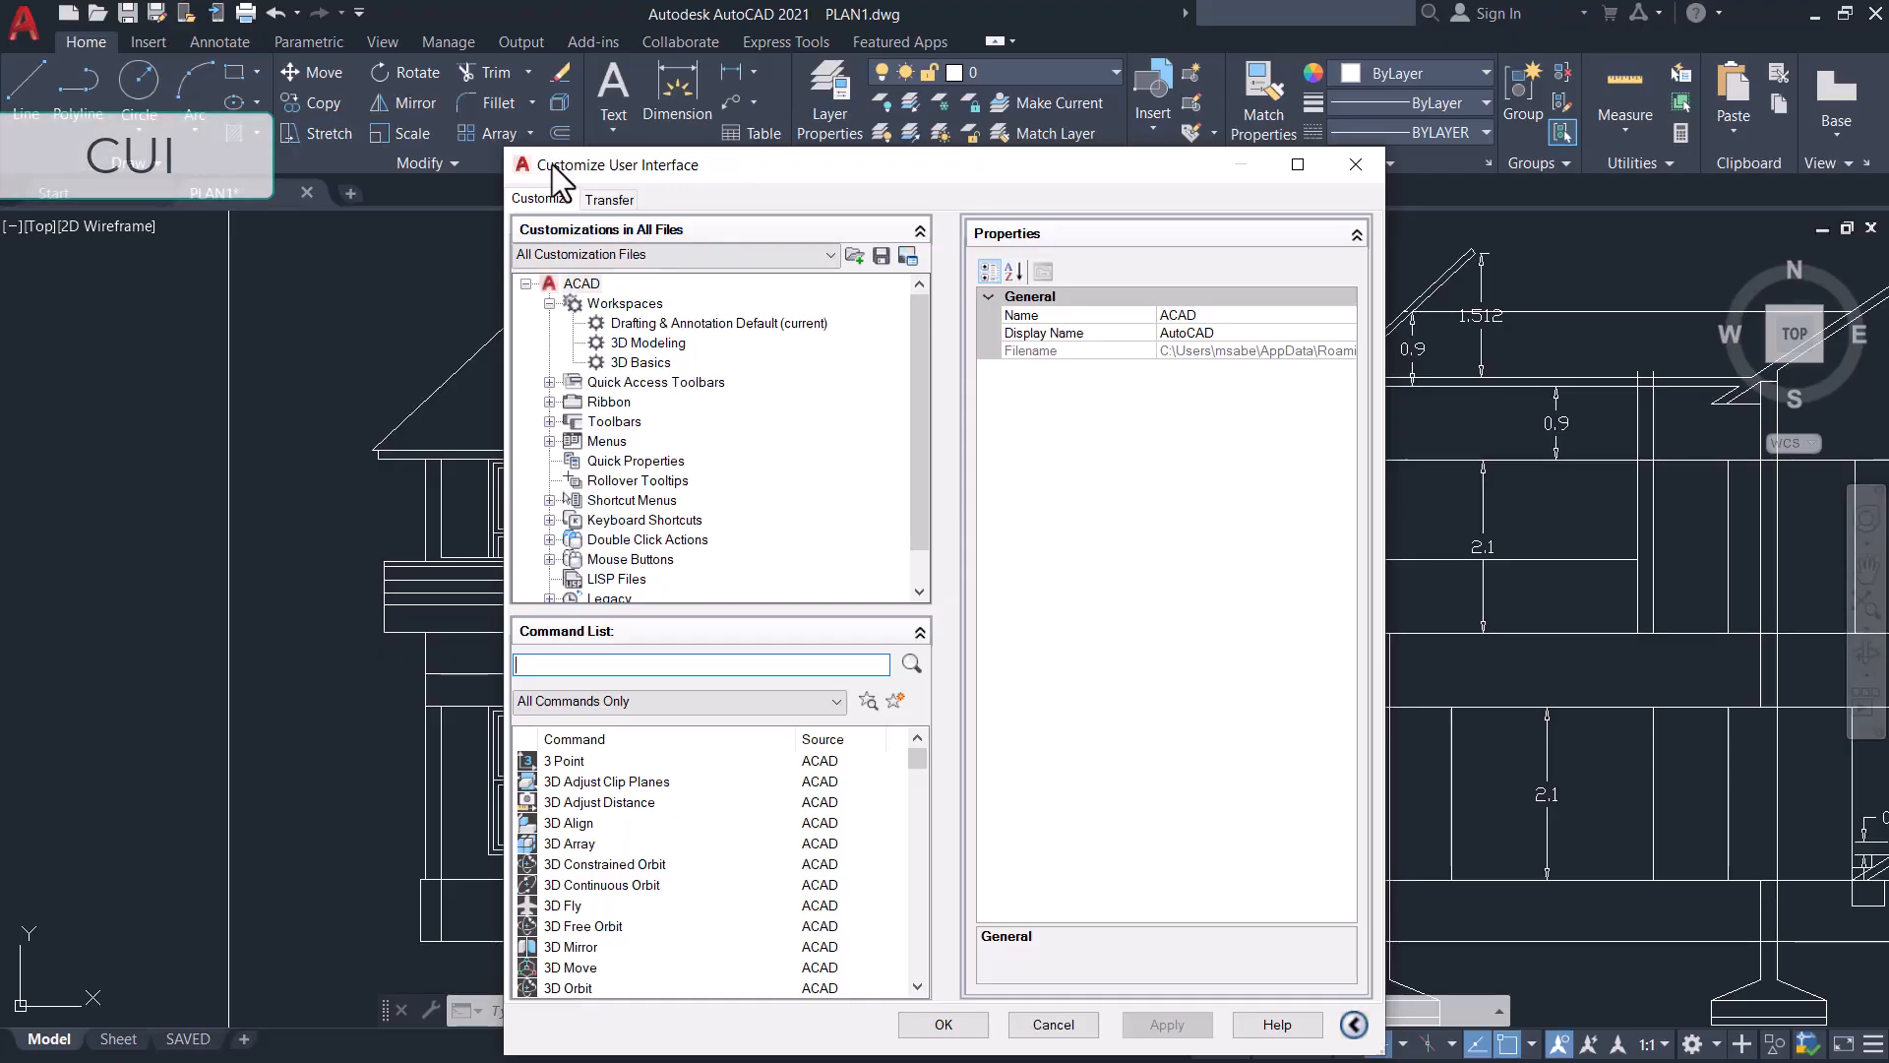
Step: Move the CUI dialog higher and display the Shortcut Keys list under Keyboard Shortcuts
drag(627, 166, 600, 87)
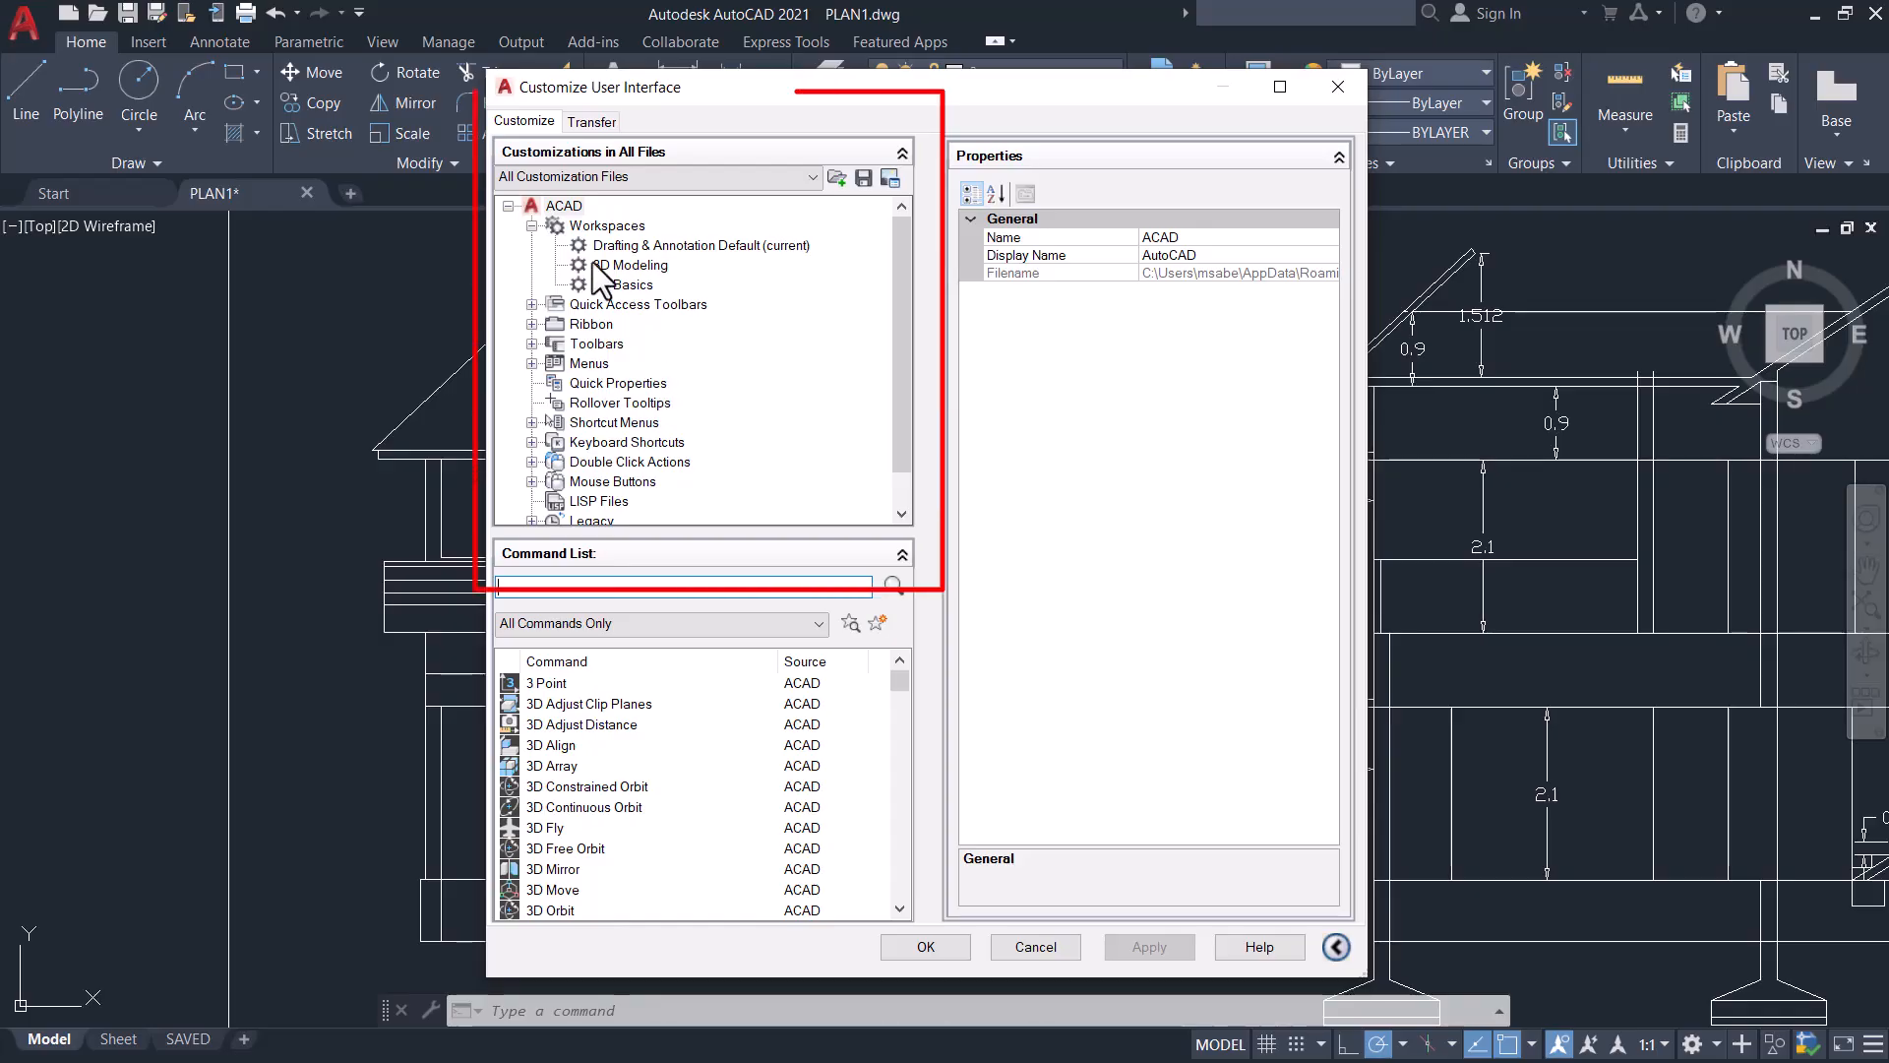
mouse_move(649, 519)
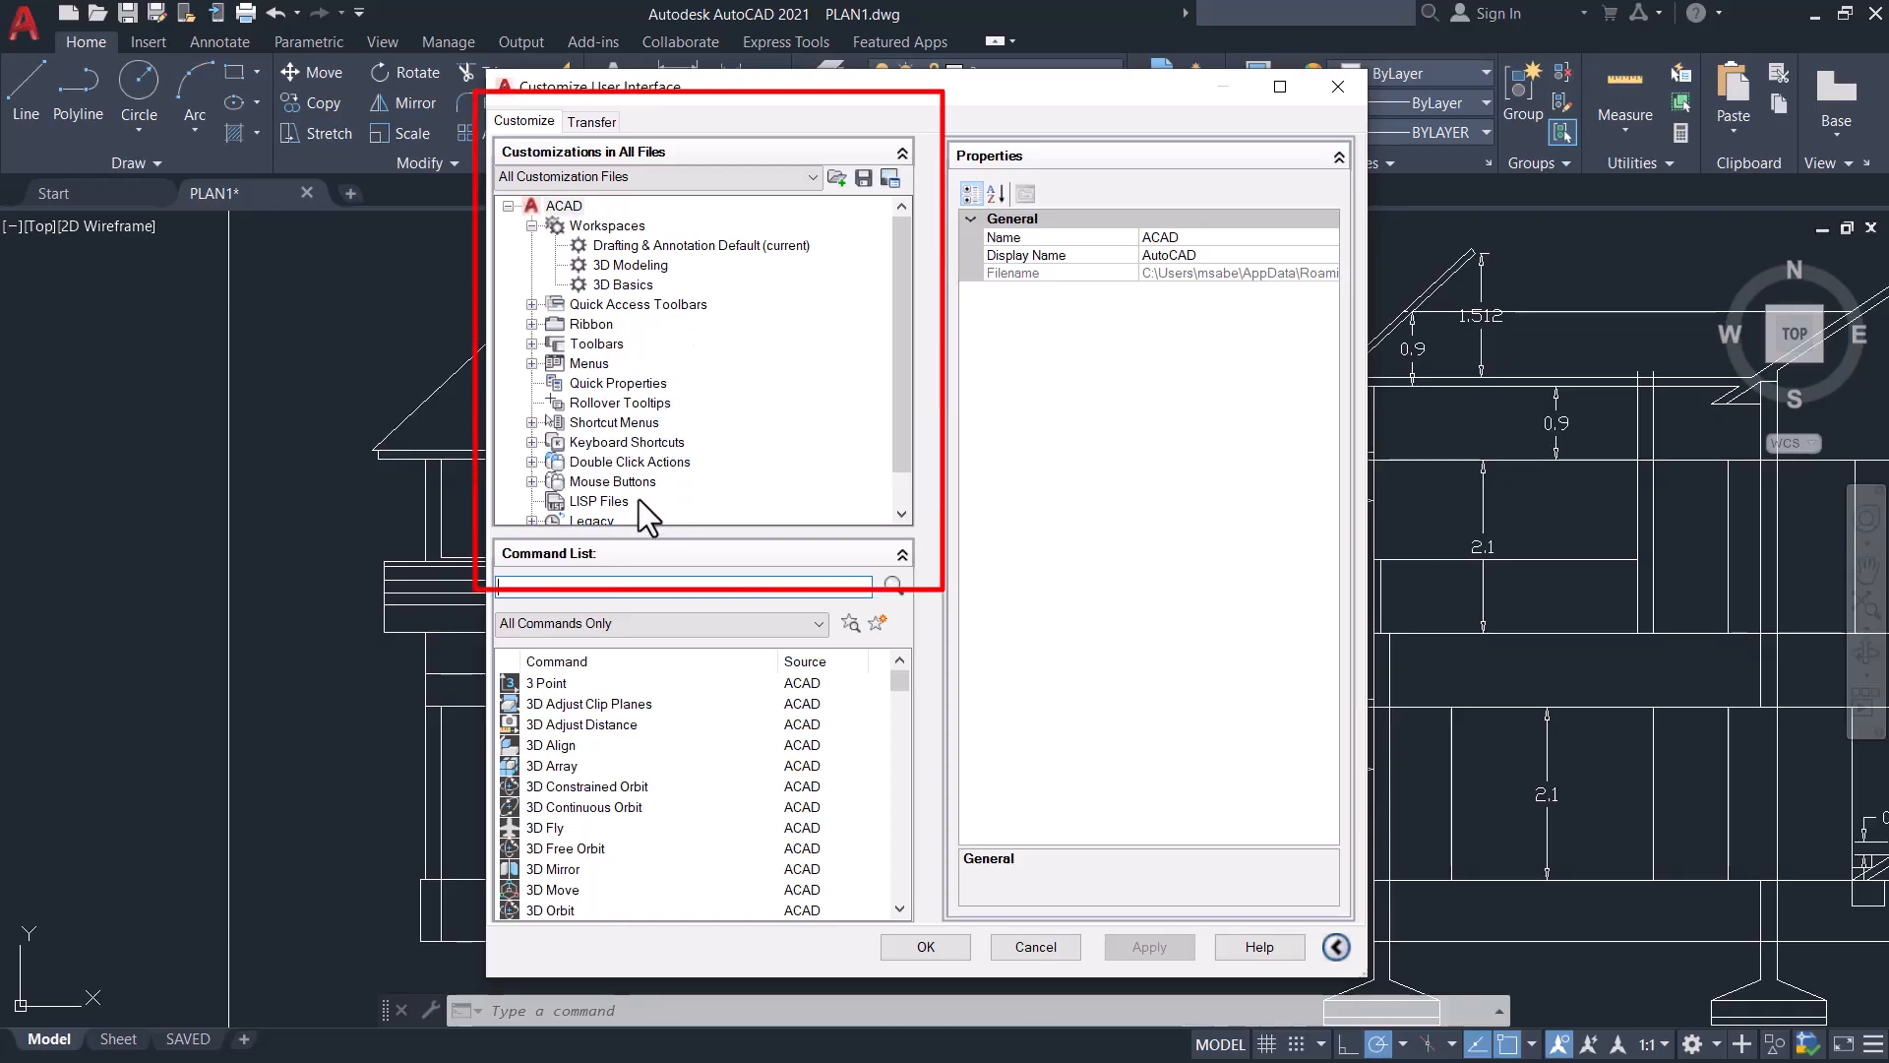
click(534, 442)
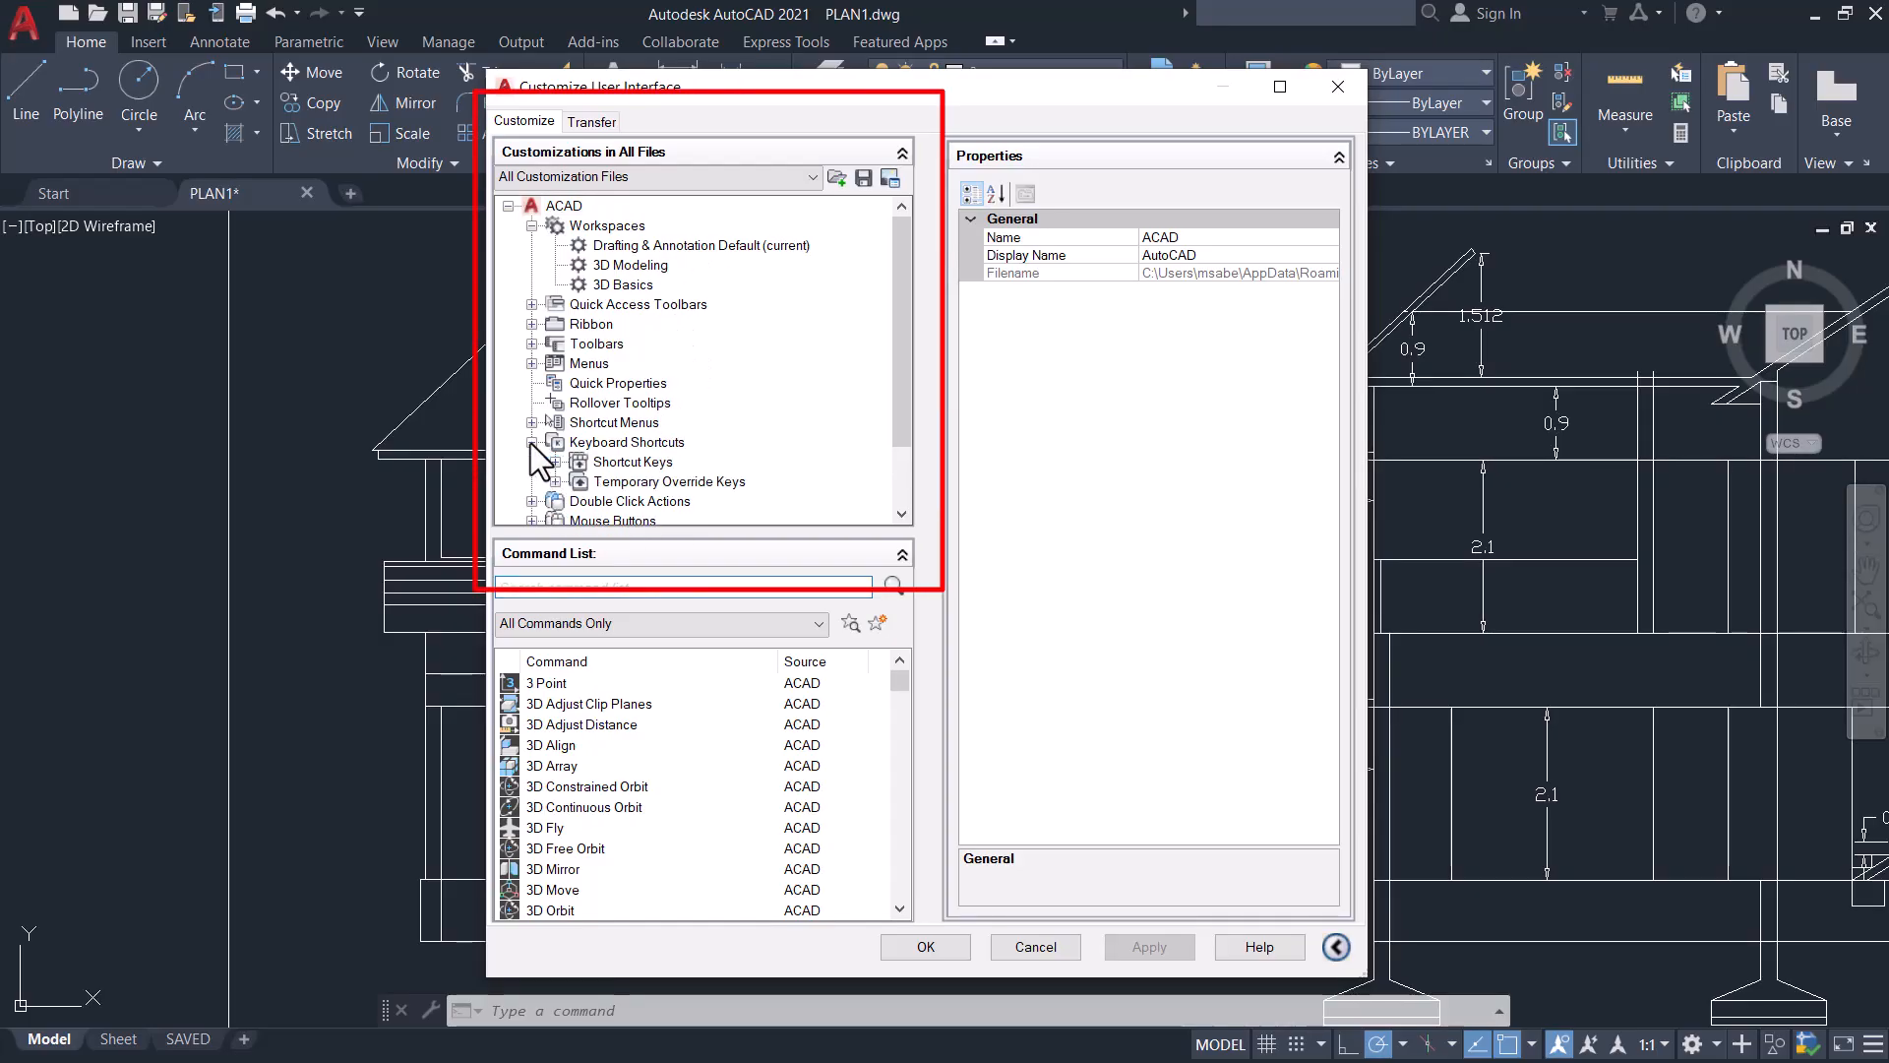
scroll(down, 3)
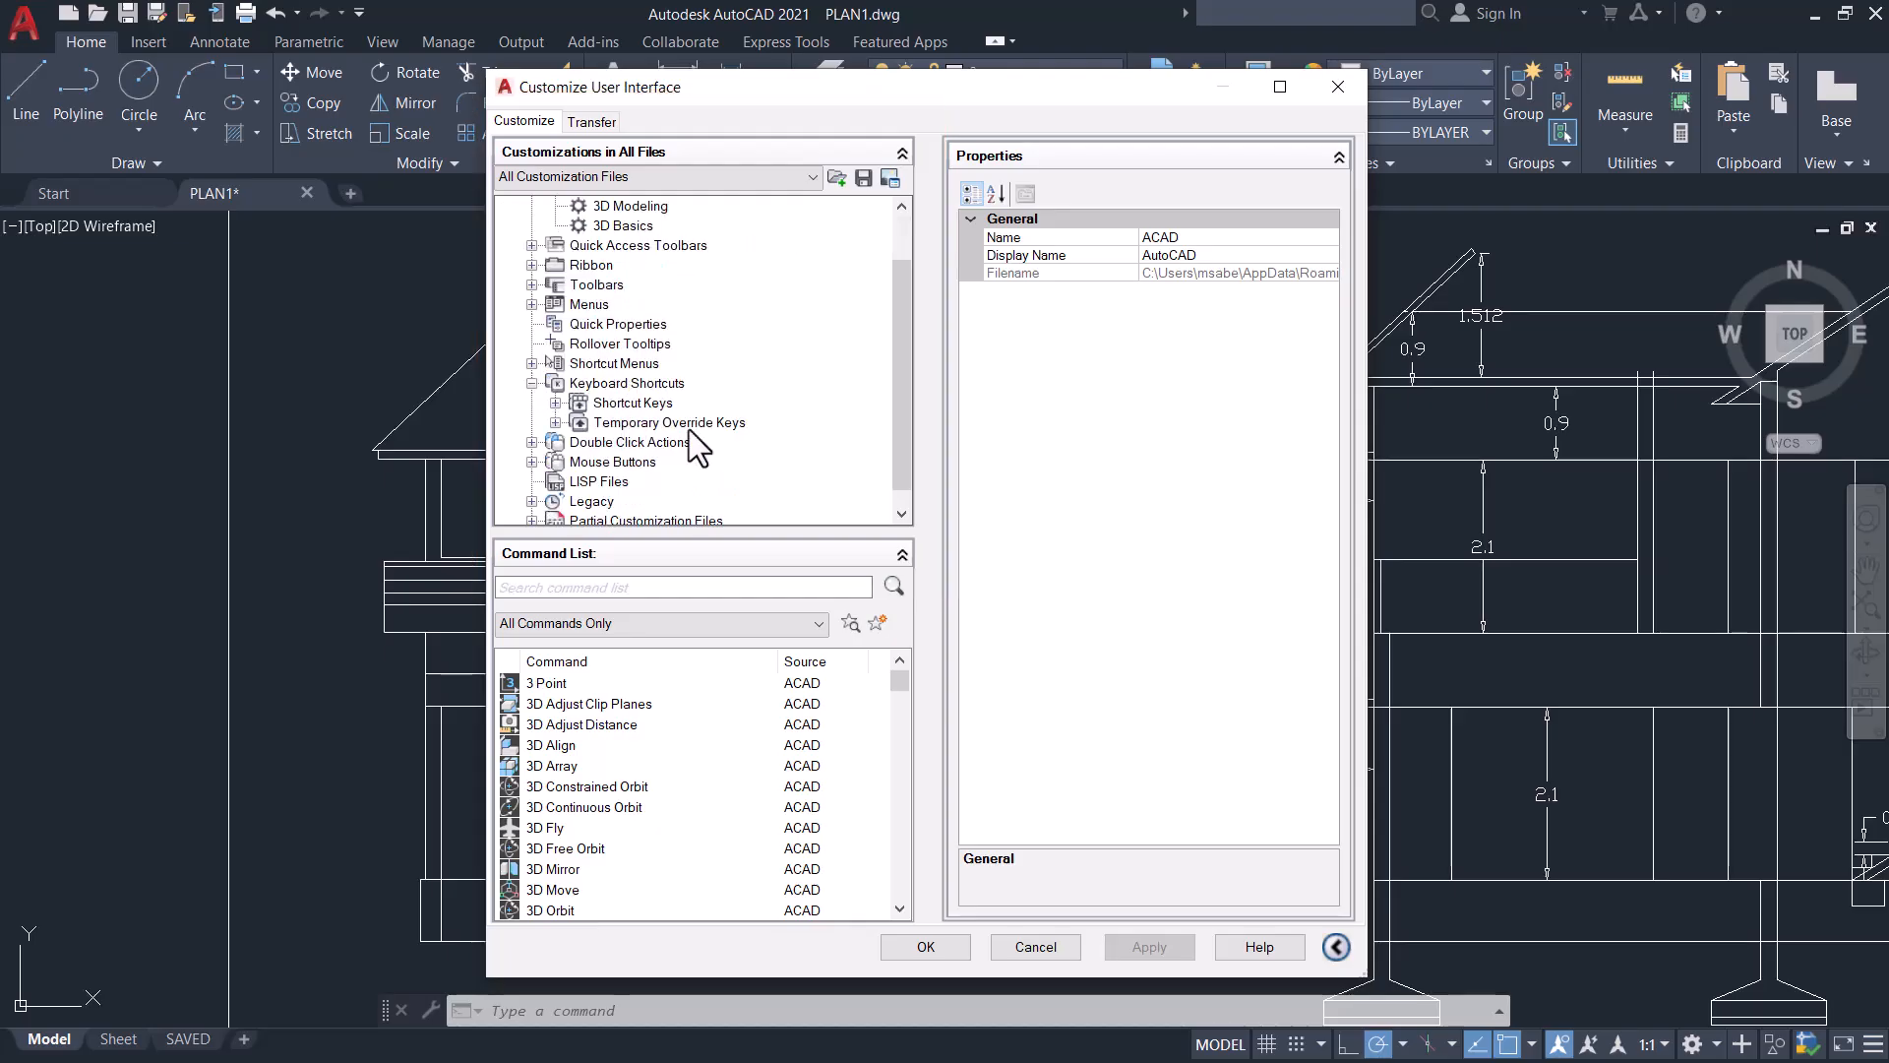
key(Ctrl+H)
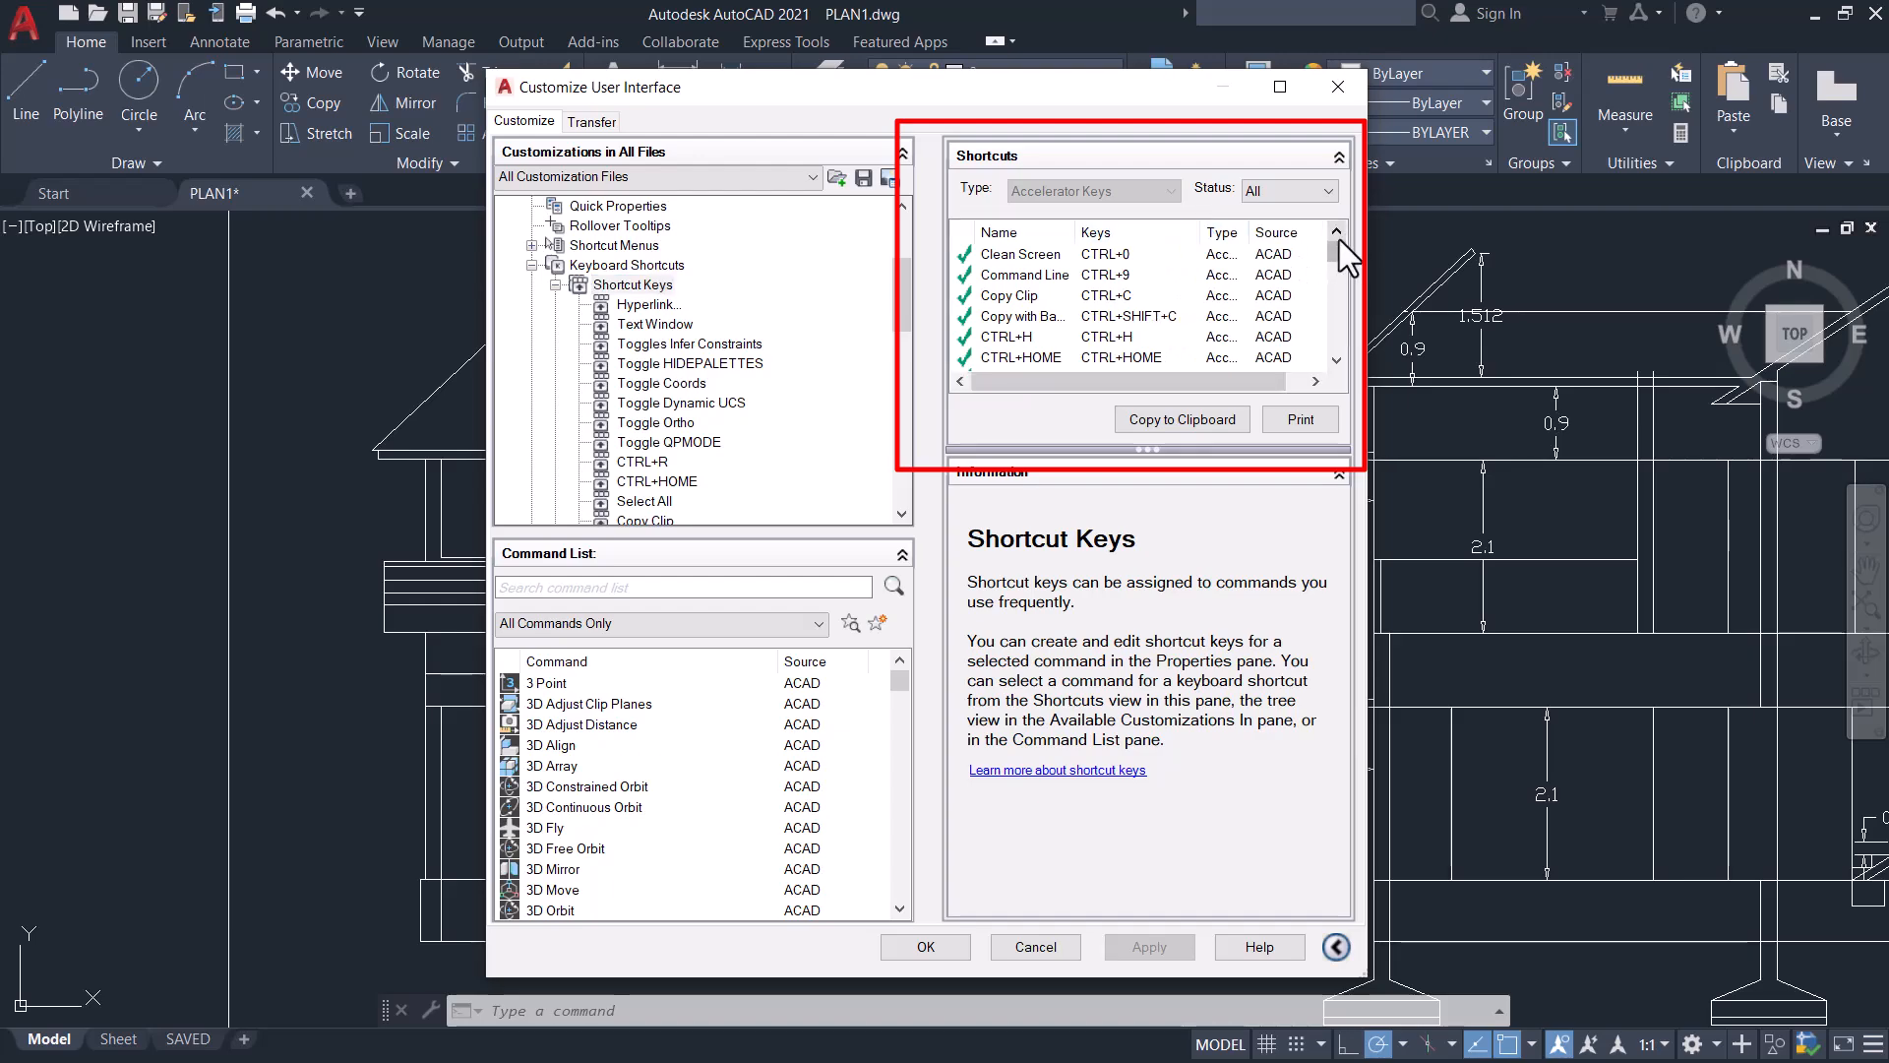
Step: Delete the existing CTRL+H shortcut, confirm, and reselect the Shortcut Keys node
scroll(down, 3)
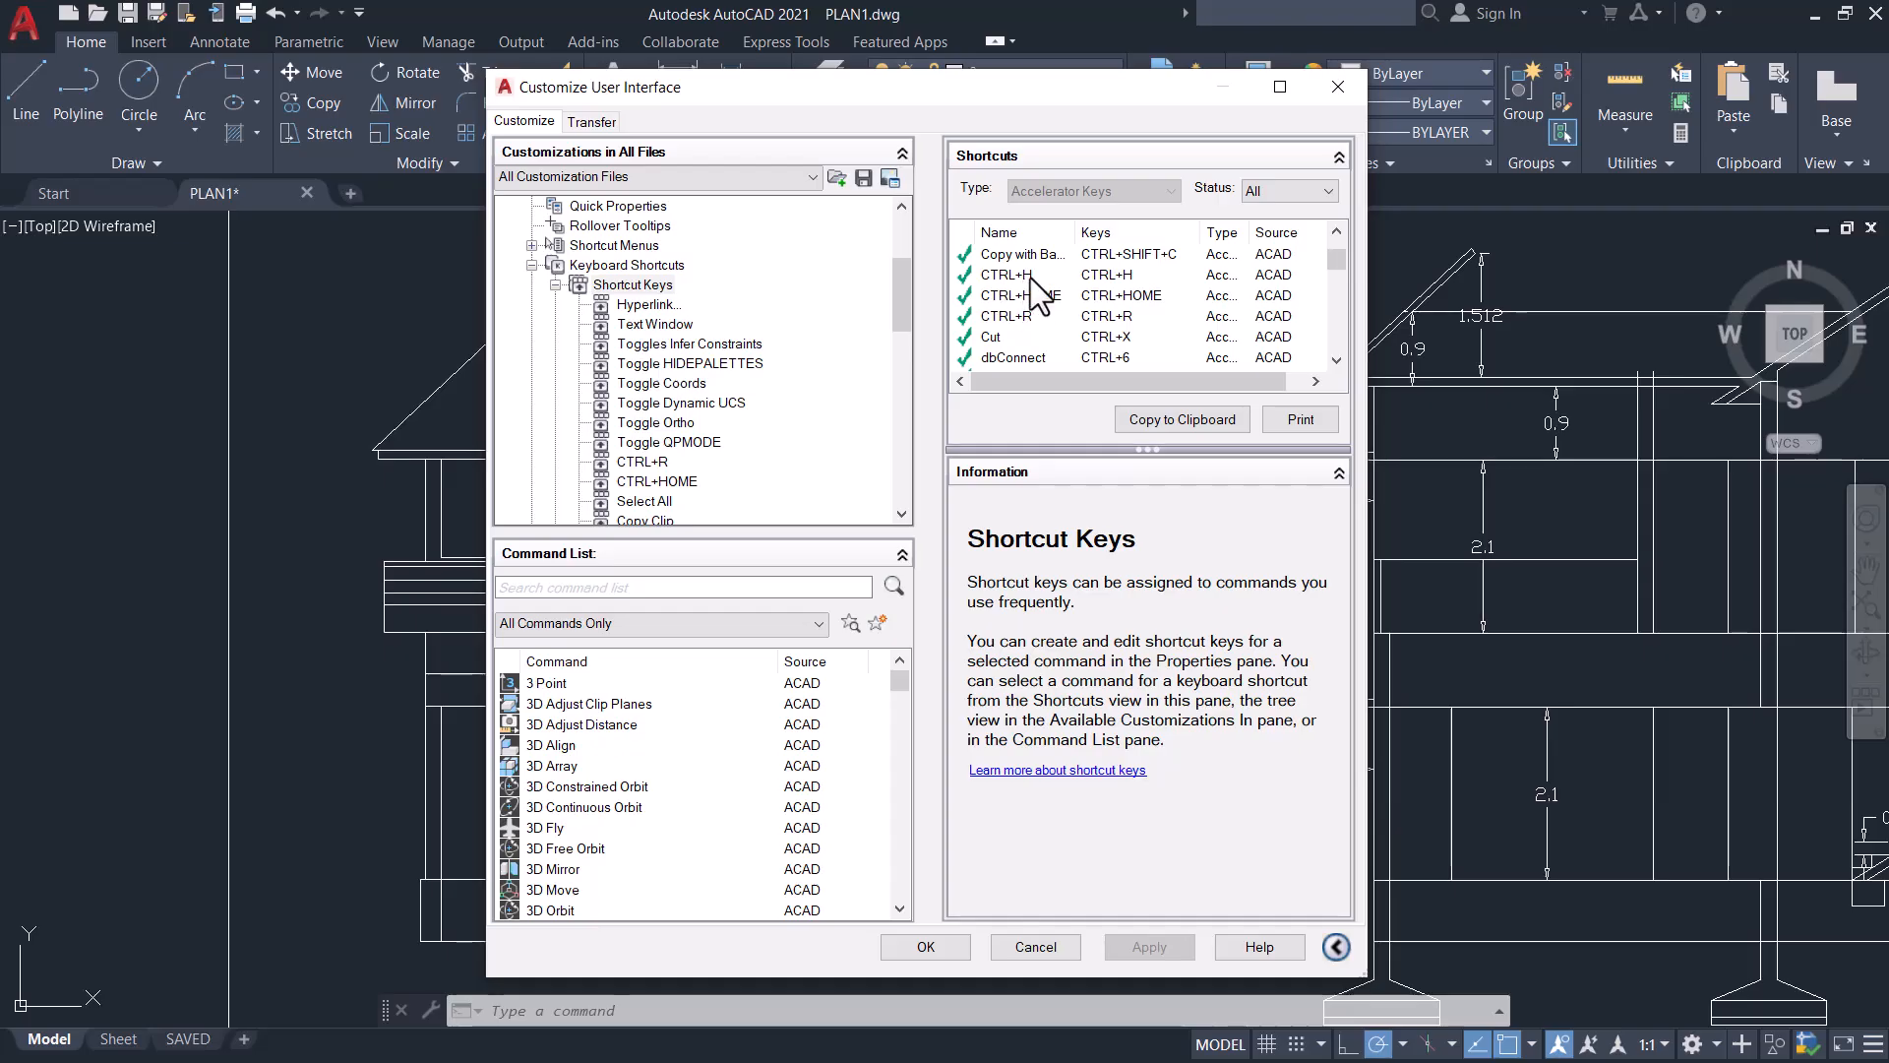
mouse_move(1104, 299)
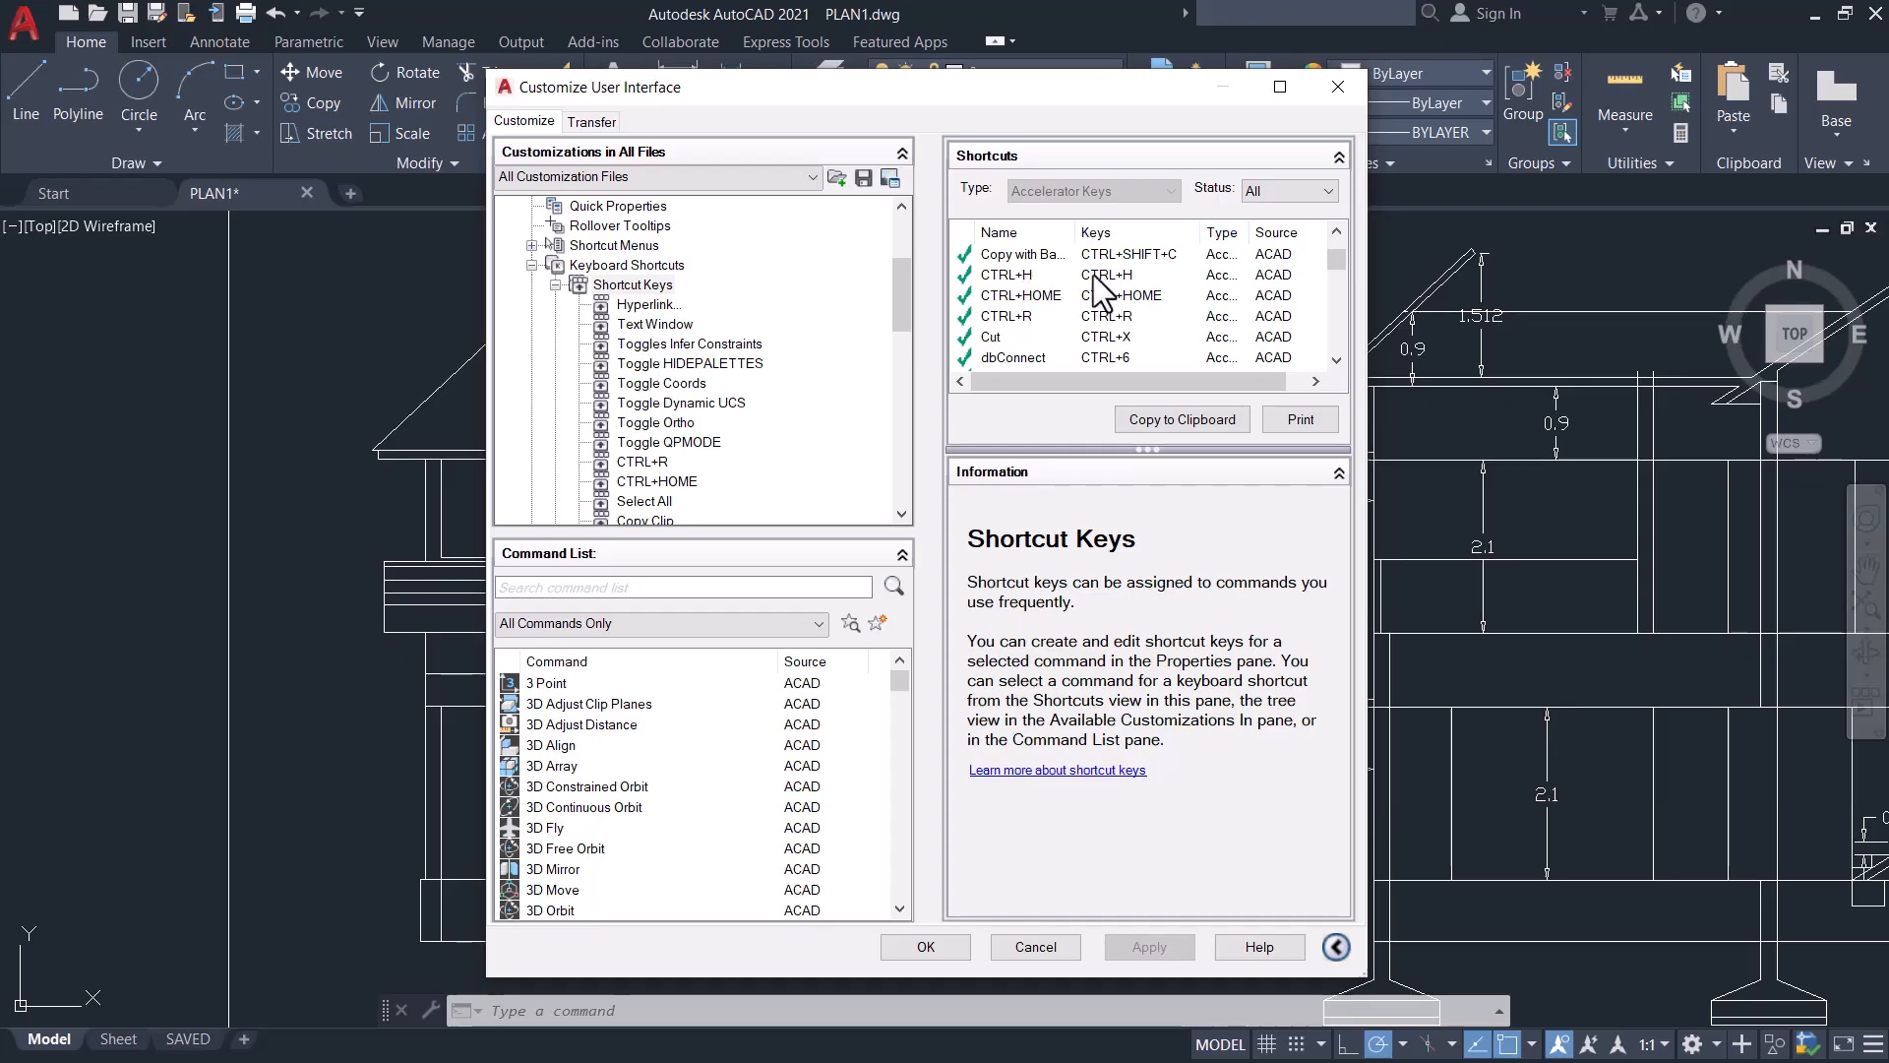
click(1021, 273)
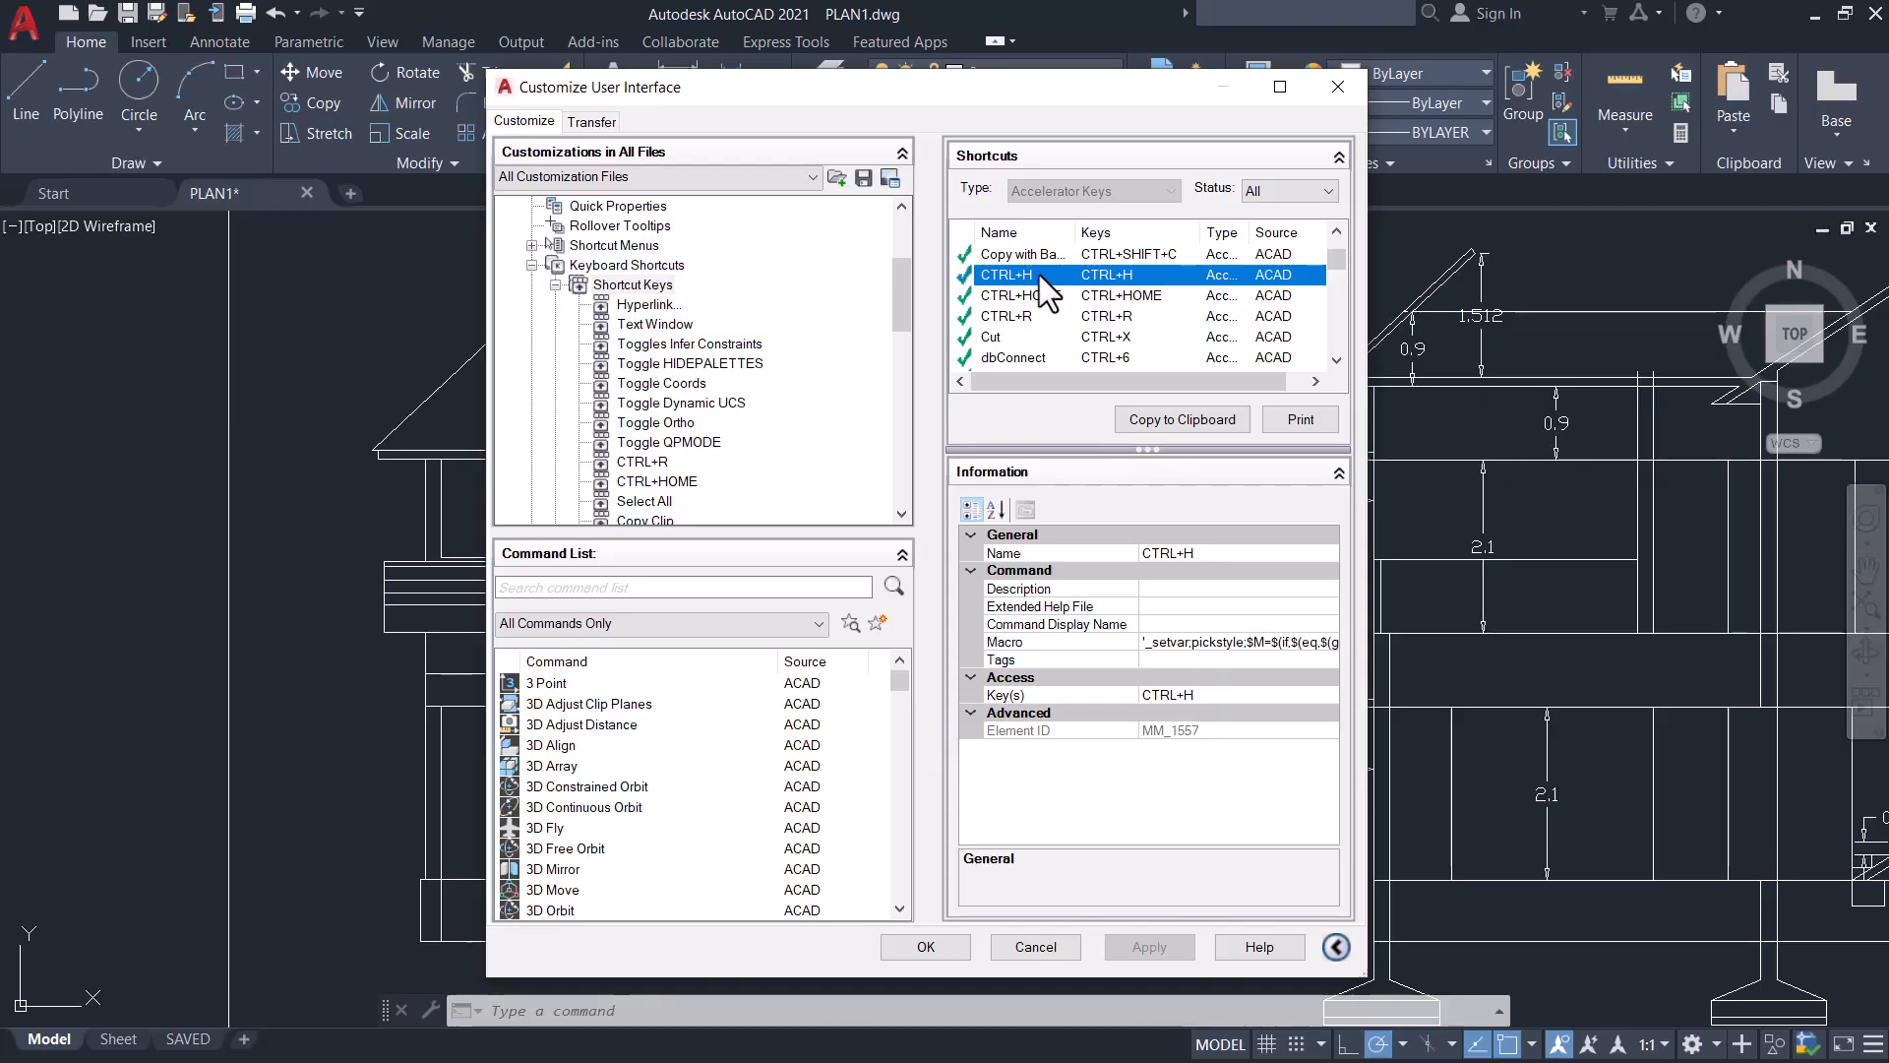
mouse_move(1060, 284)
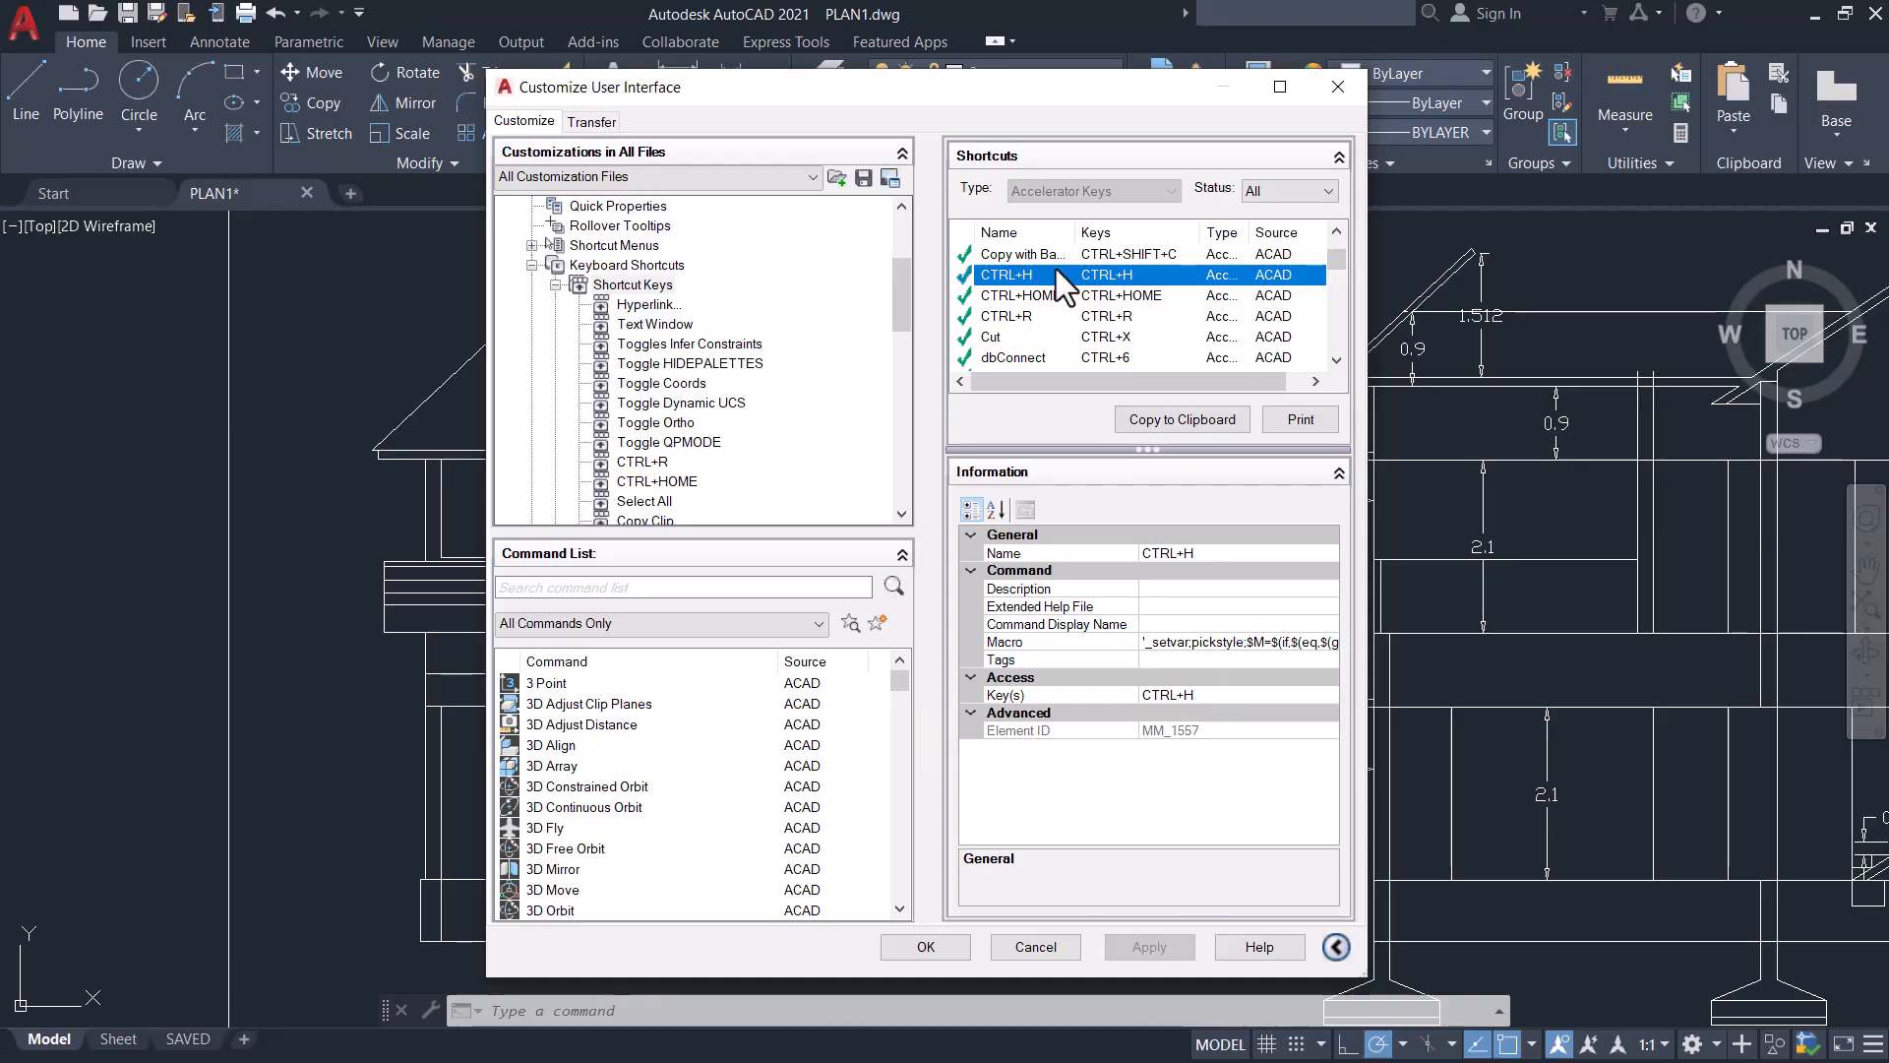
key(Delete)
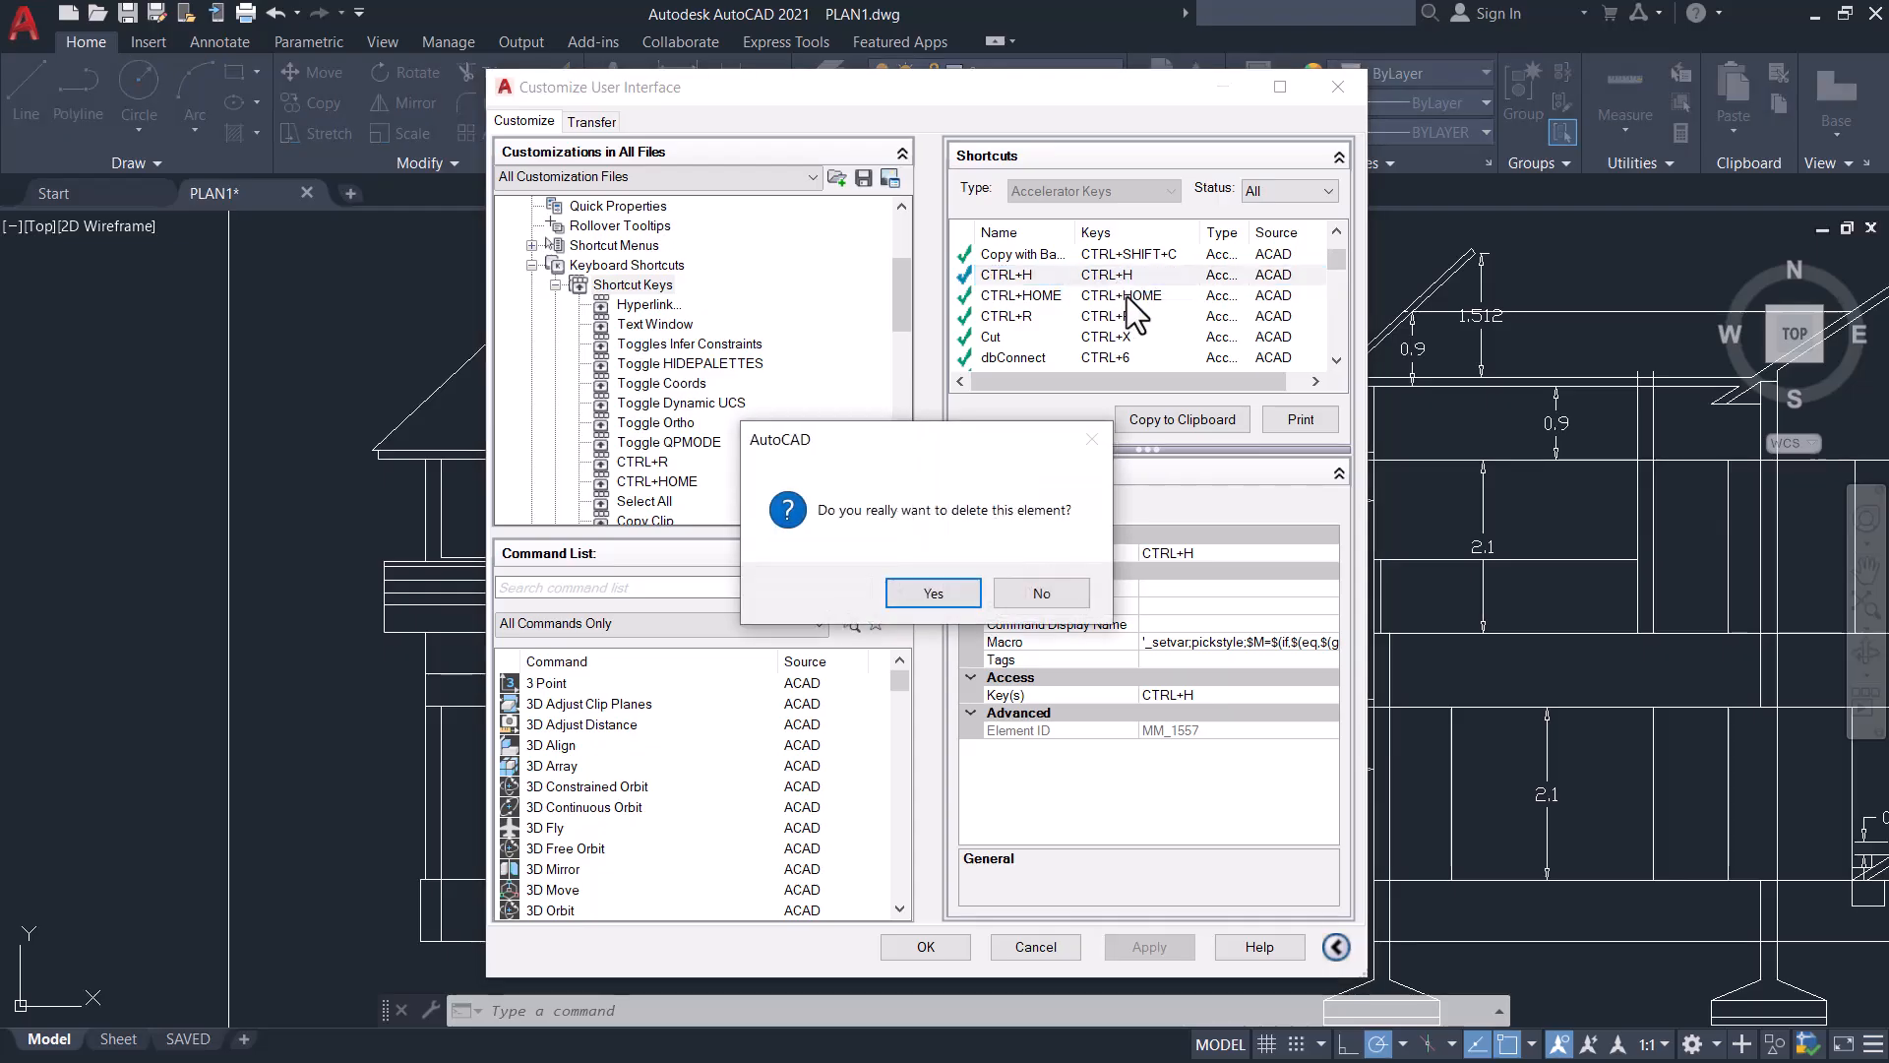
click(932, 591)
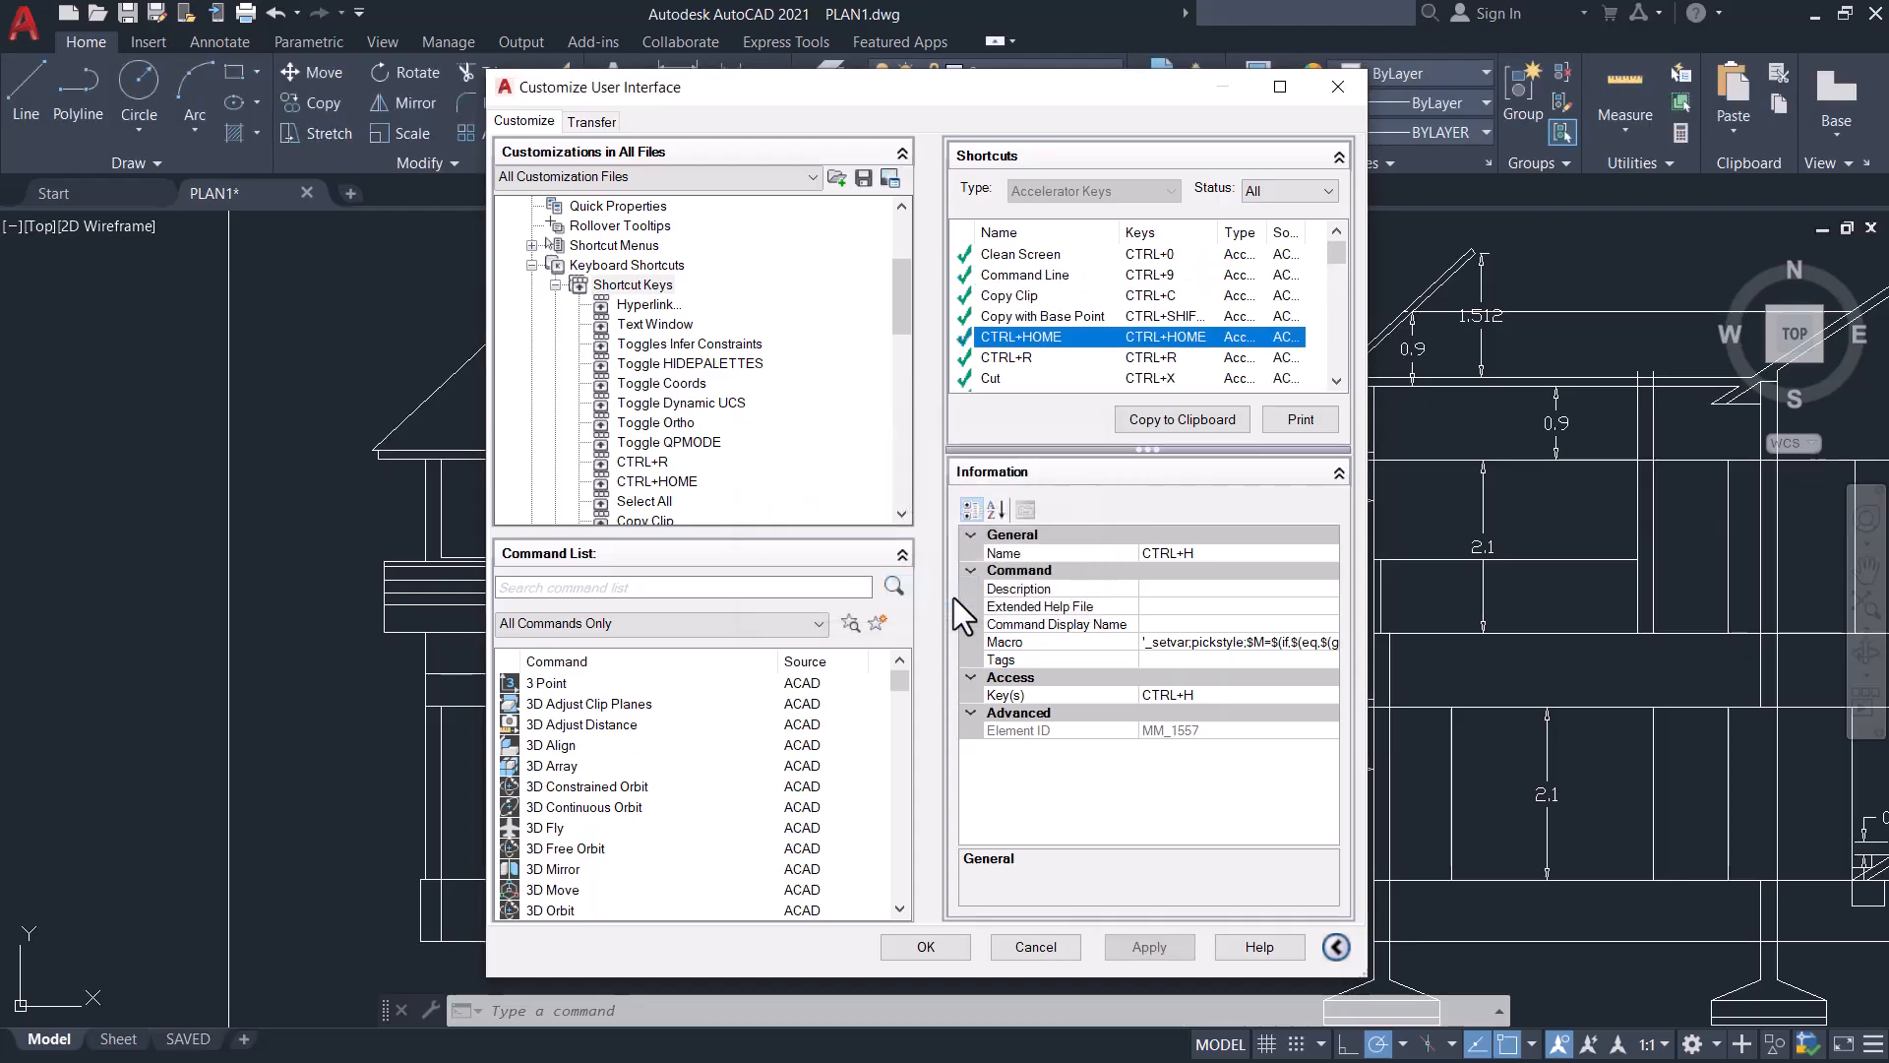
click(632, 284)
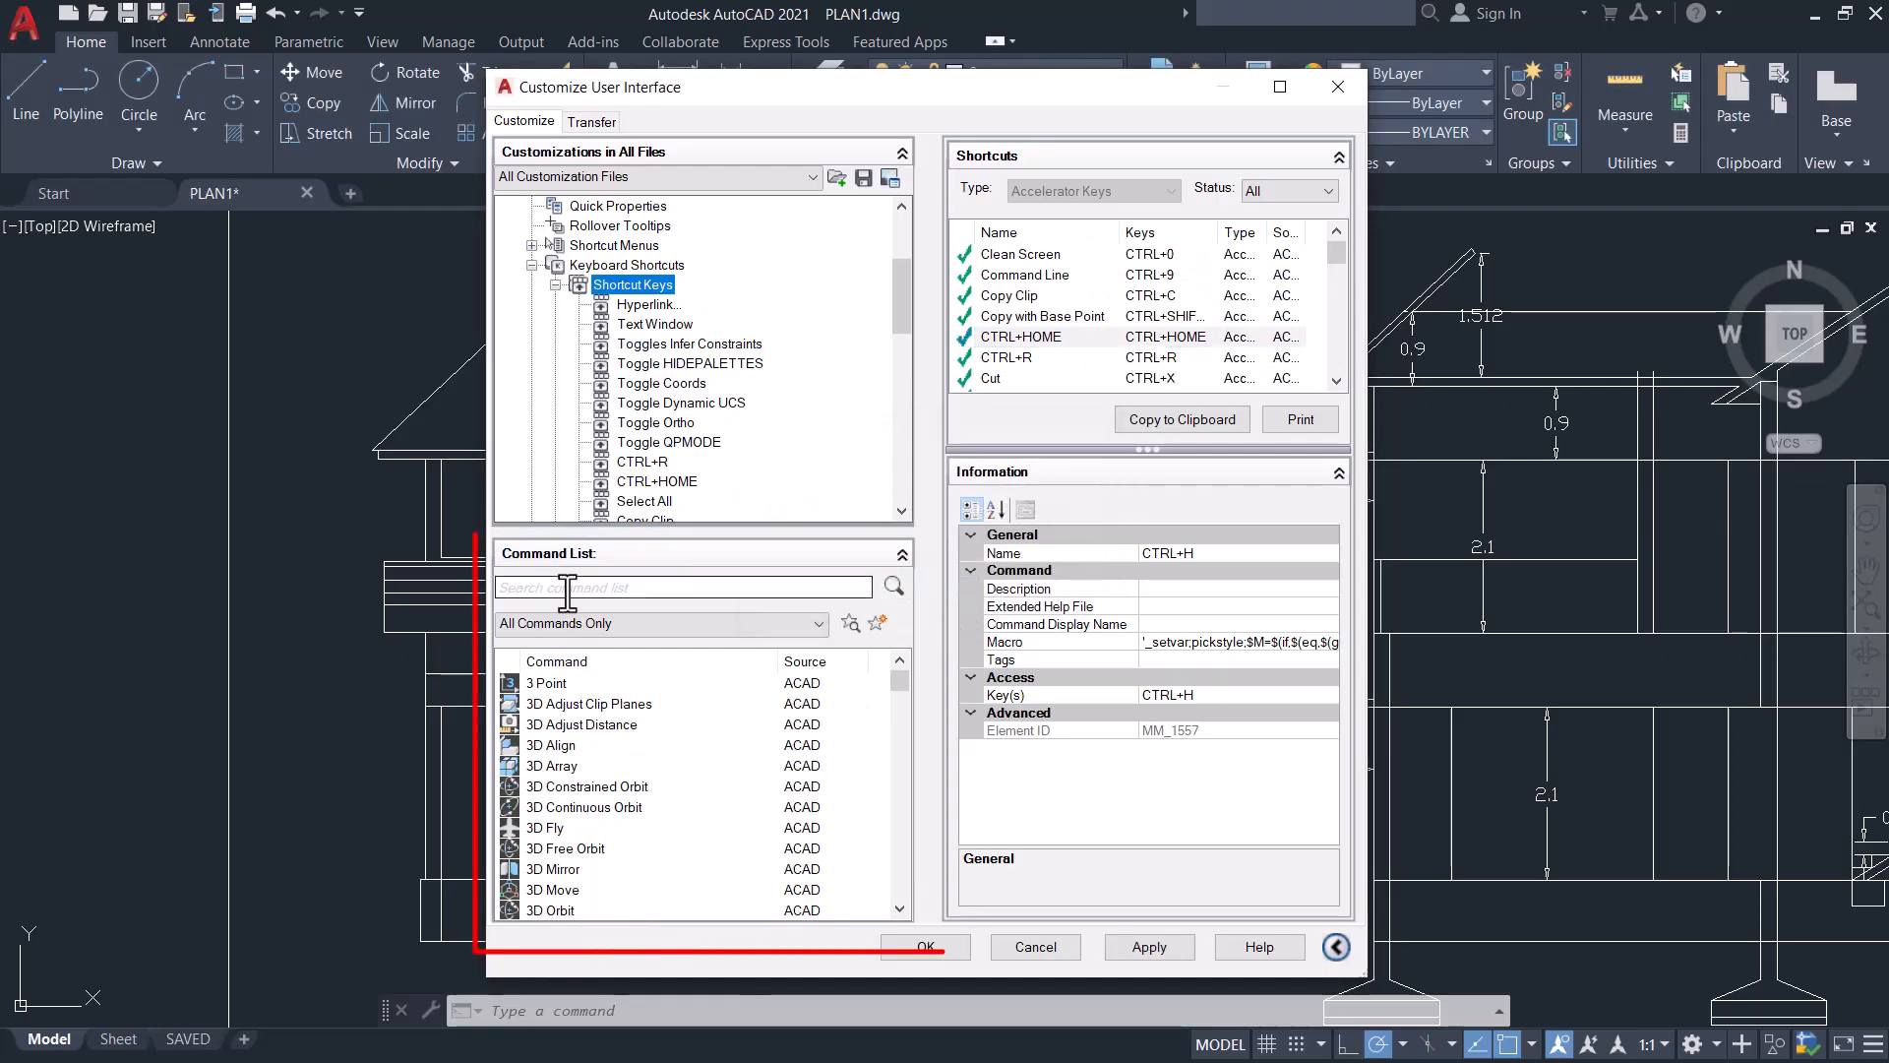
Step: Search the command list for 'hide' and add Hide Objects to Shortcut Keys
click(675, 587)
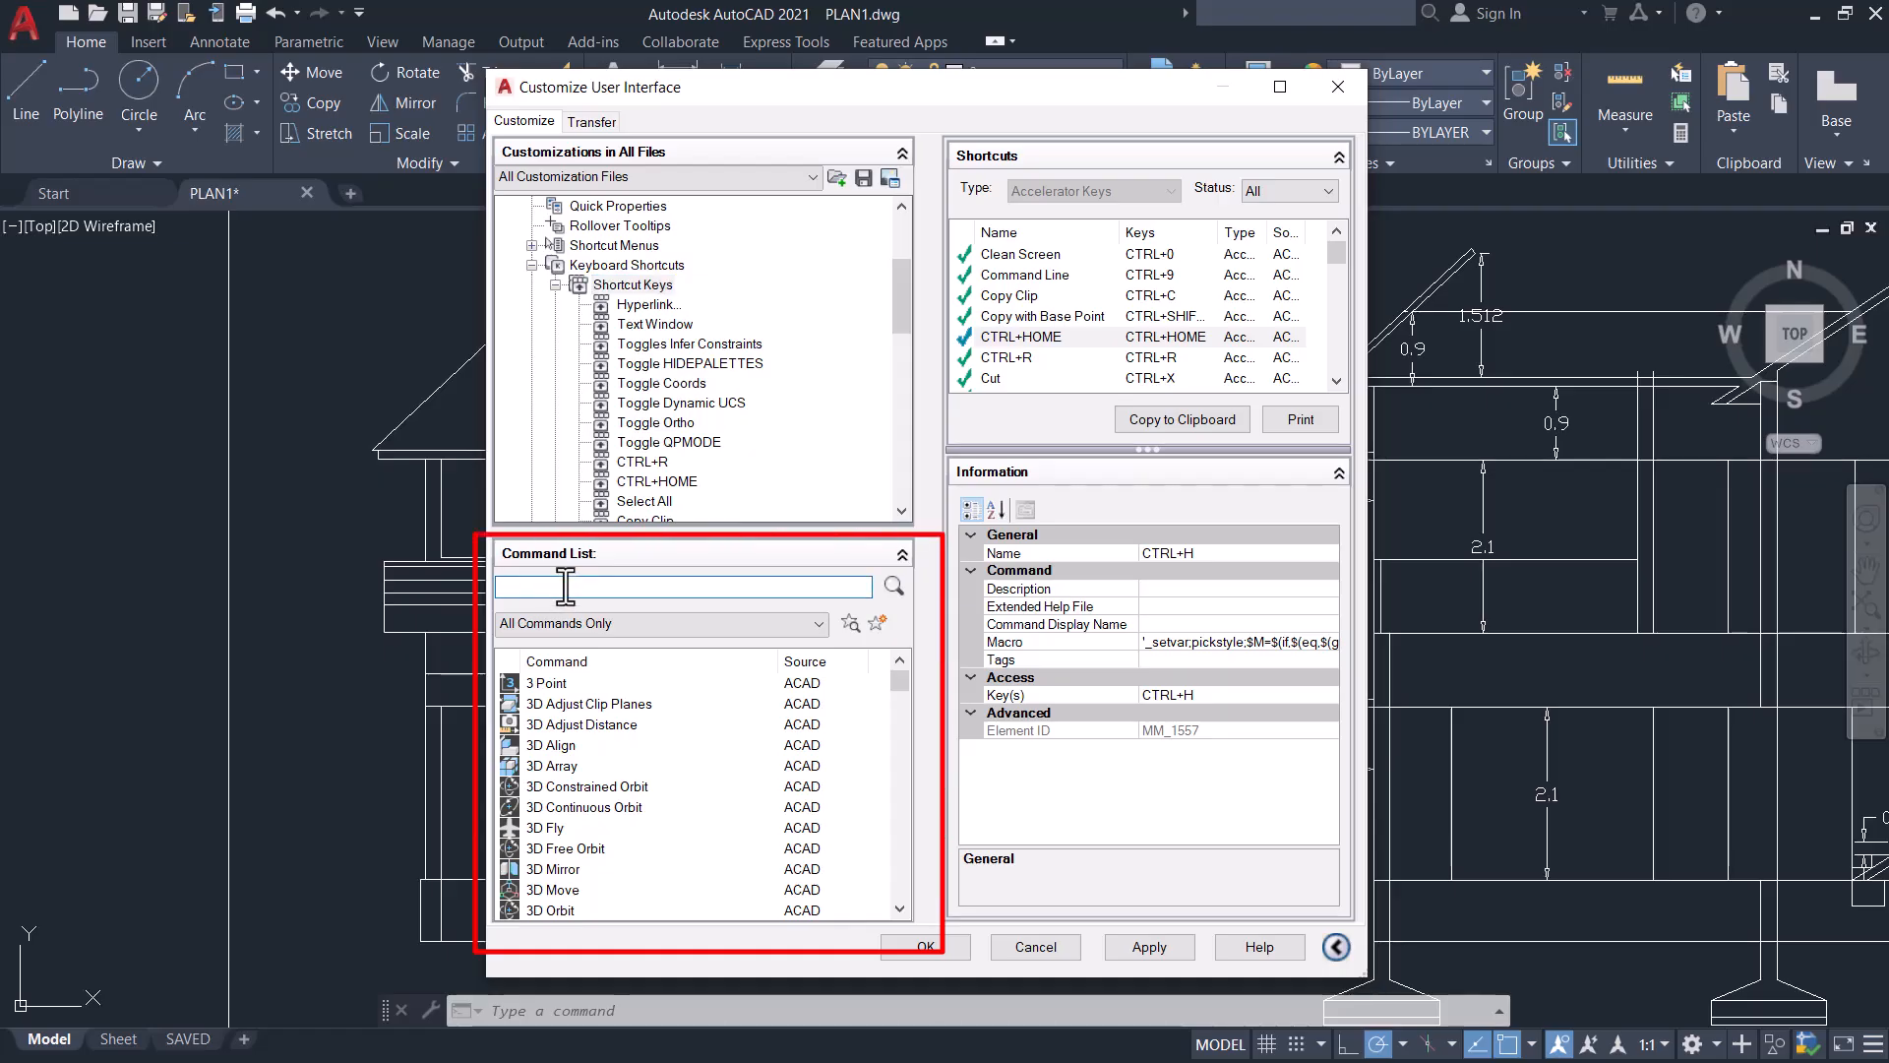
text(hide)
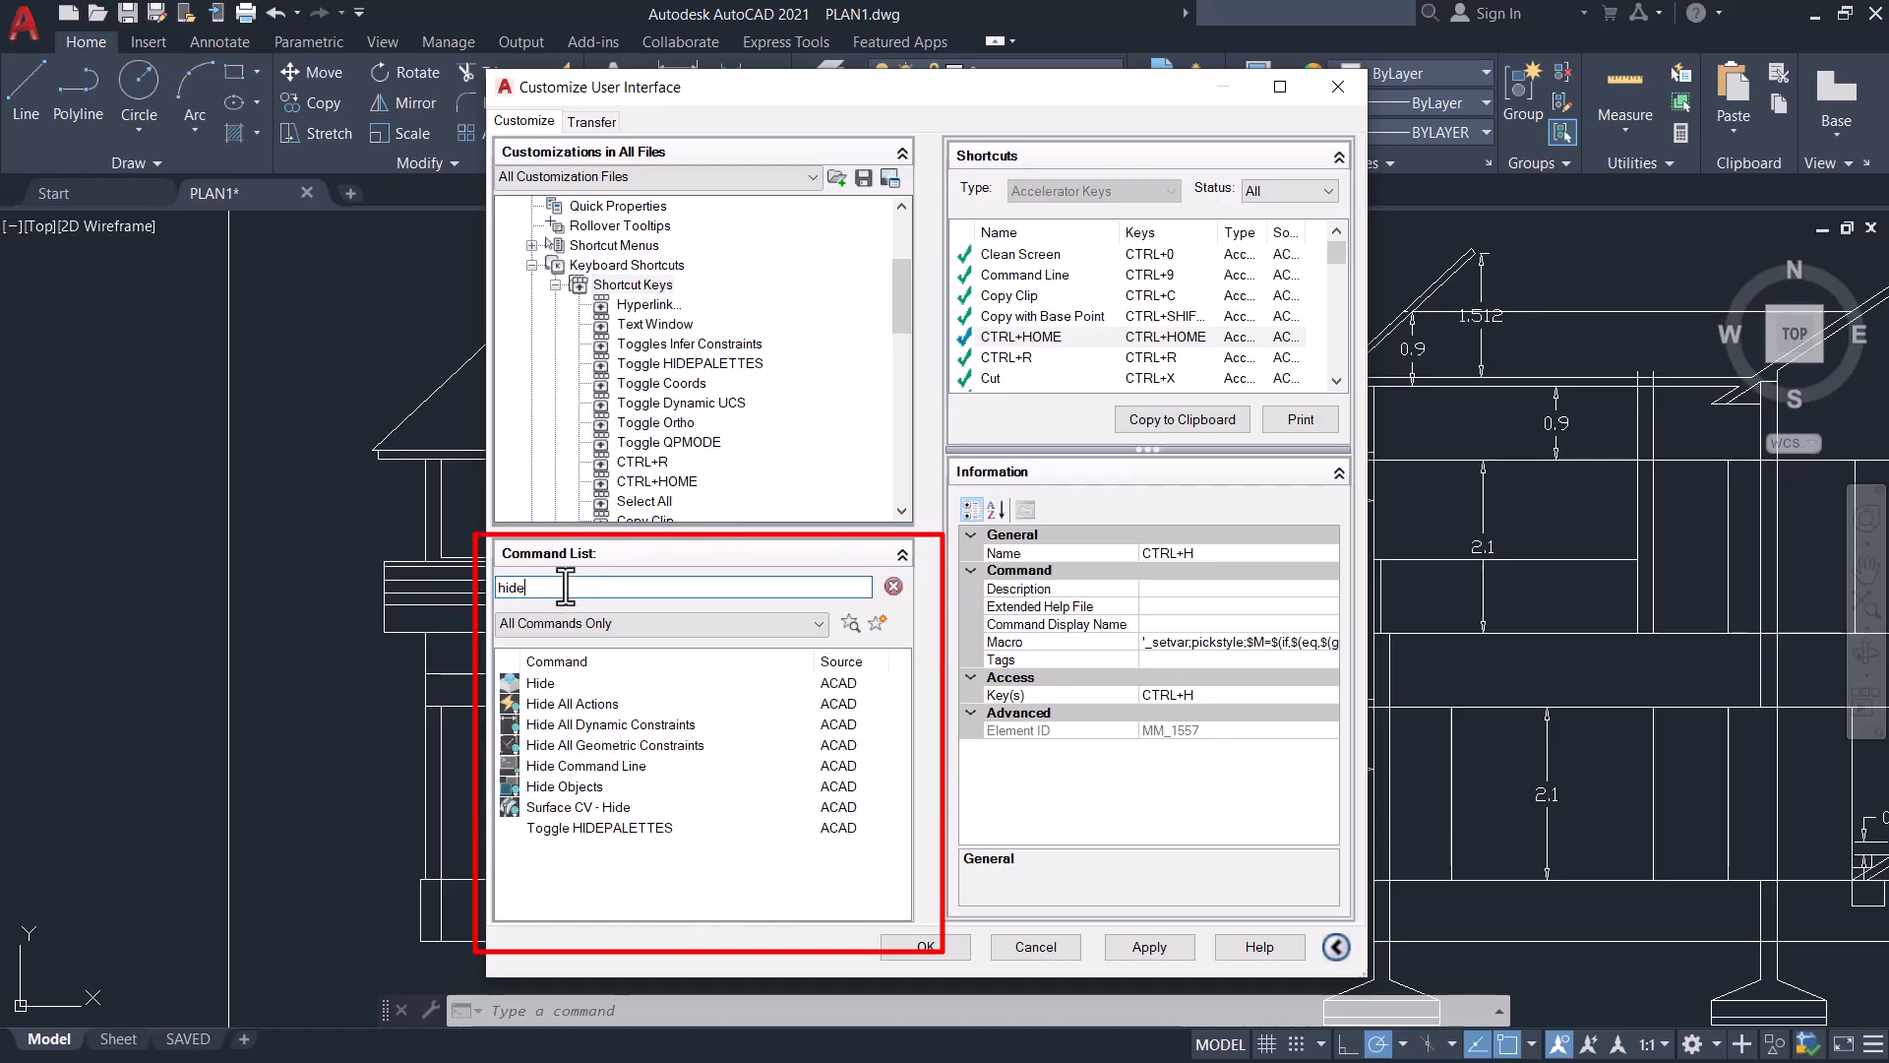
click(565, 787)
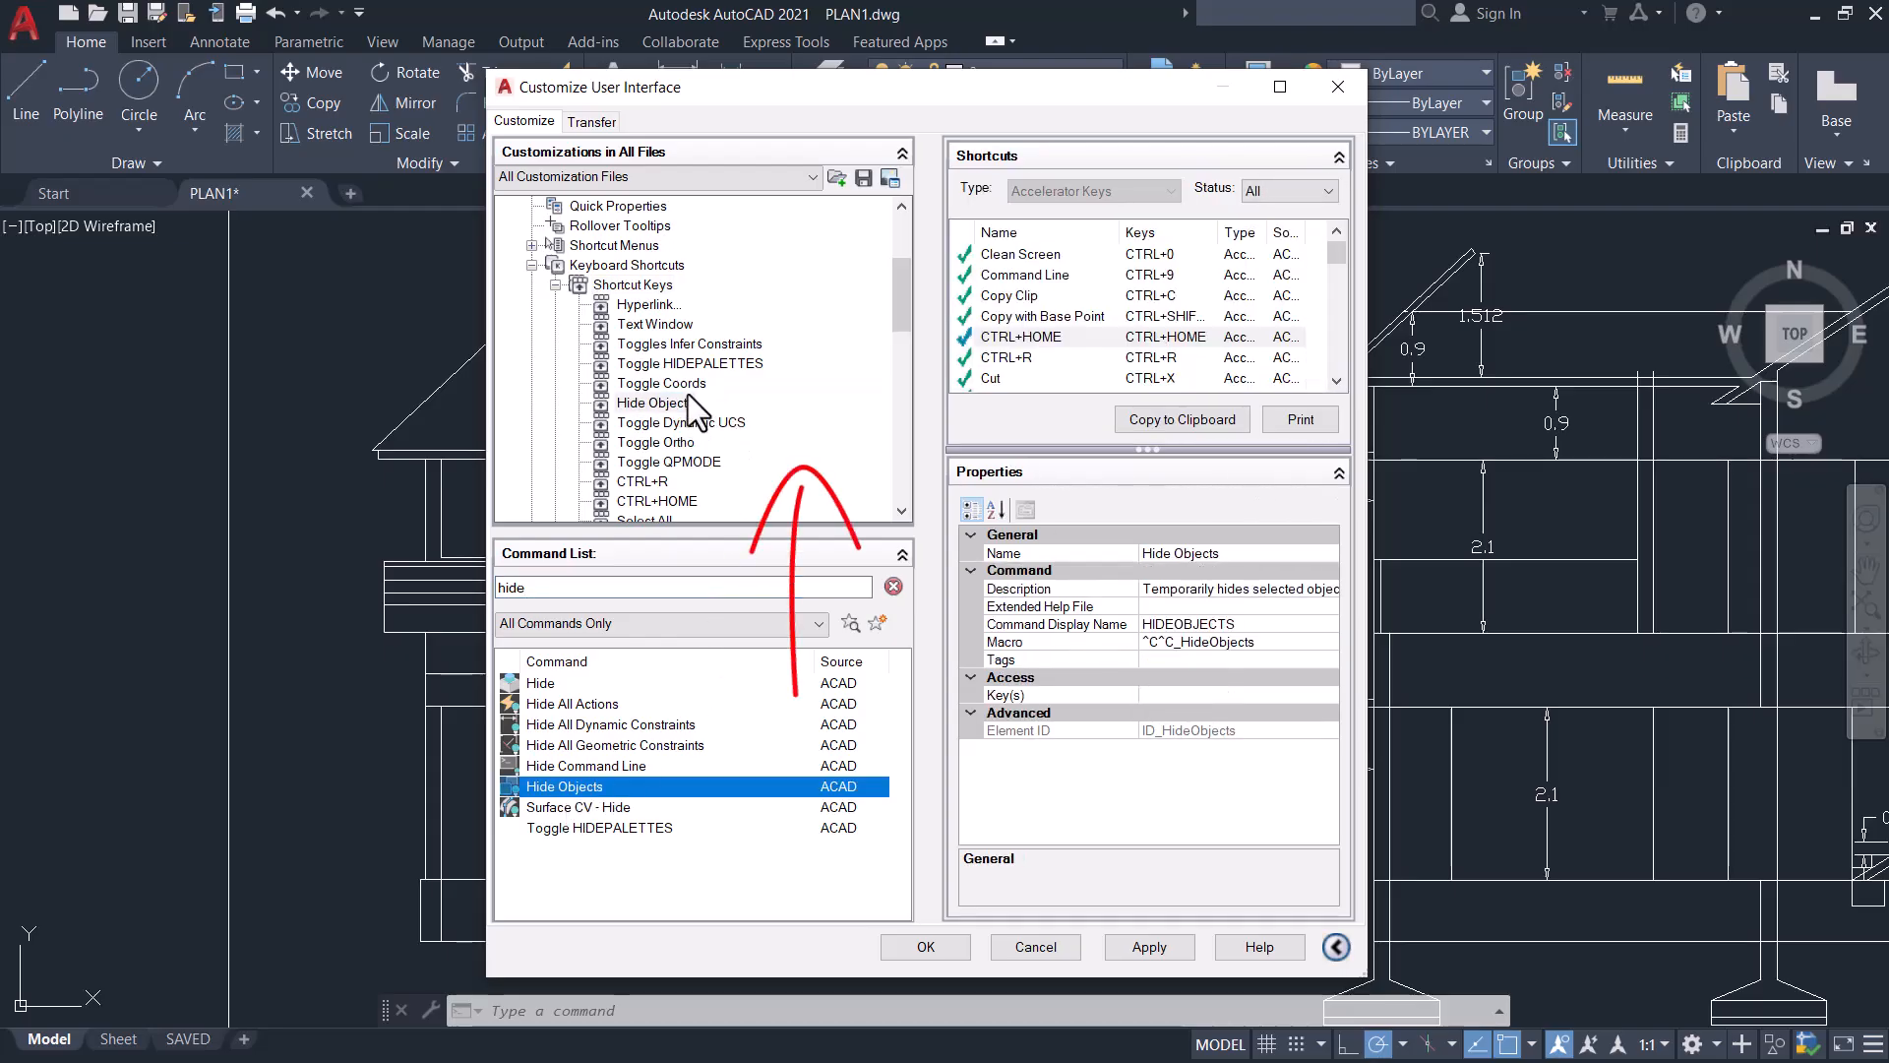
click(656, 402)
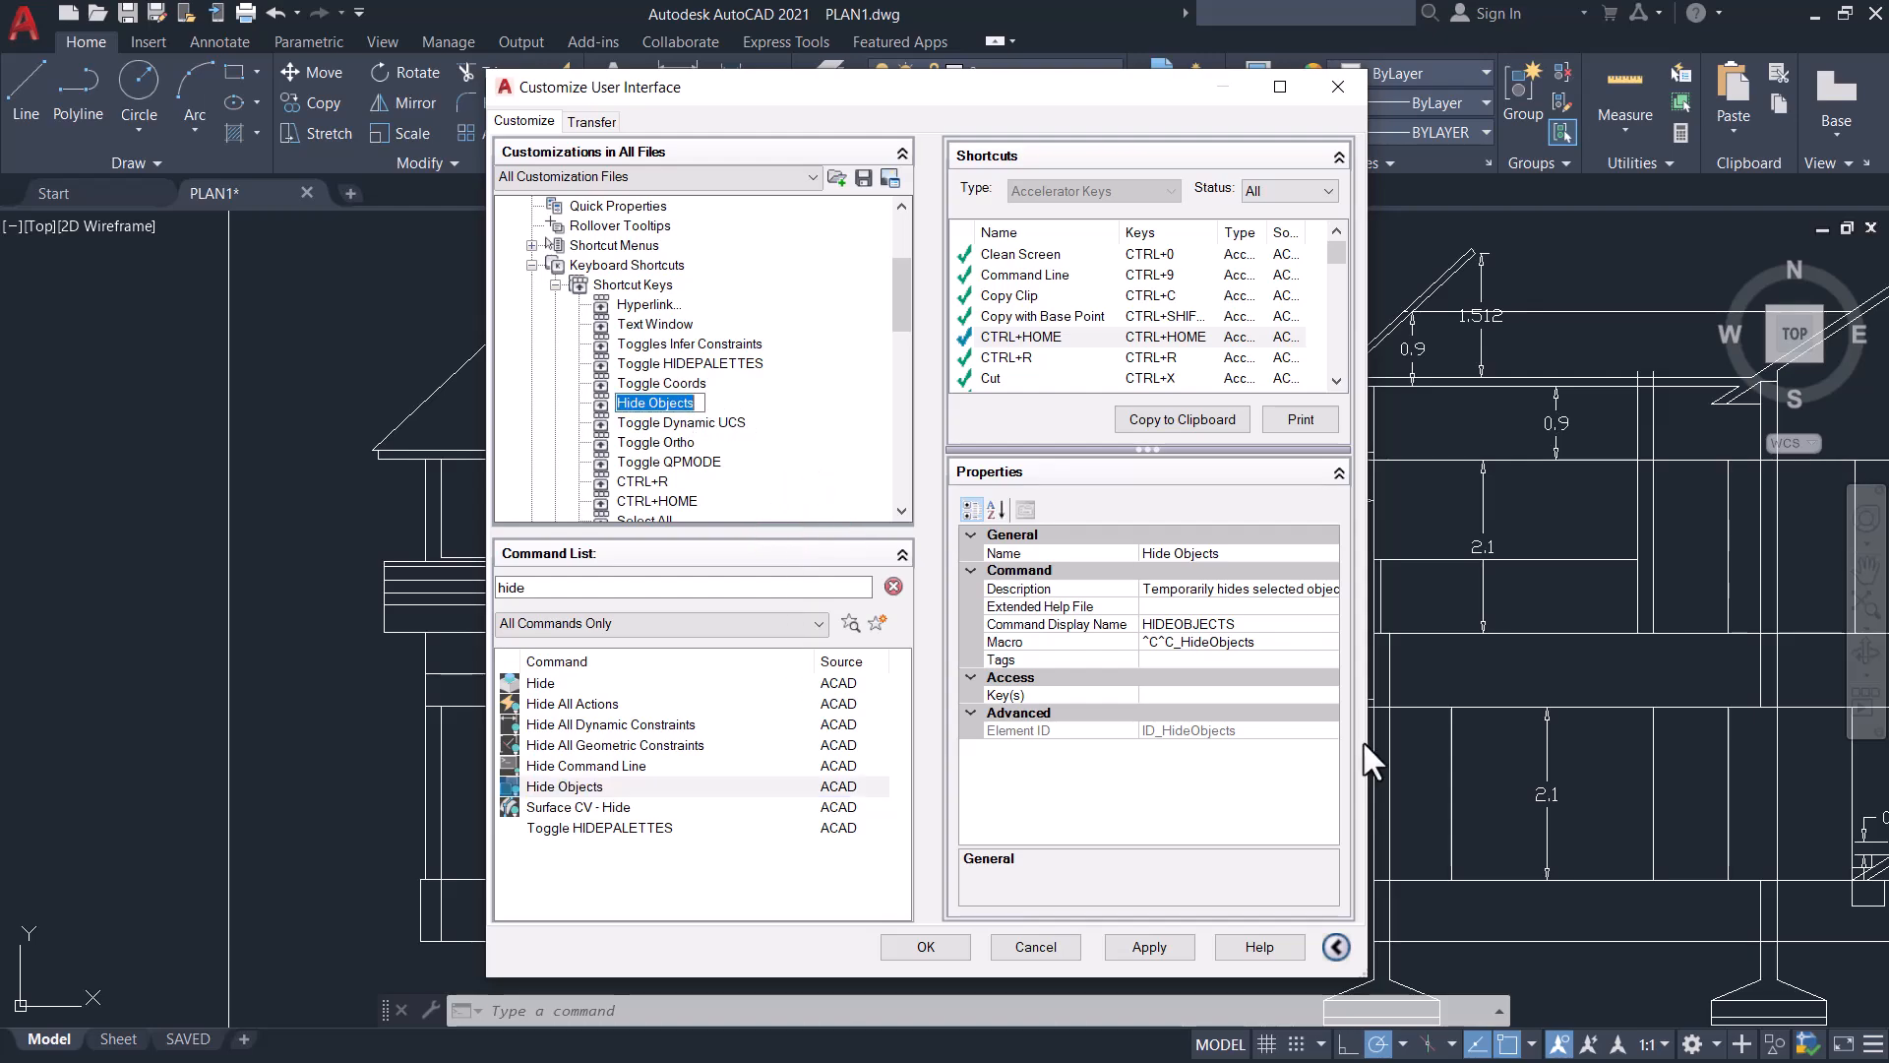
Step: Assign CTRL+H as the Hide Objects key and apply the change
click(1061, 696)
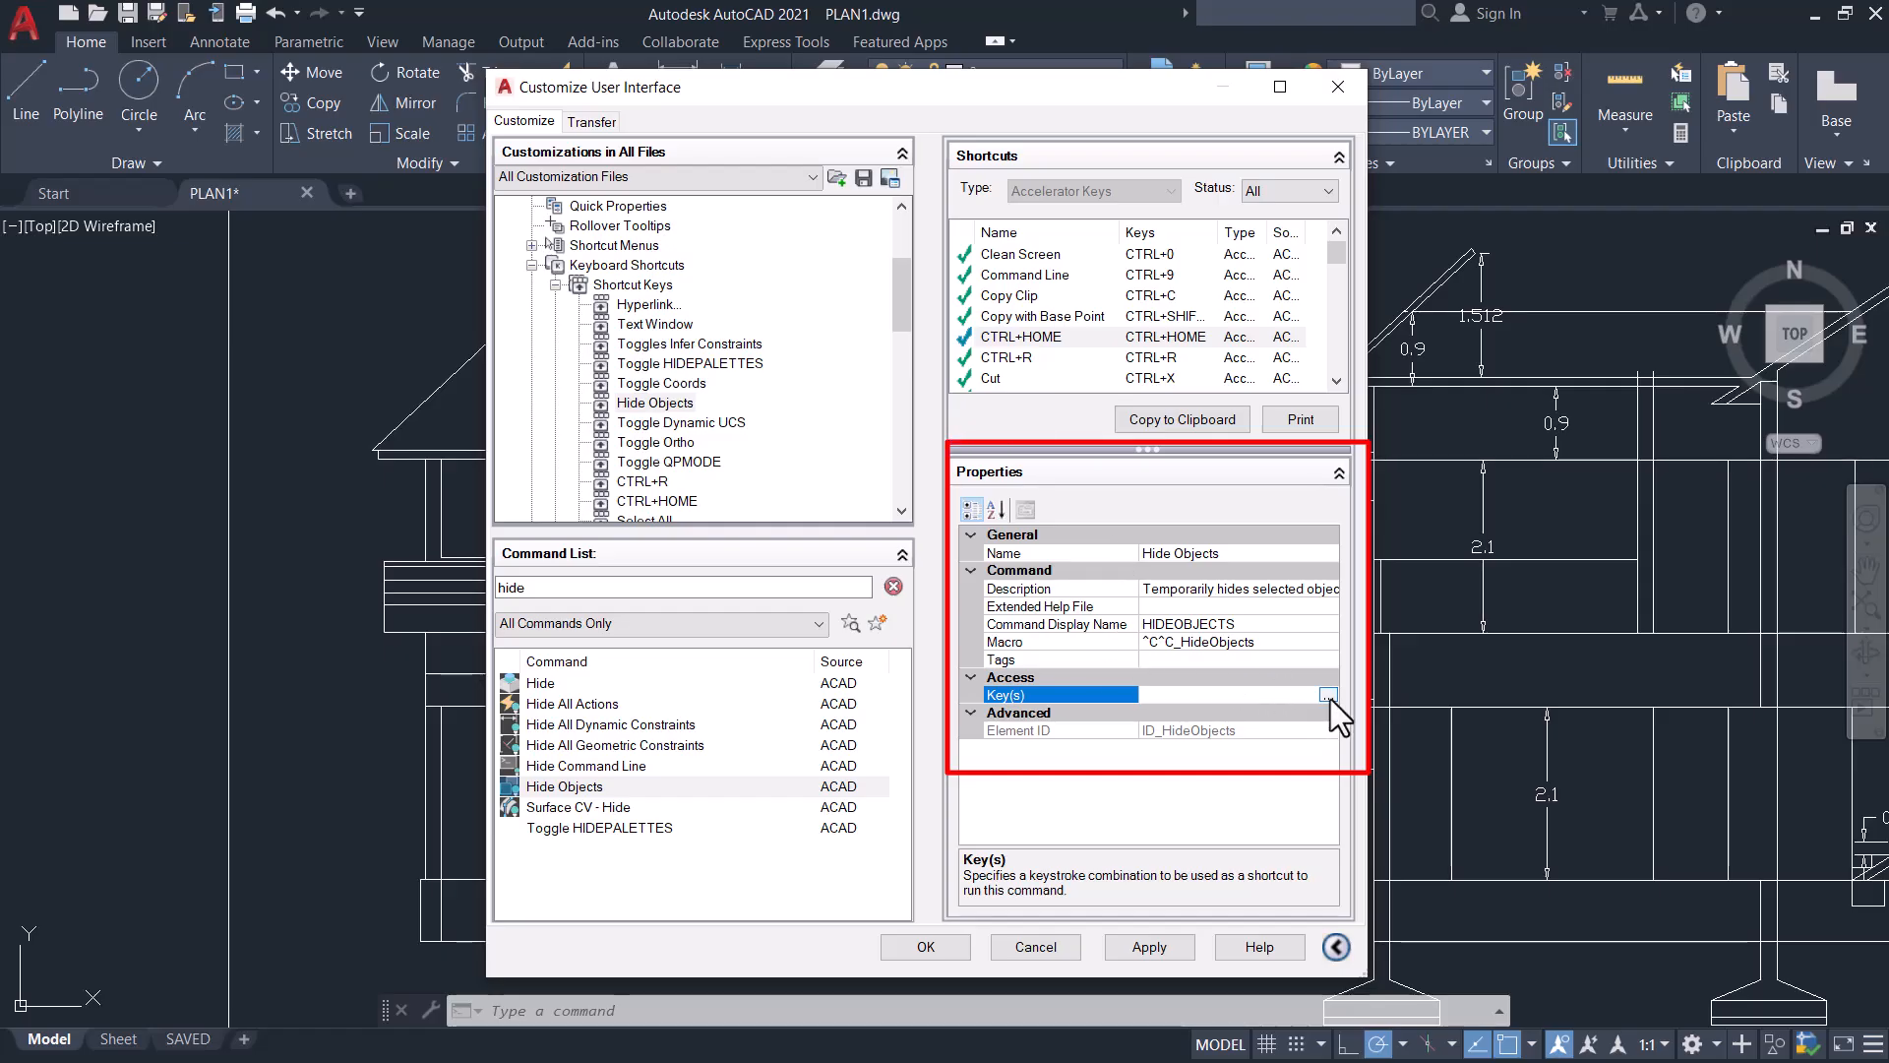
click(1330, 697)
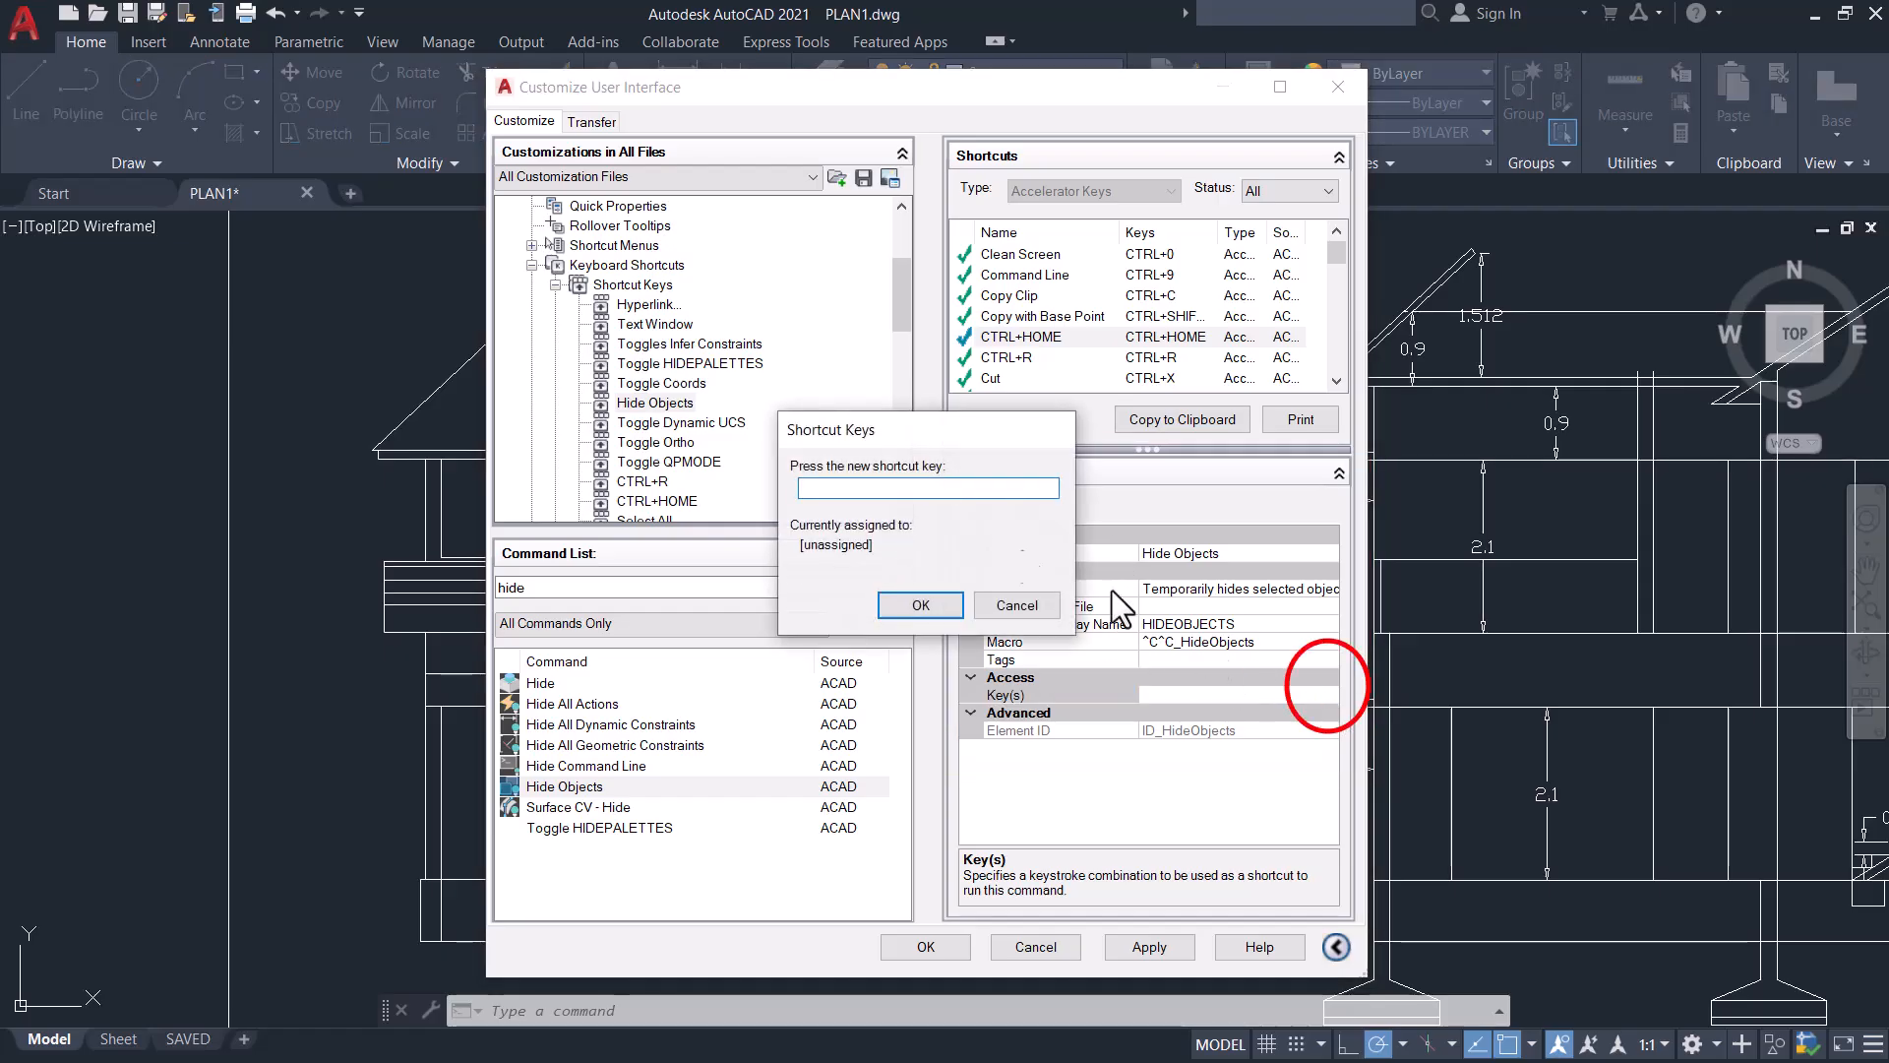
mouse_move(862, 484)
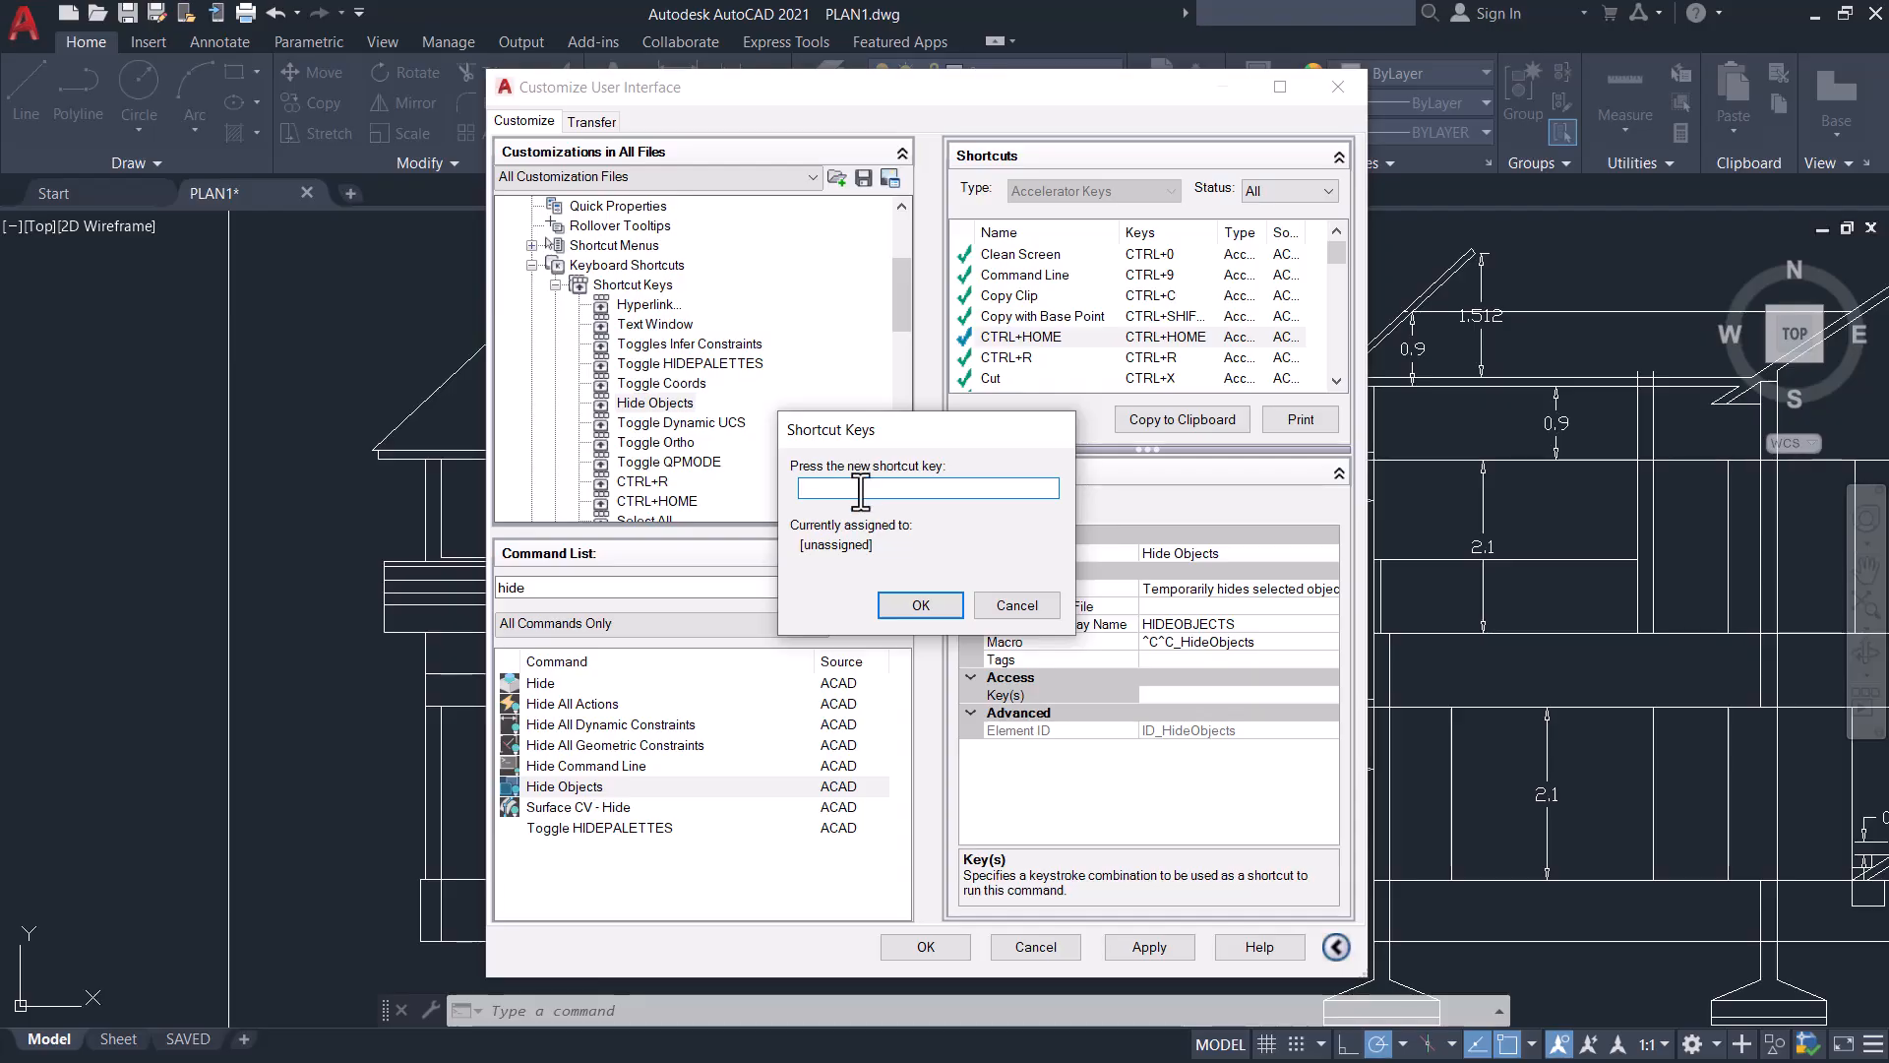
text(CTRL+H)
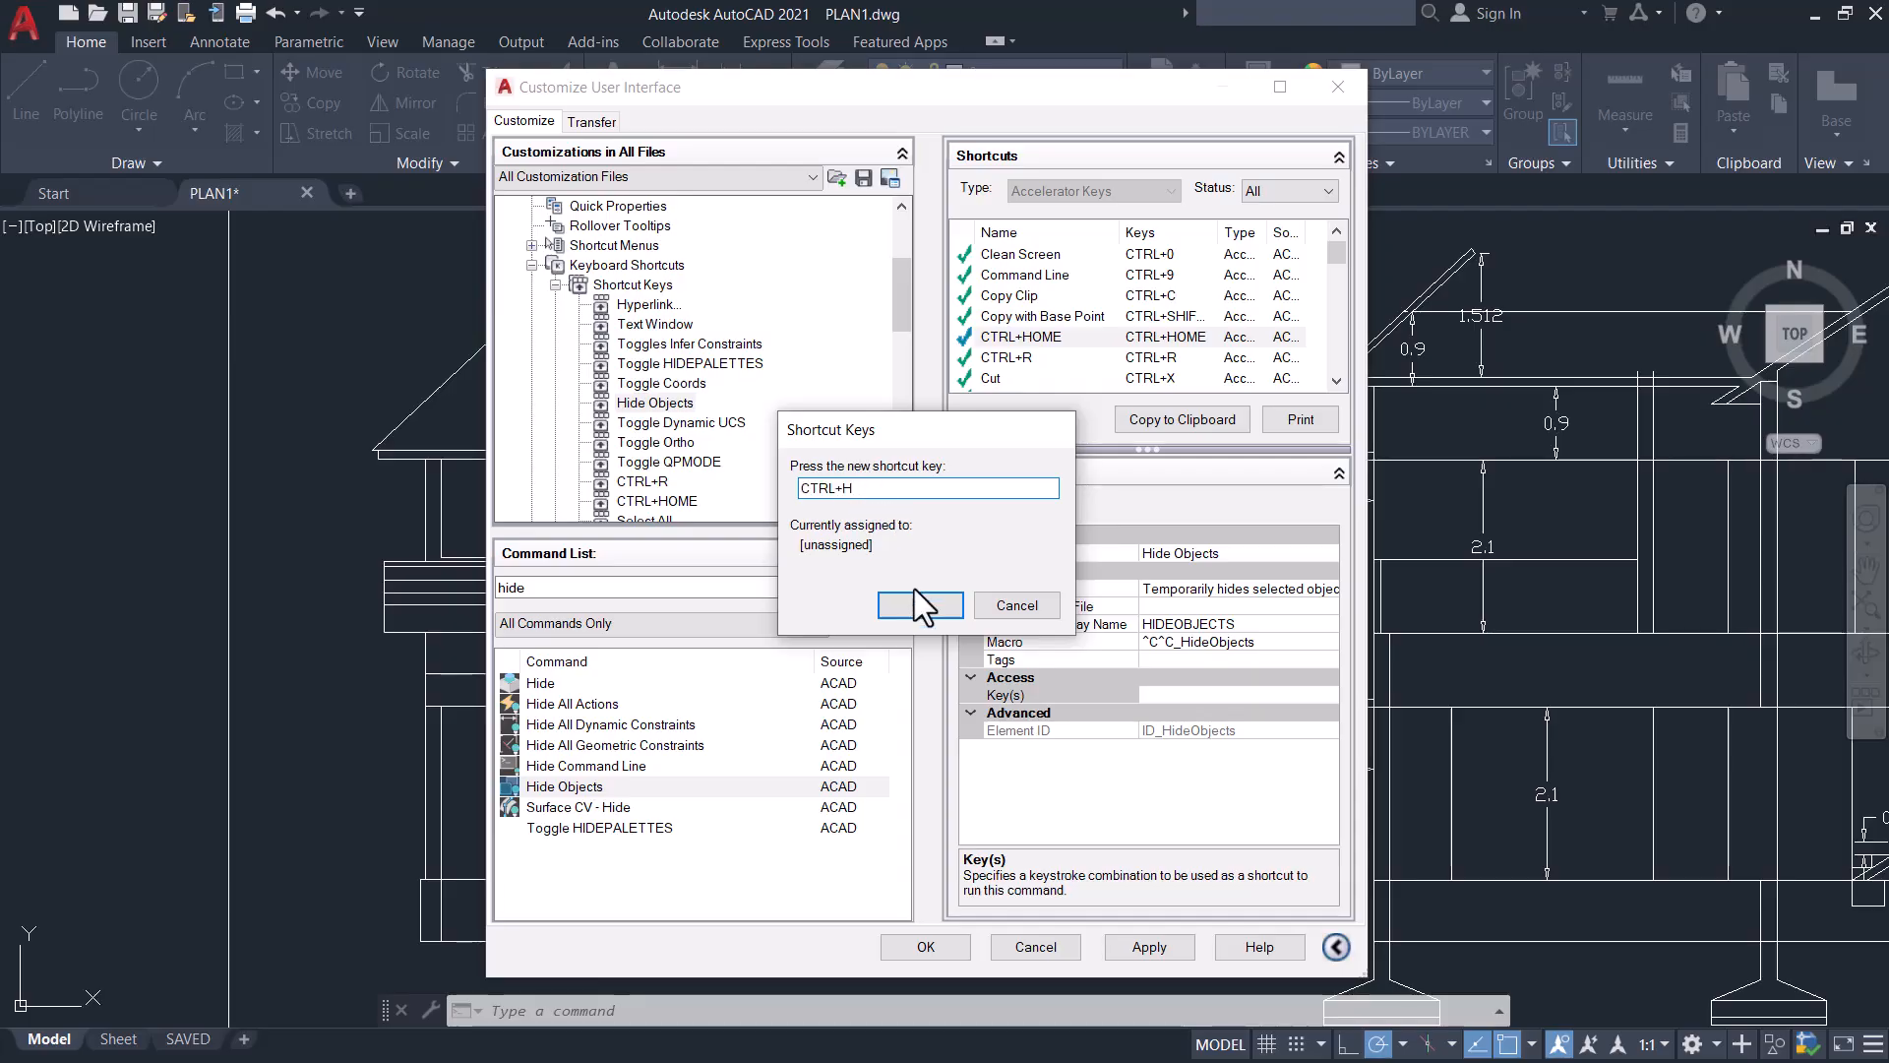
click(920, 604)
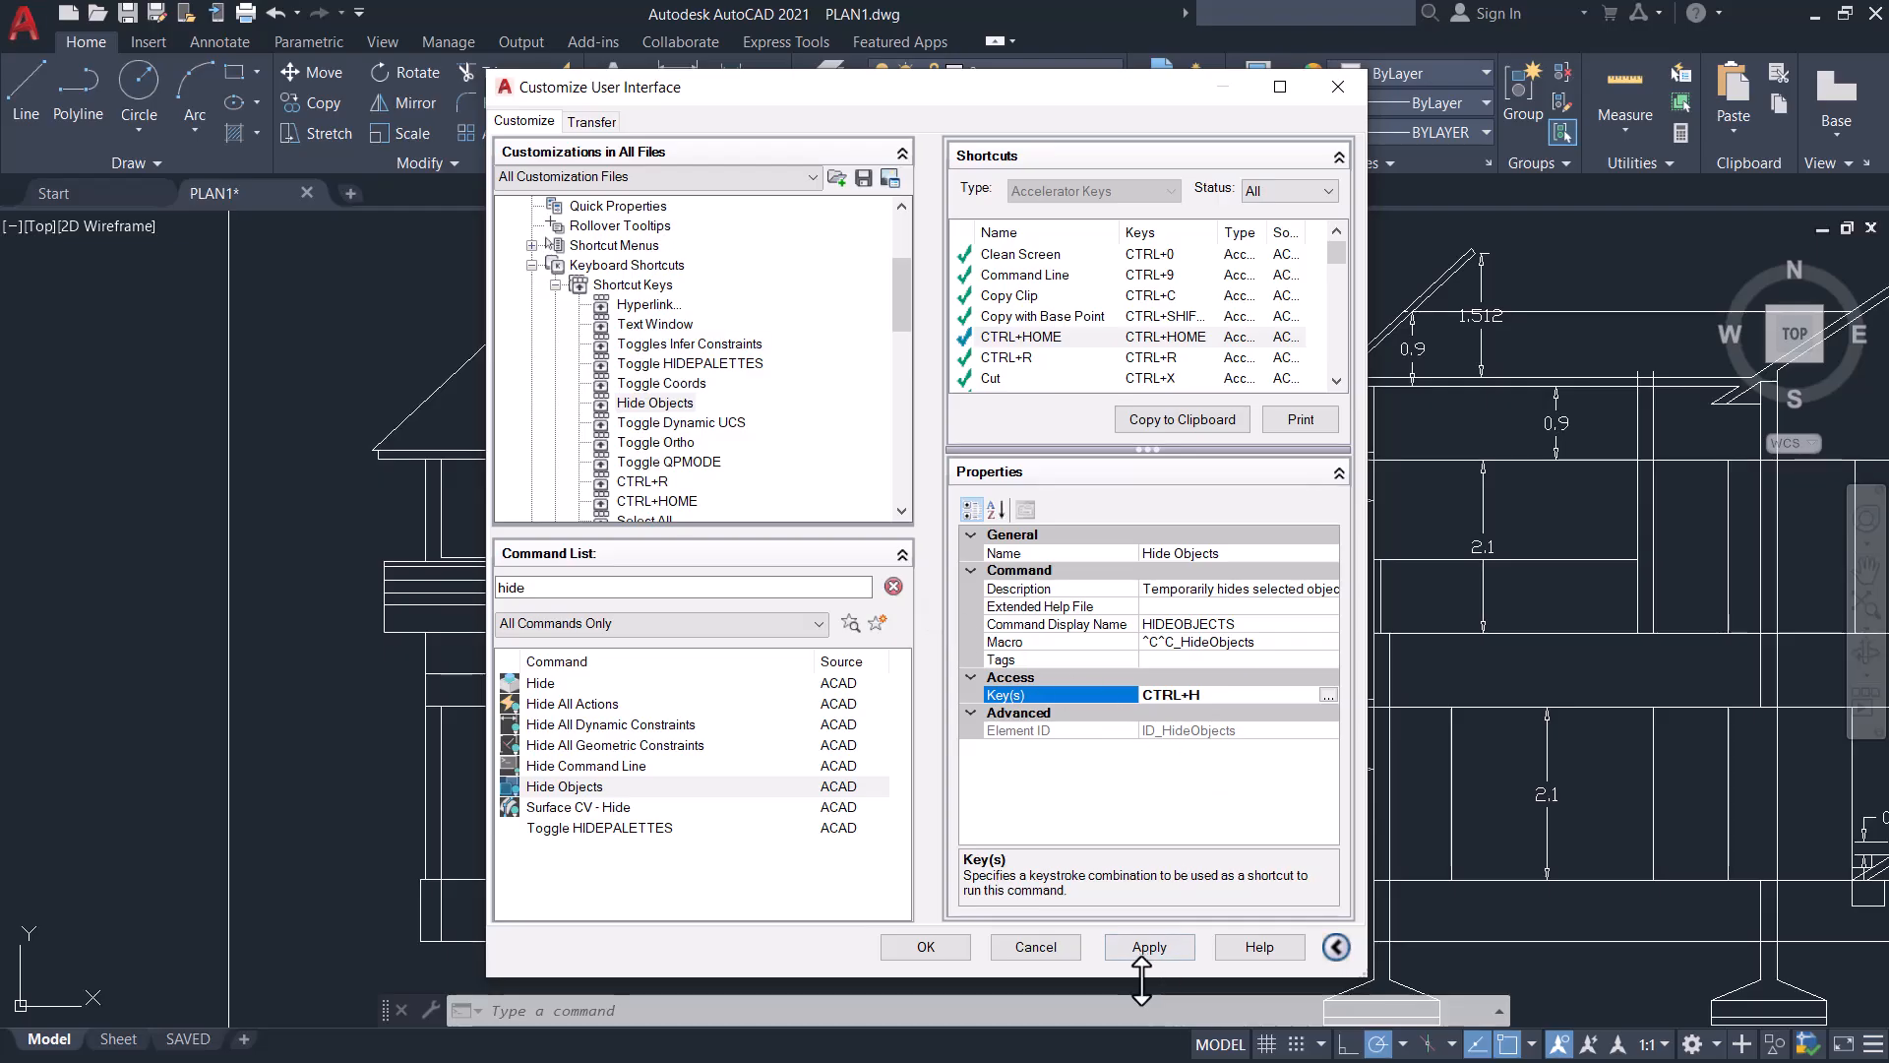
click(1149, 946)
text(end)
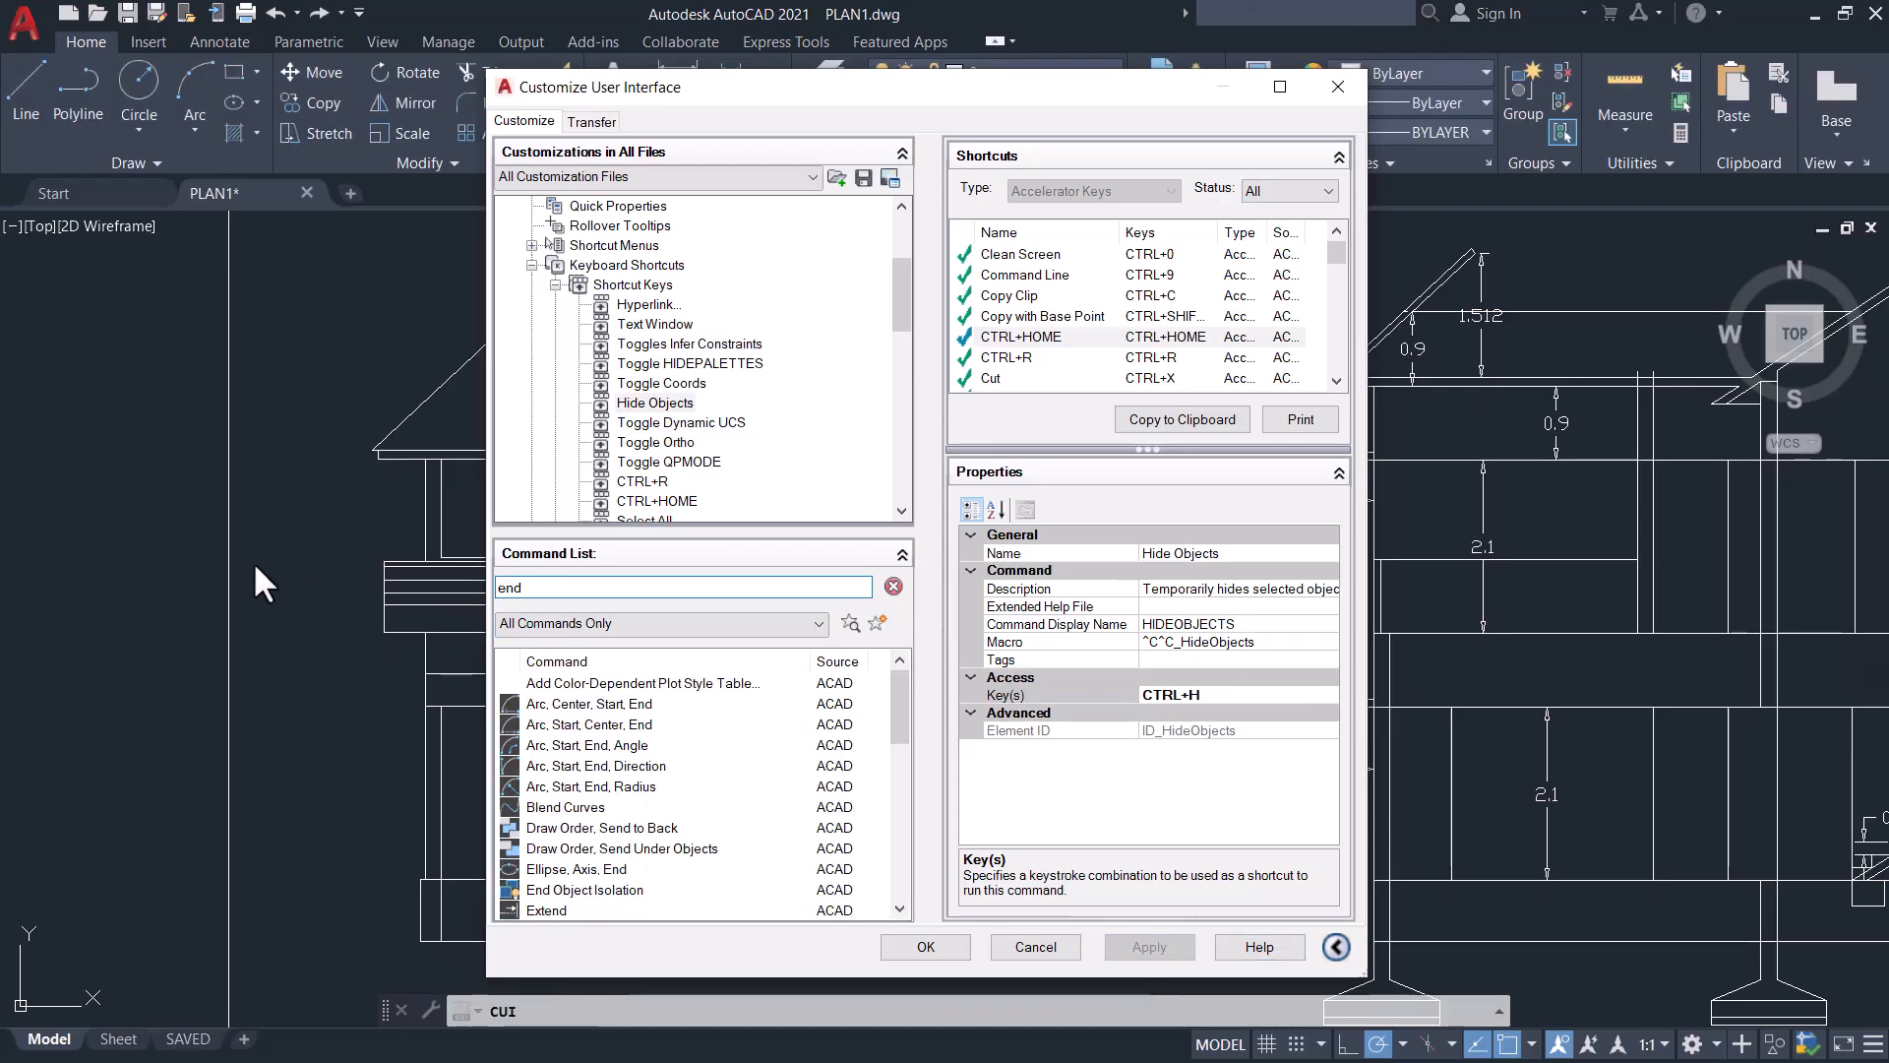
Step: Add the End Object Isolation command to the Shortcut Keys list
scroll(down, 3)
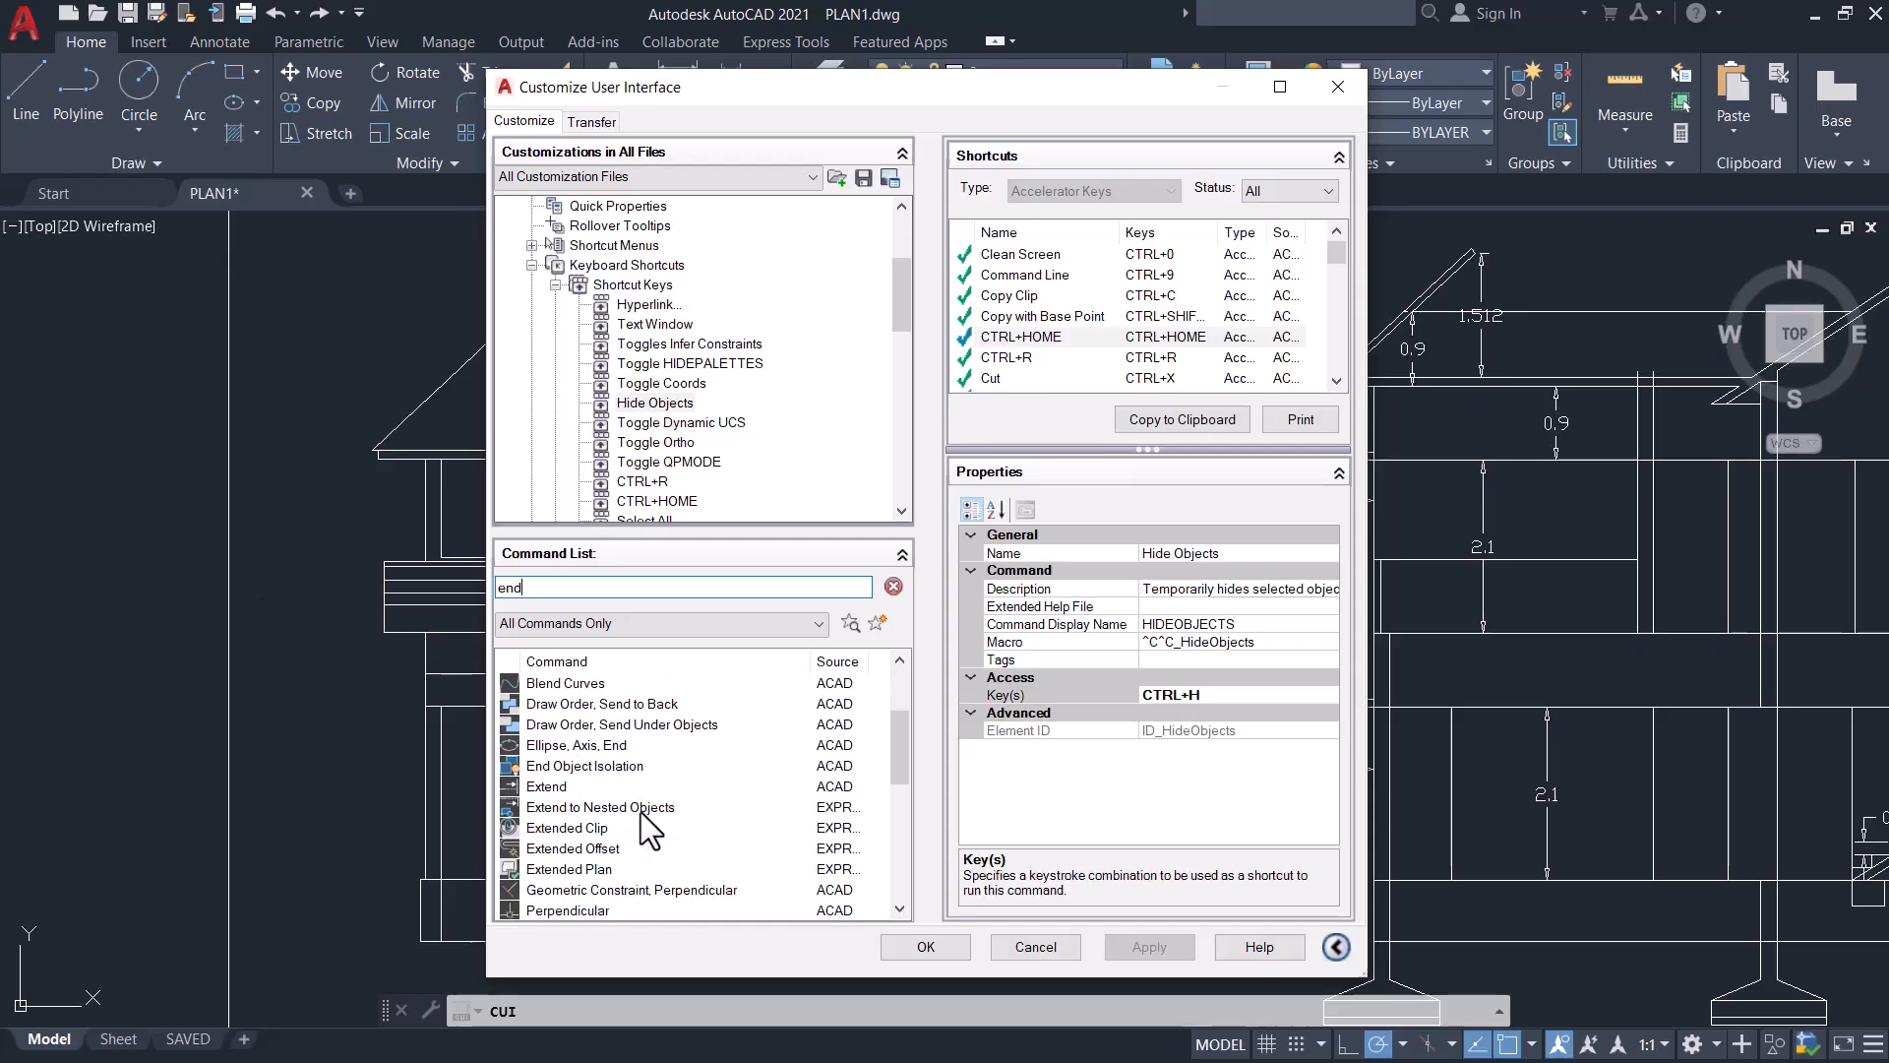
click(584, 827)
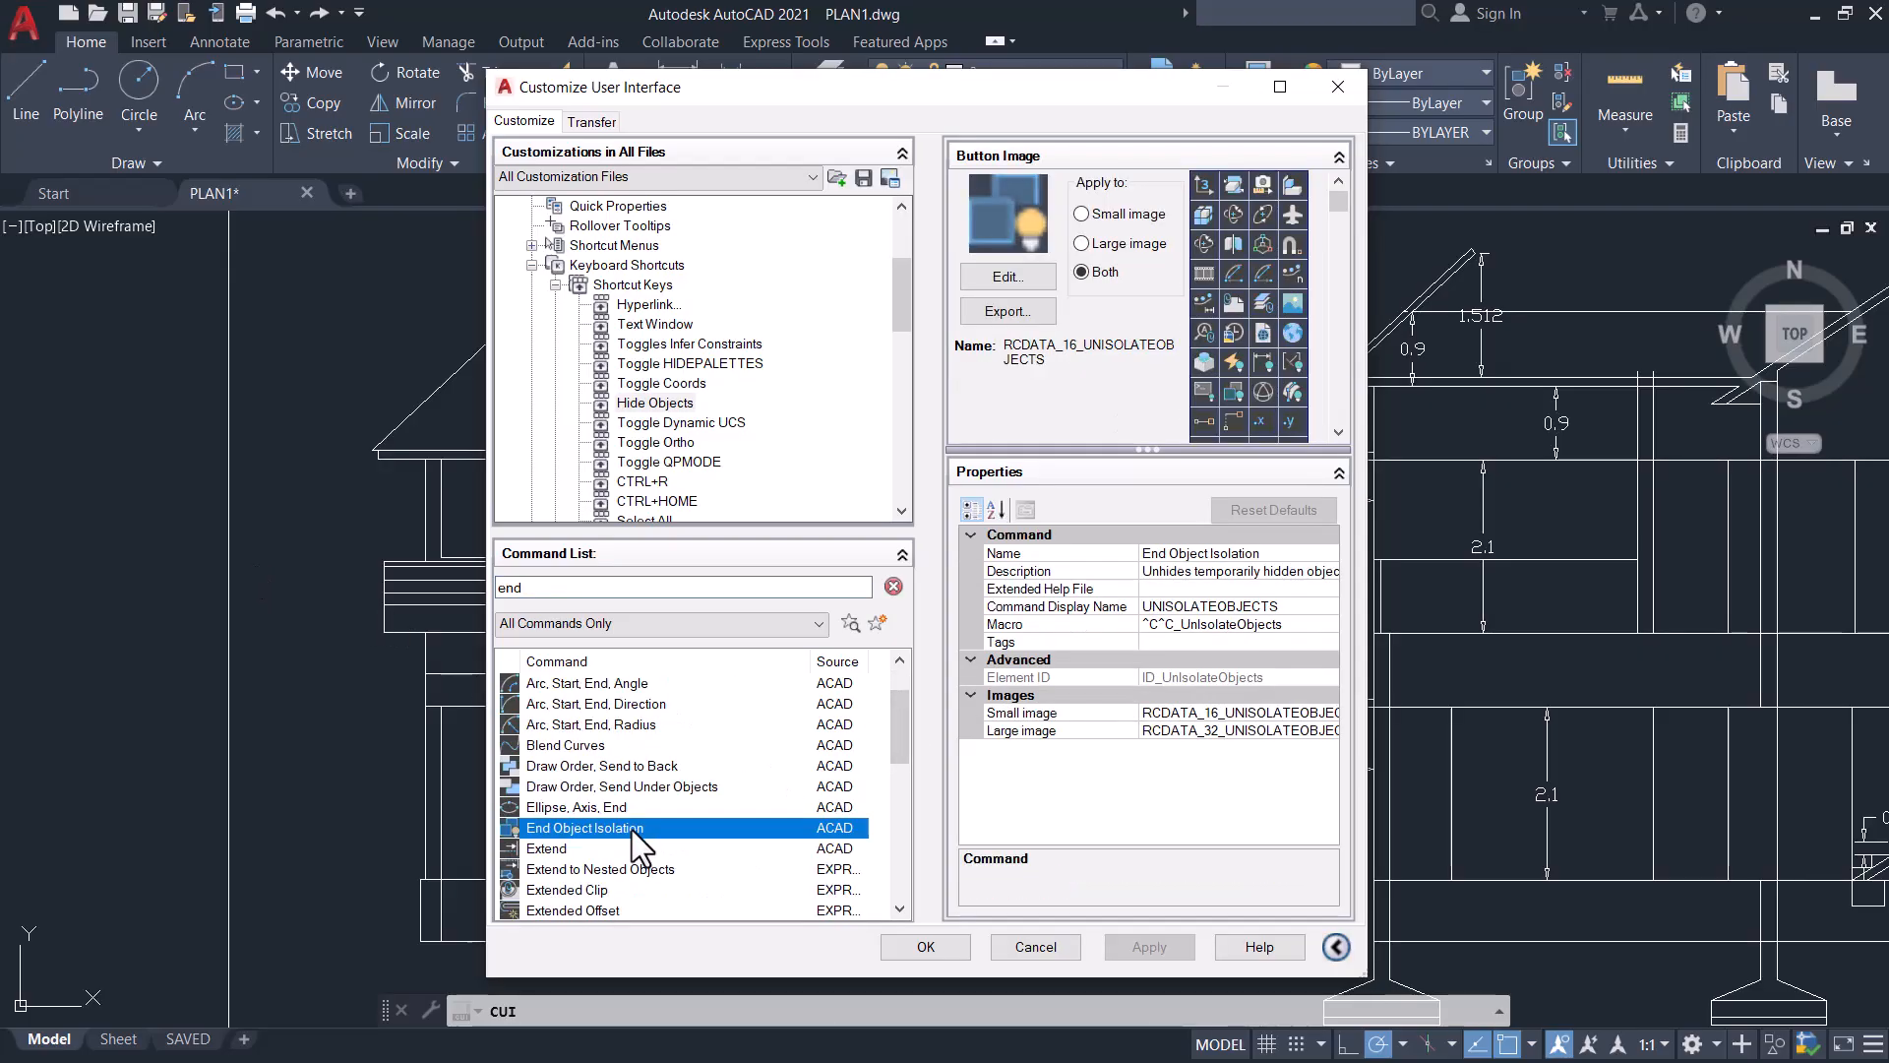
scroll(down, 3)
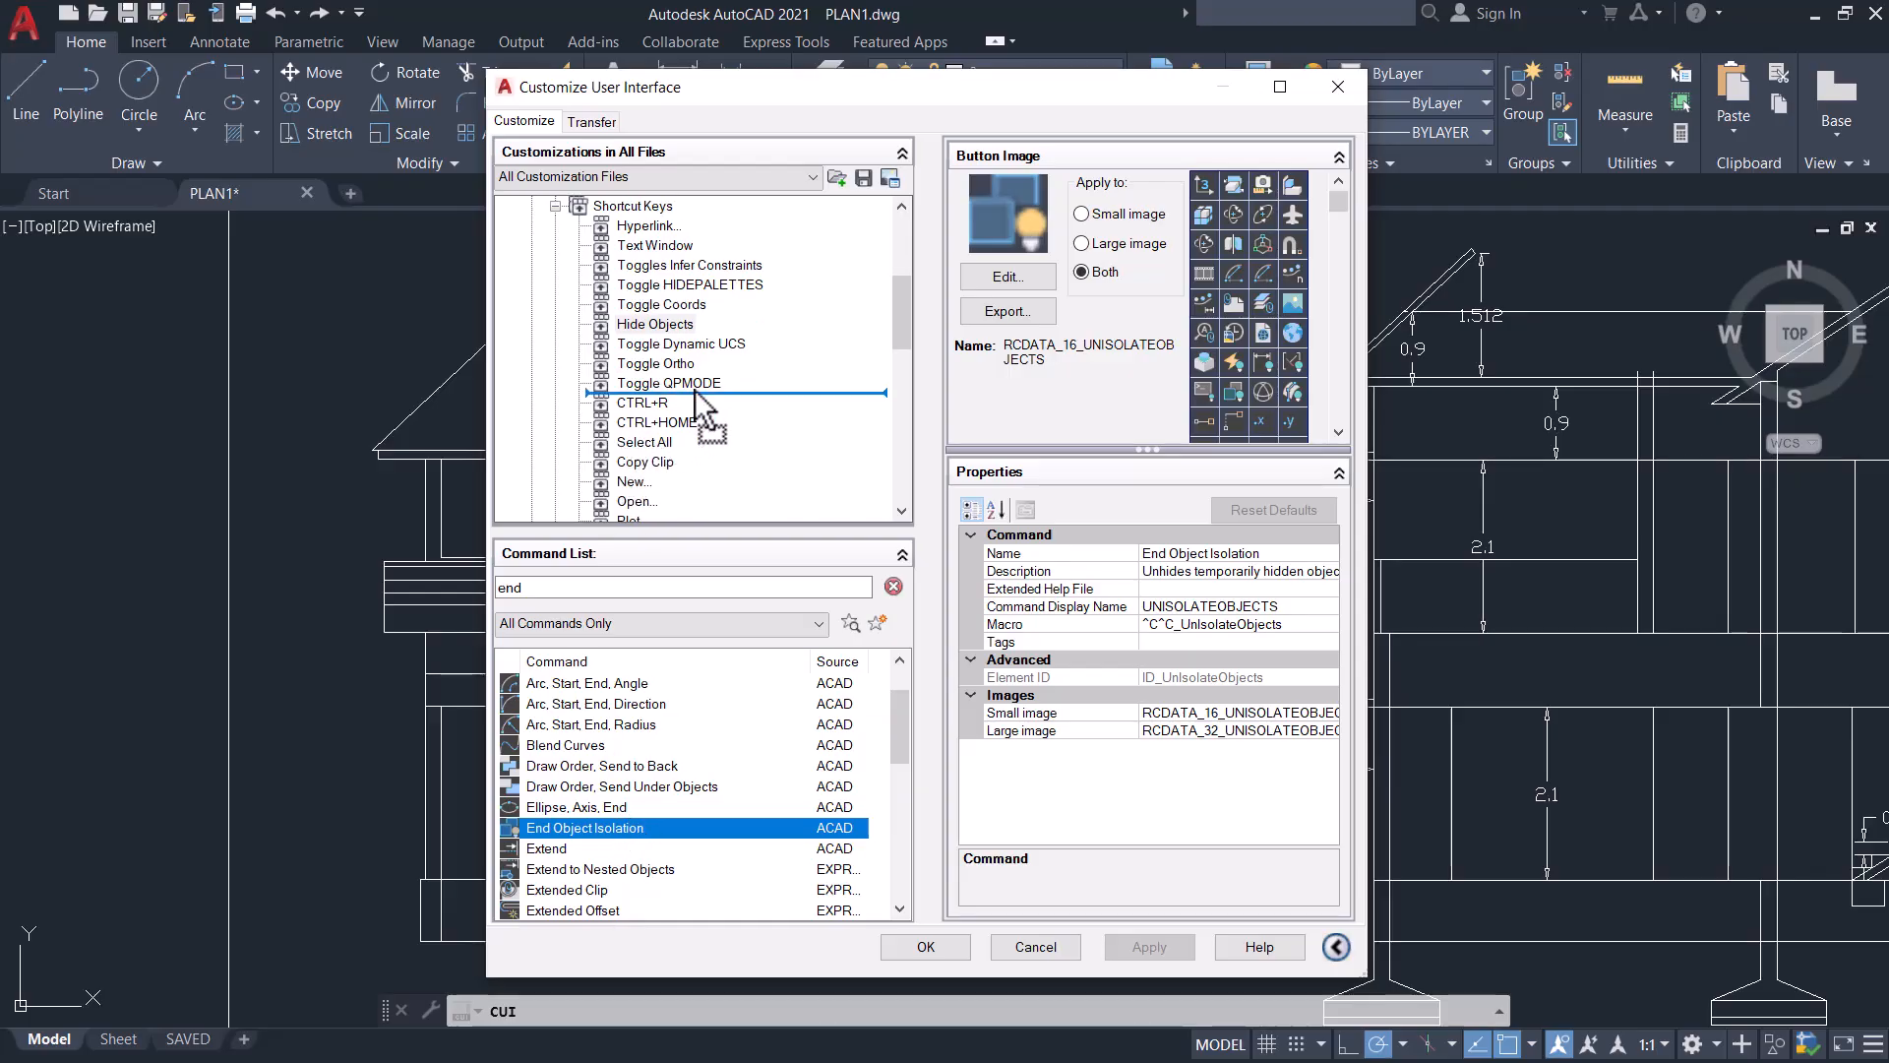
click(676, 402)
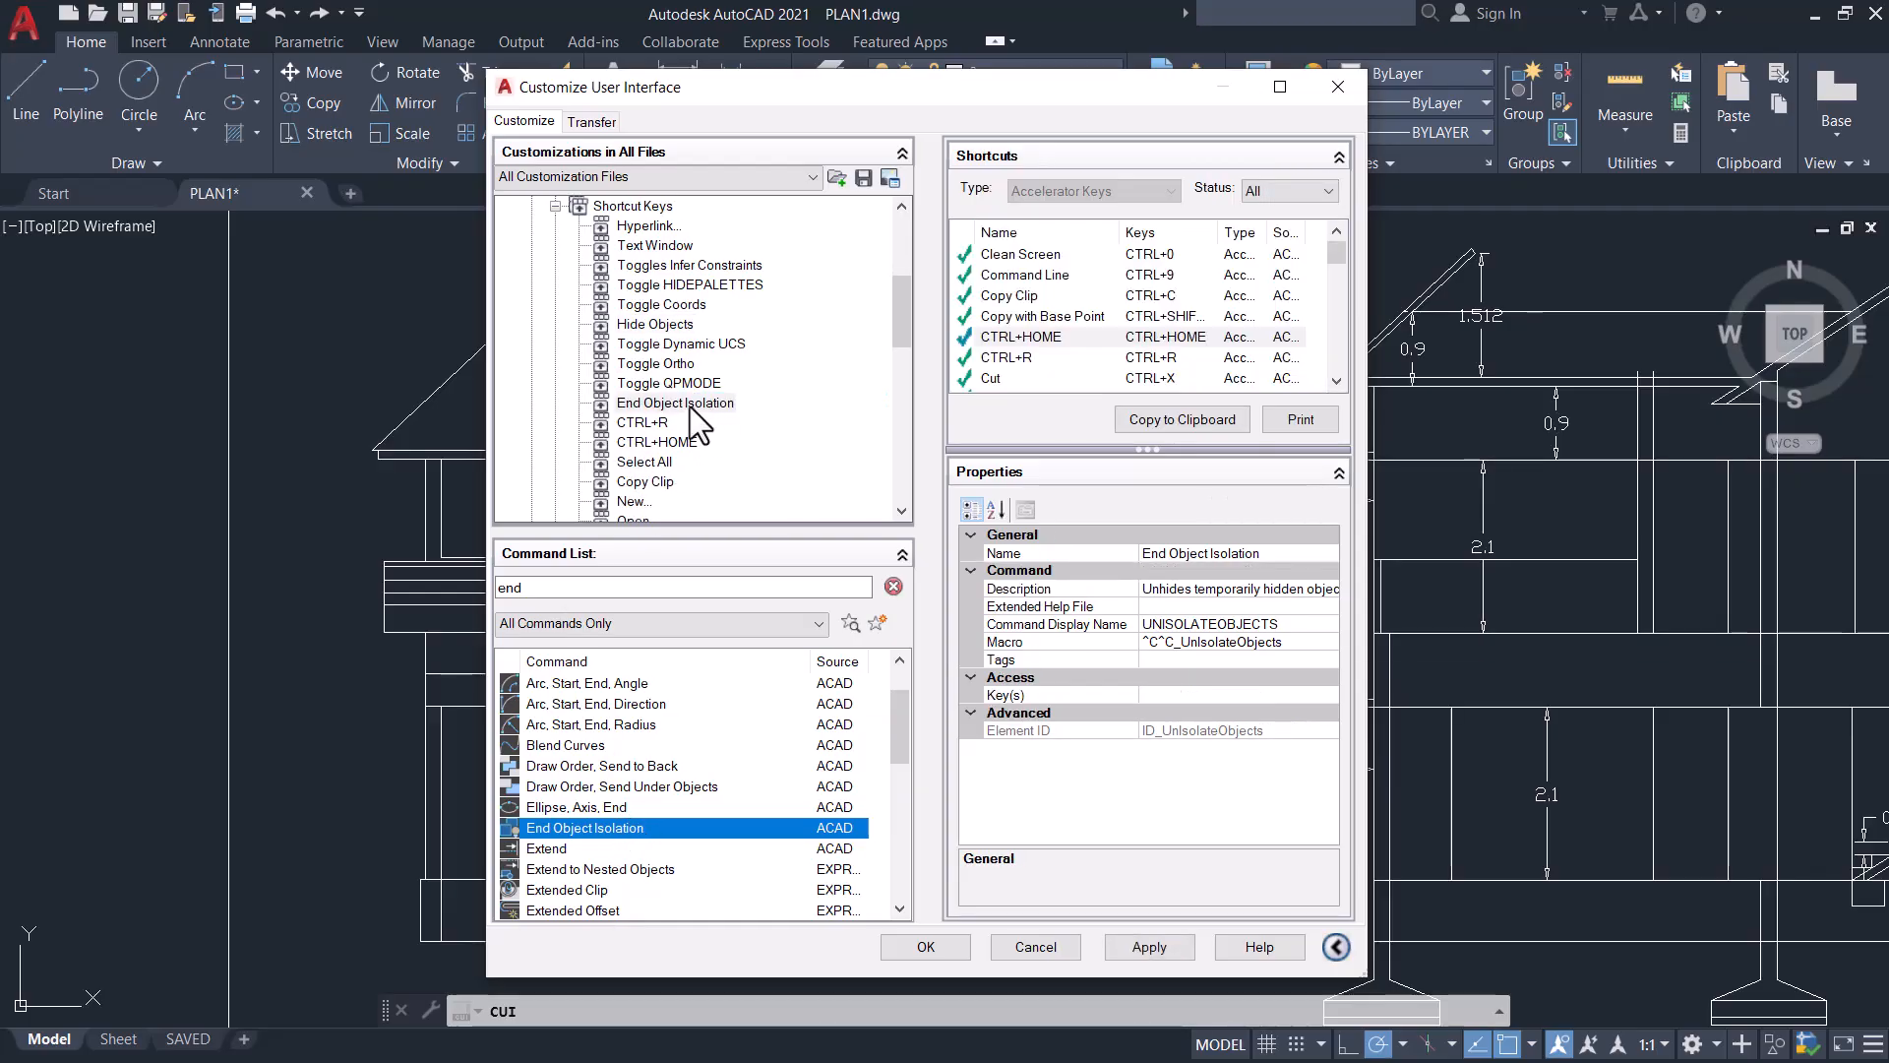
click(676, 403)
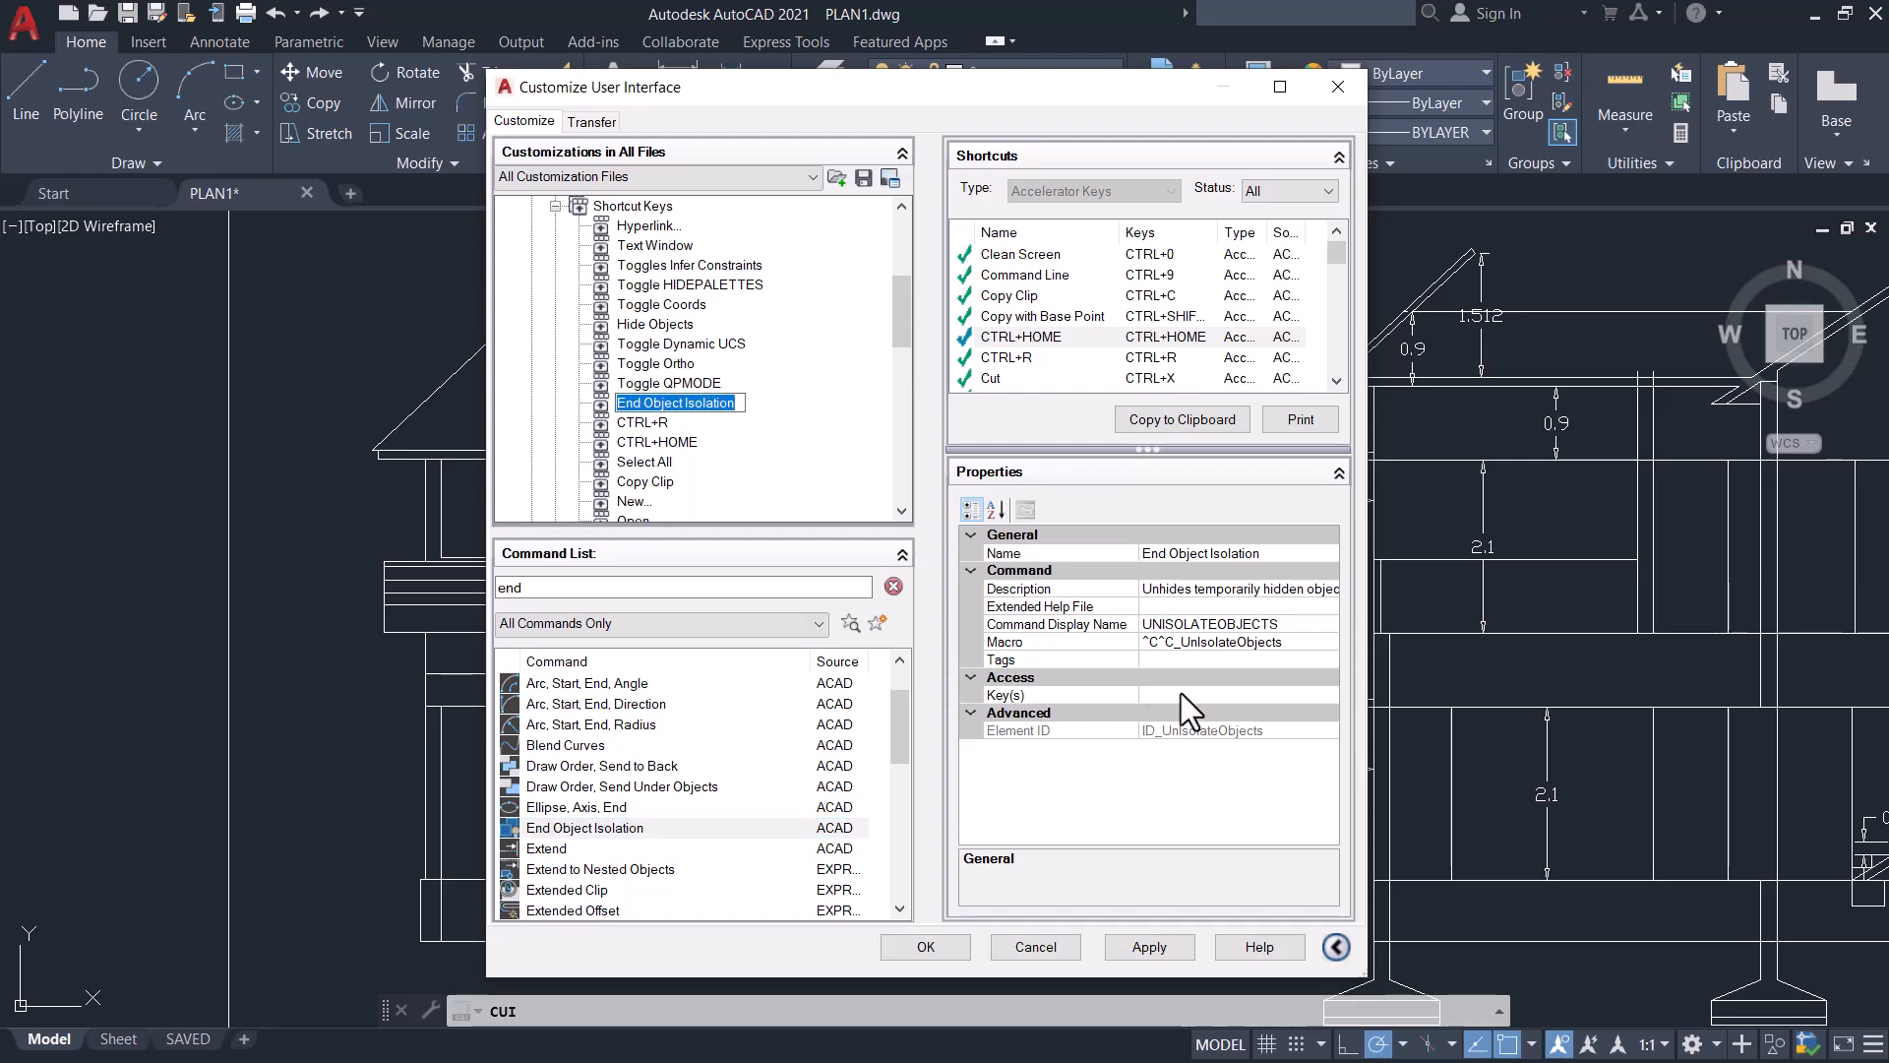
Step: Assign CTRL+SHIFT+E as the End Object Isolation key
click(1241, 696)
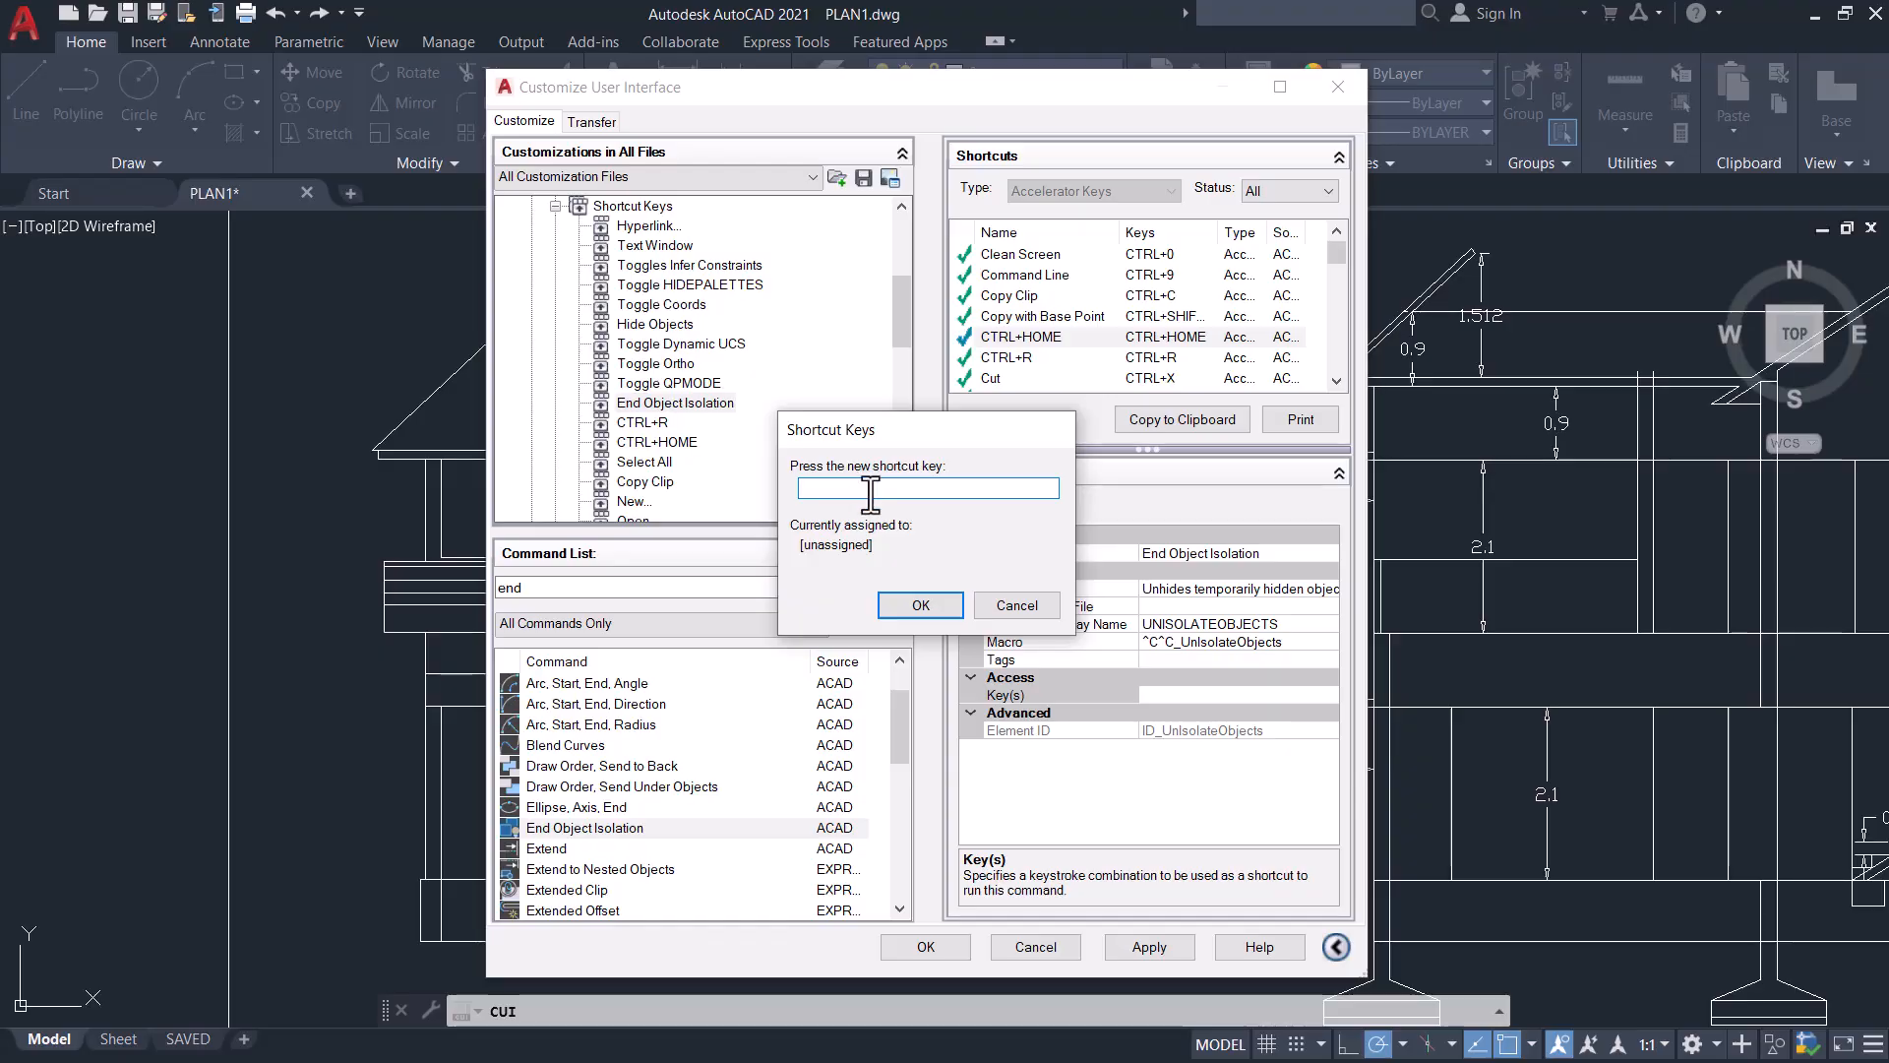
text(CTRL+SHIFT+E)
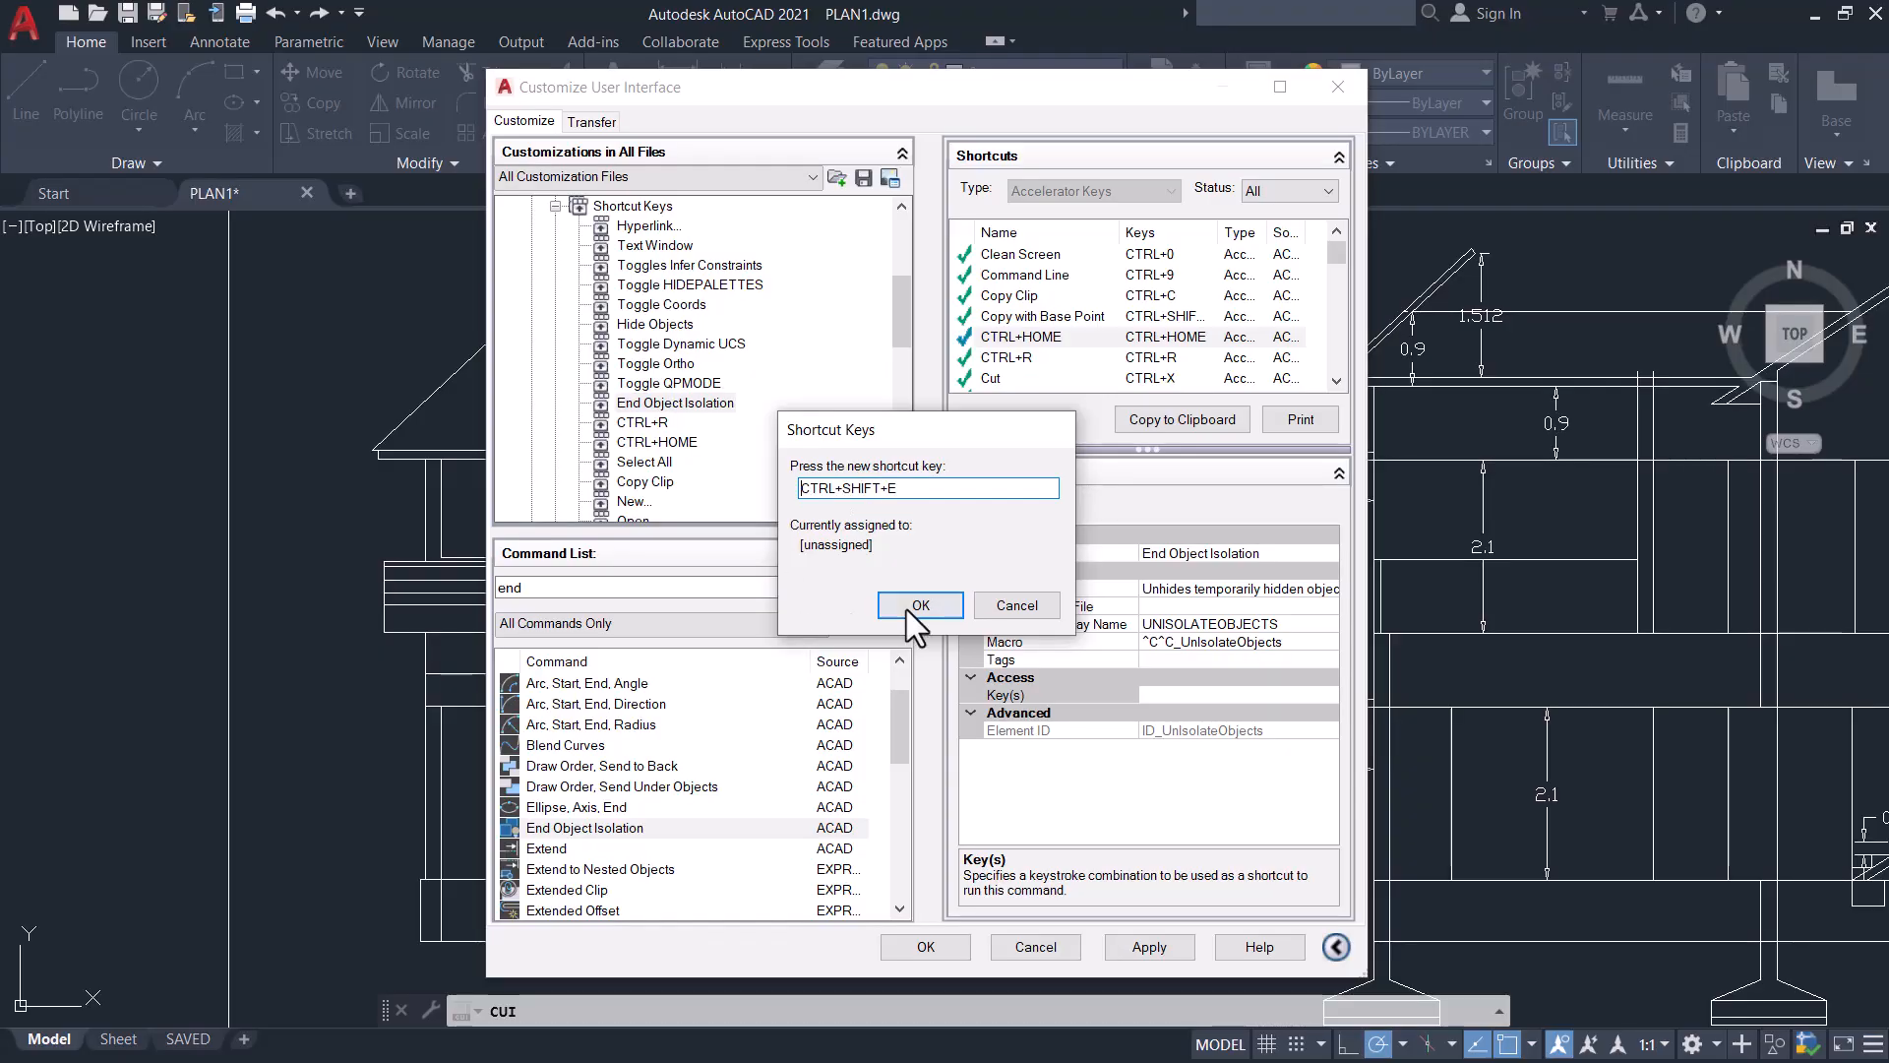
click(919, 606)
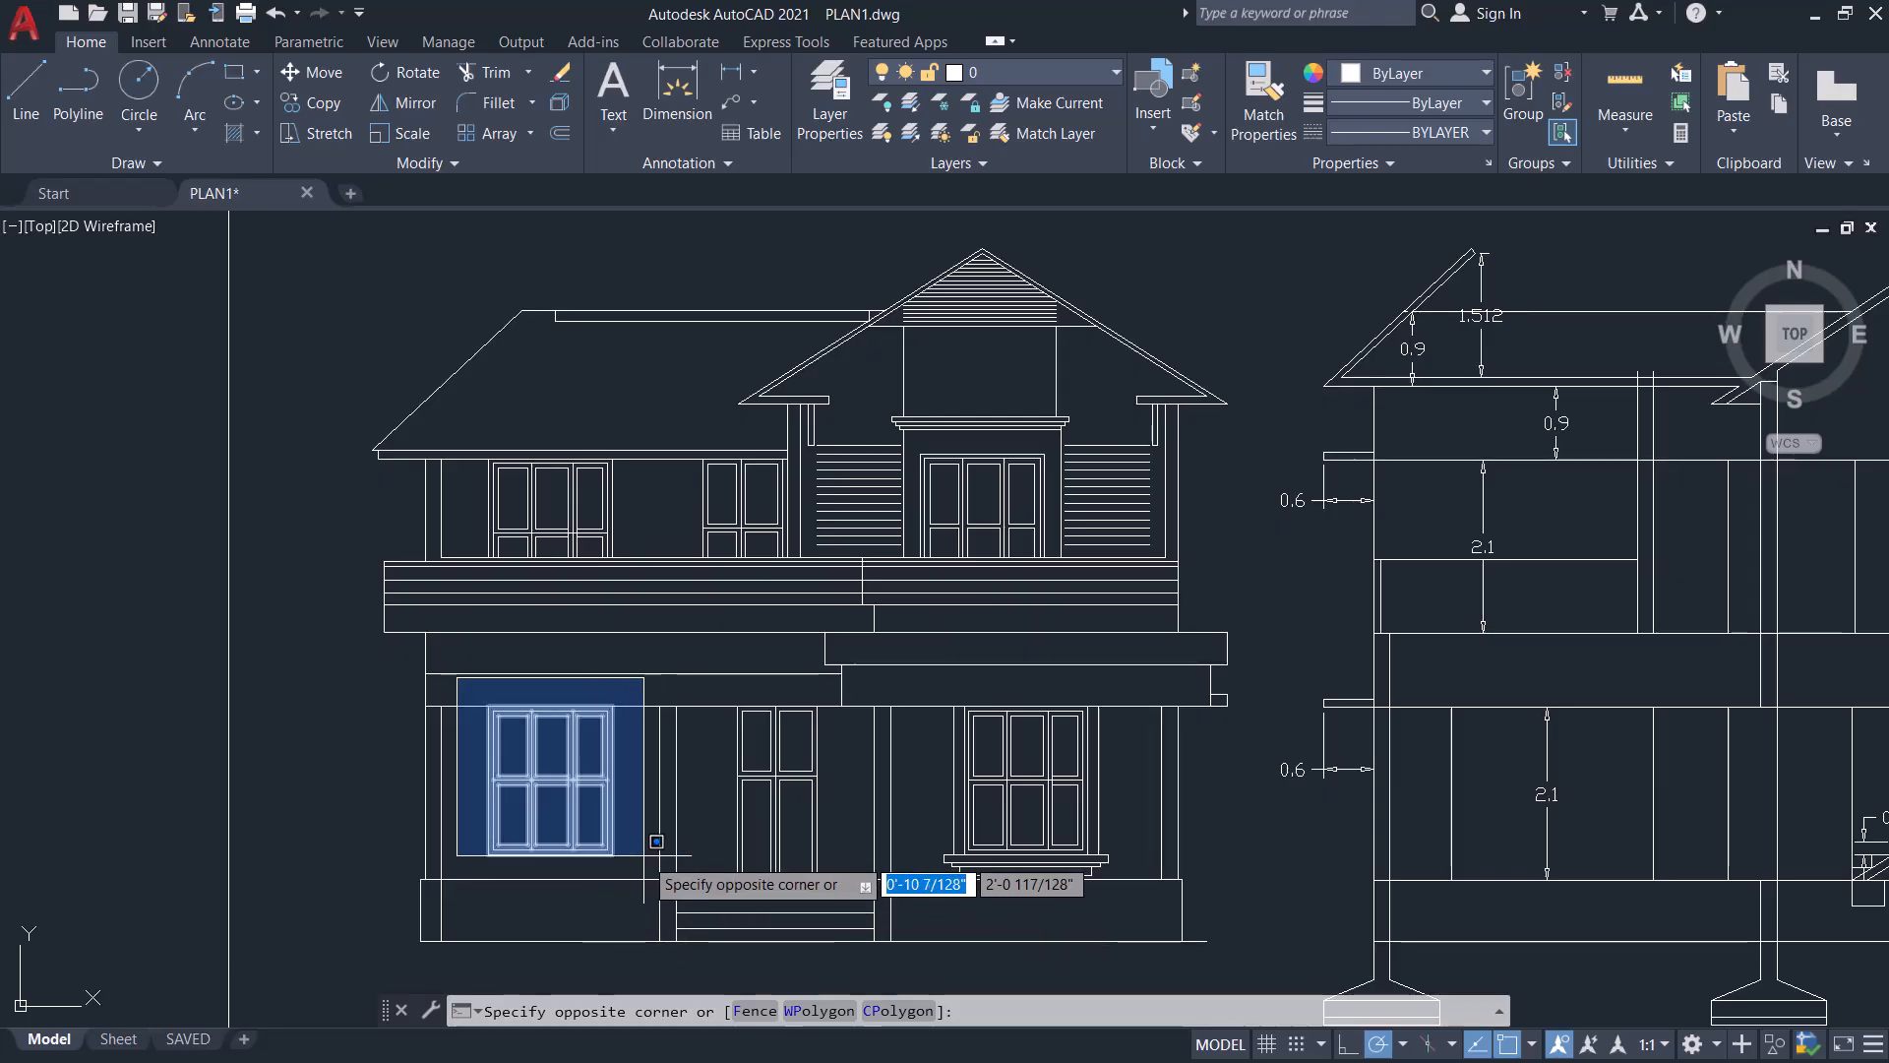
Step: Hide the lower-left window with Ctrl+H, then restore it with Ctrl+Shift+E
key(ctrl+h)
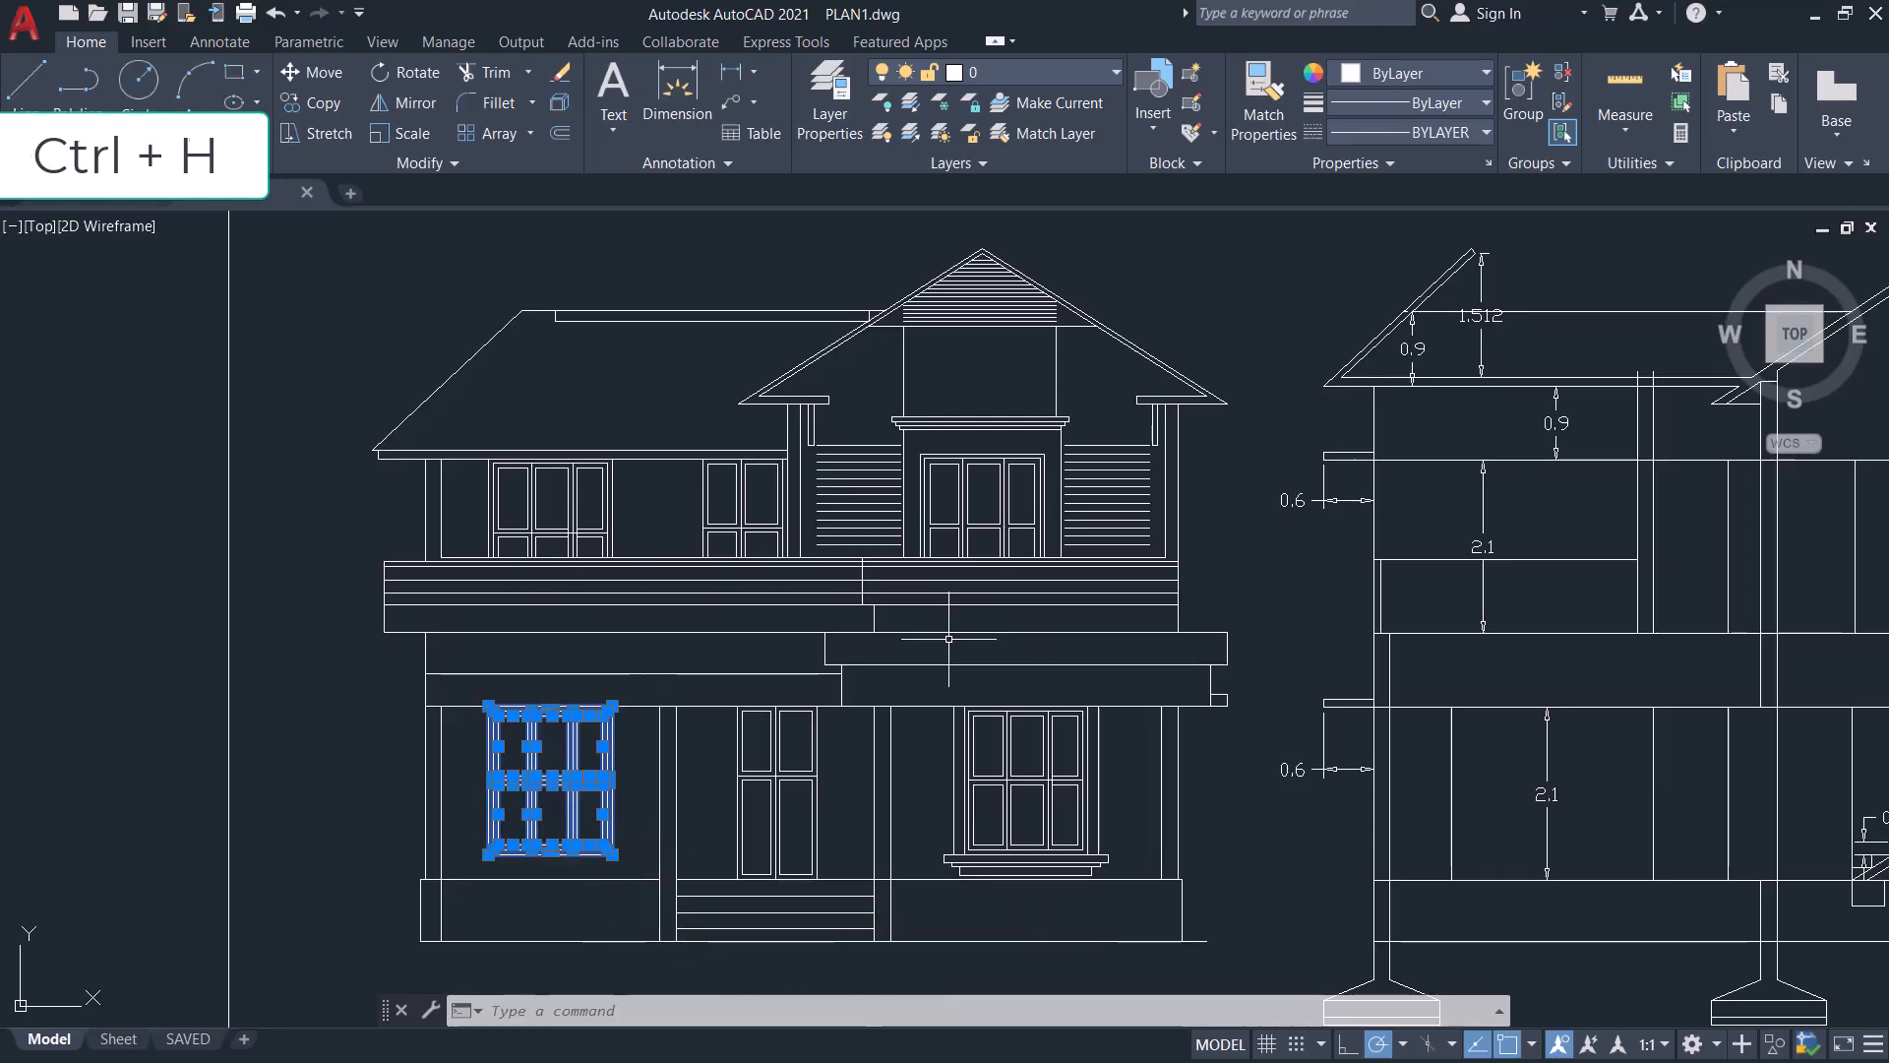
key(Escape)
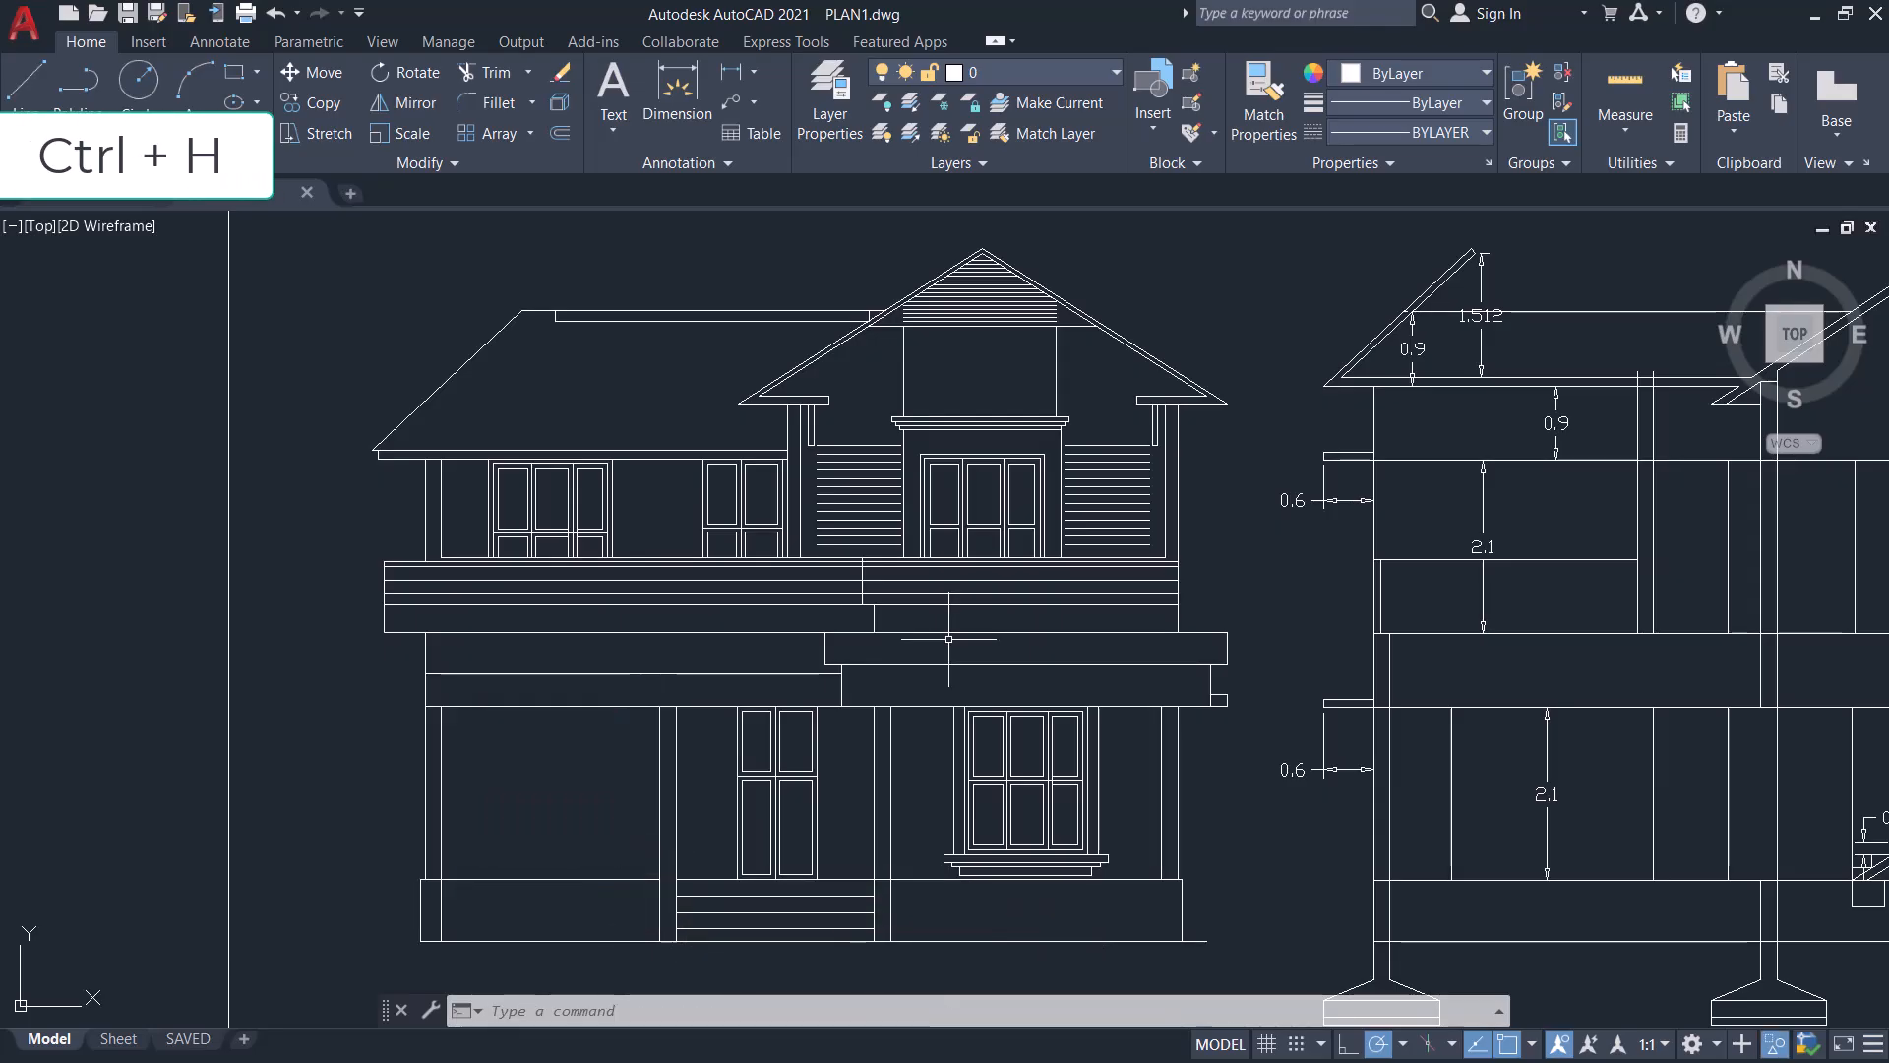
key(ctrl+h)
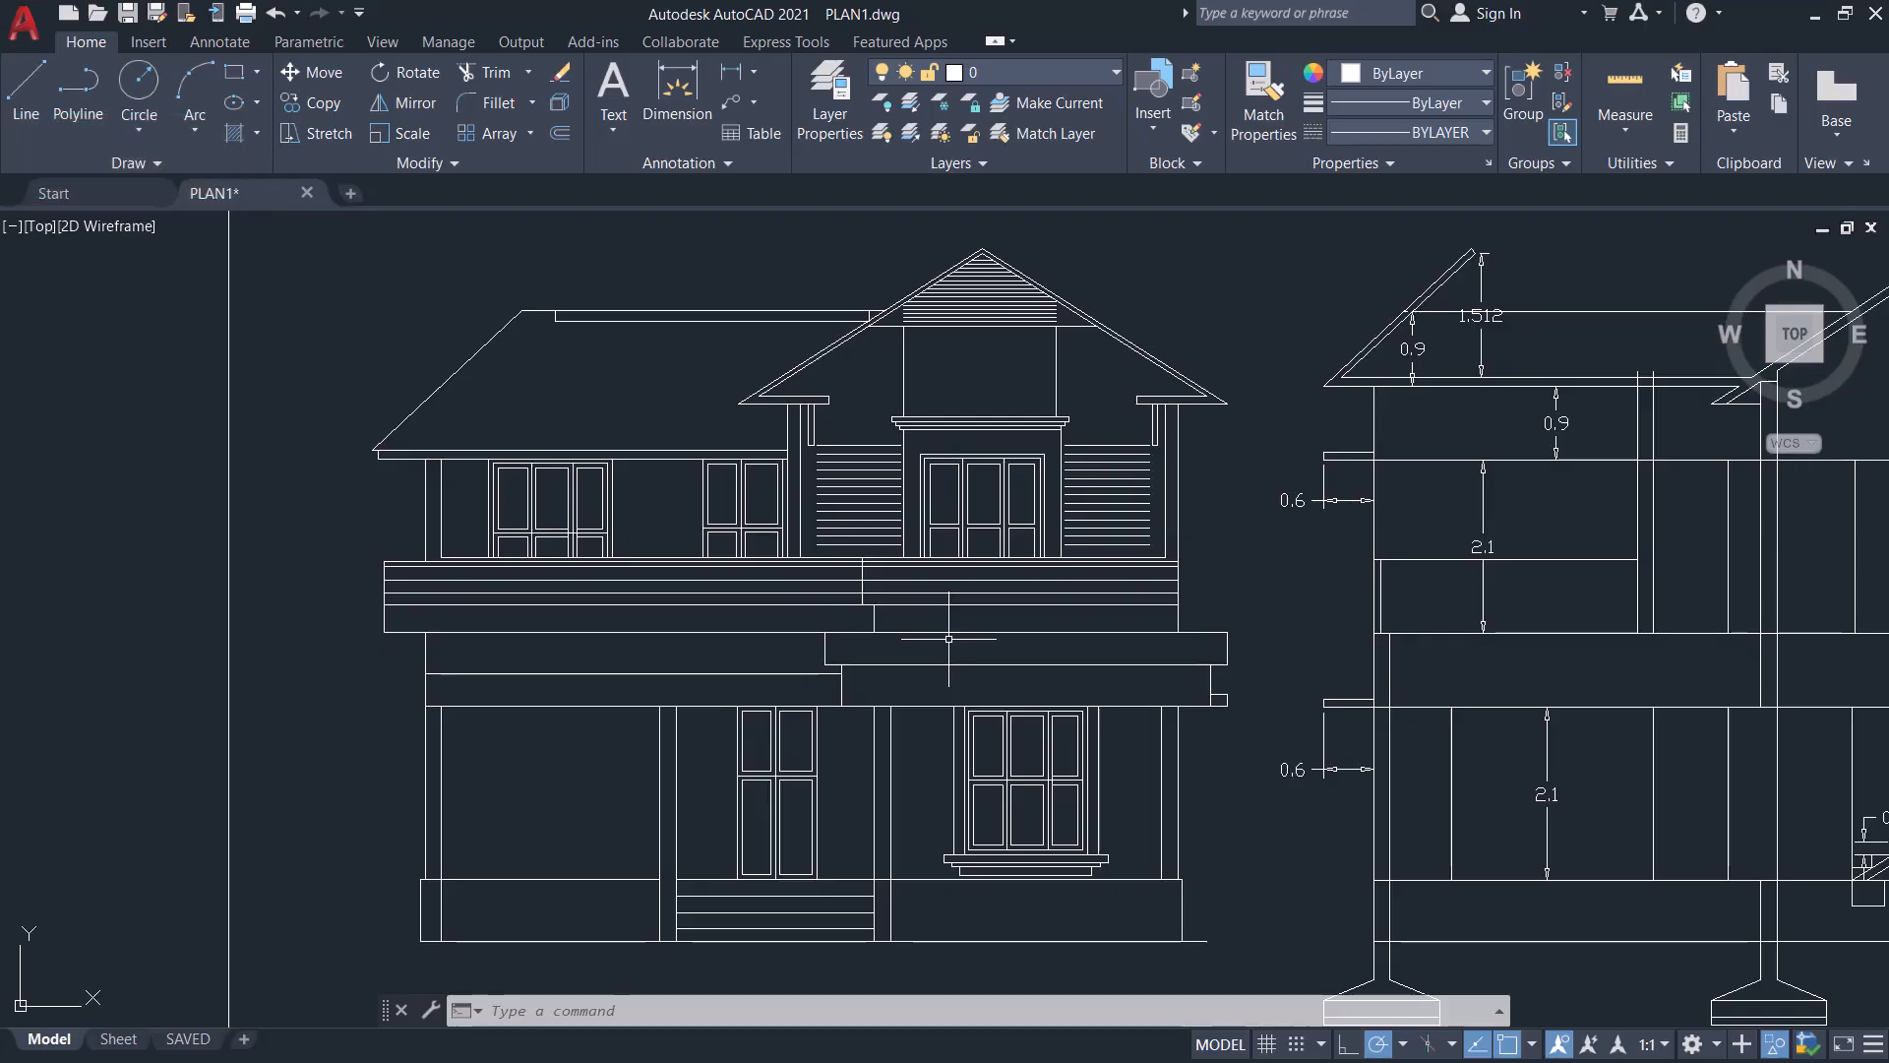
key(ctrl+shift+e)
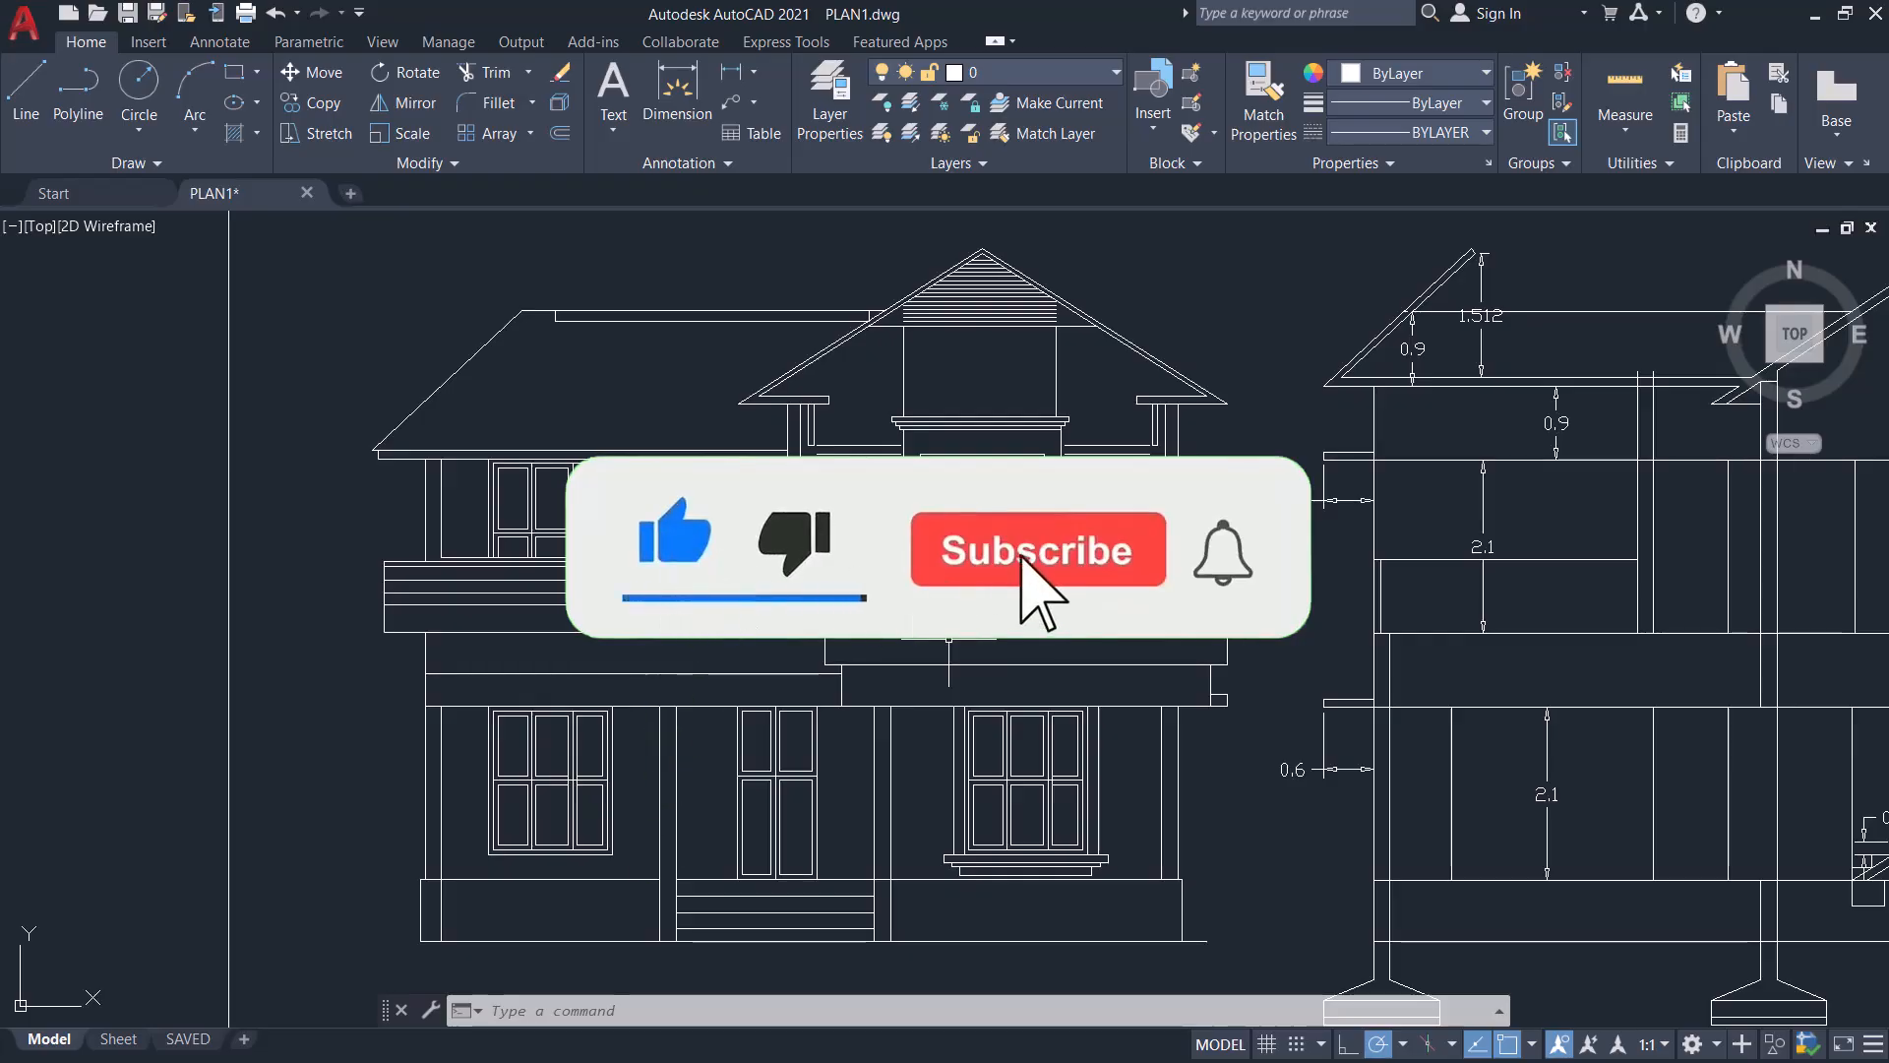
click(1036, 548)
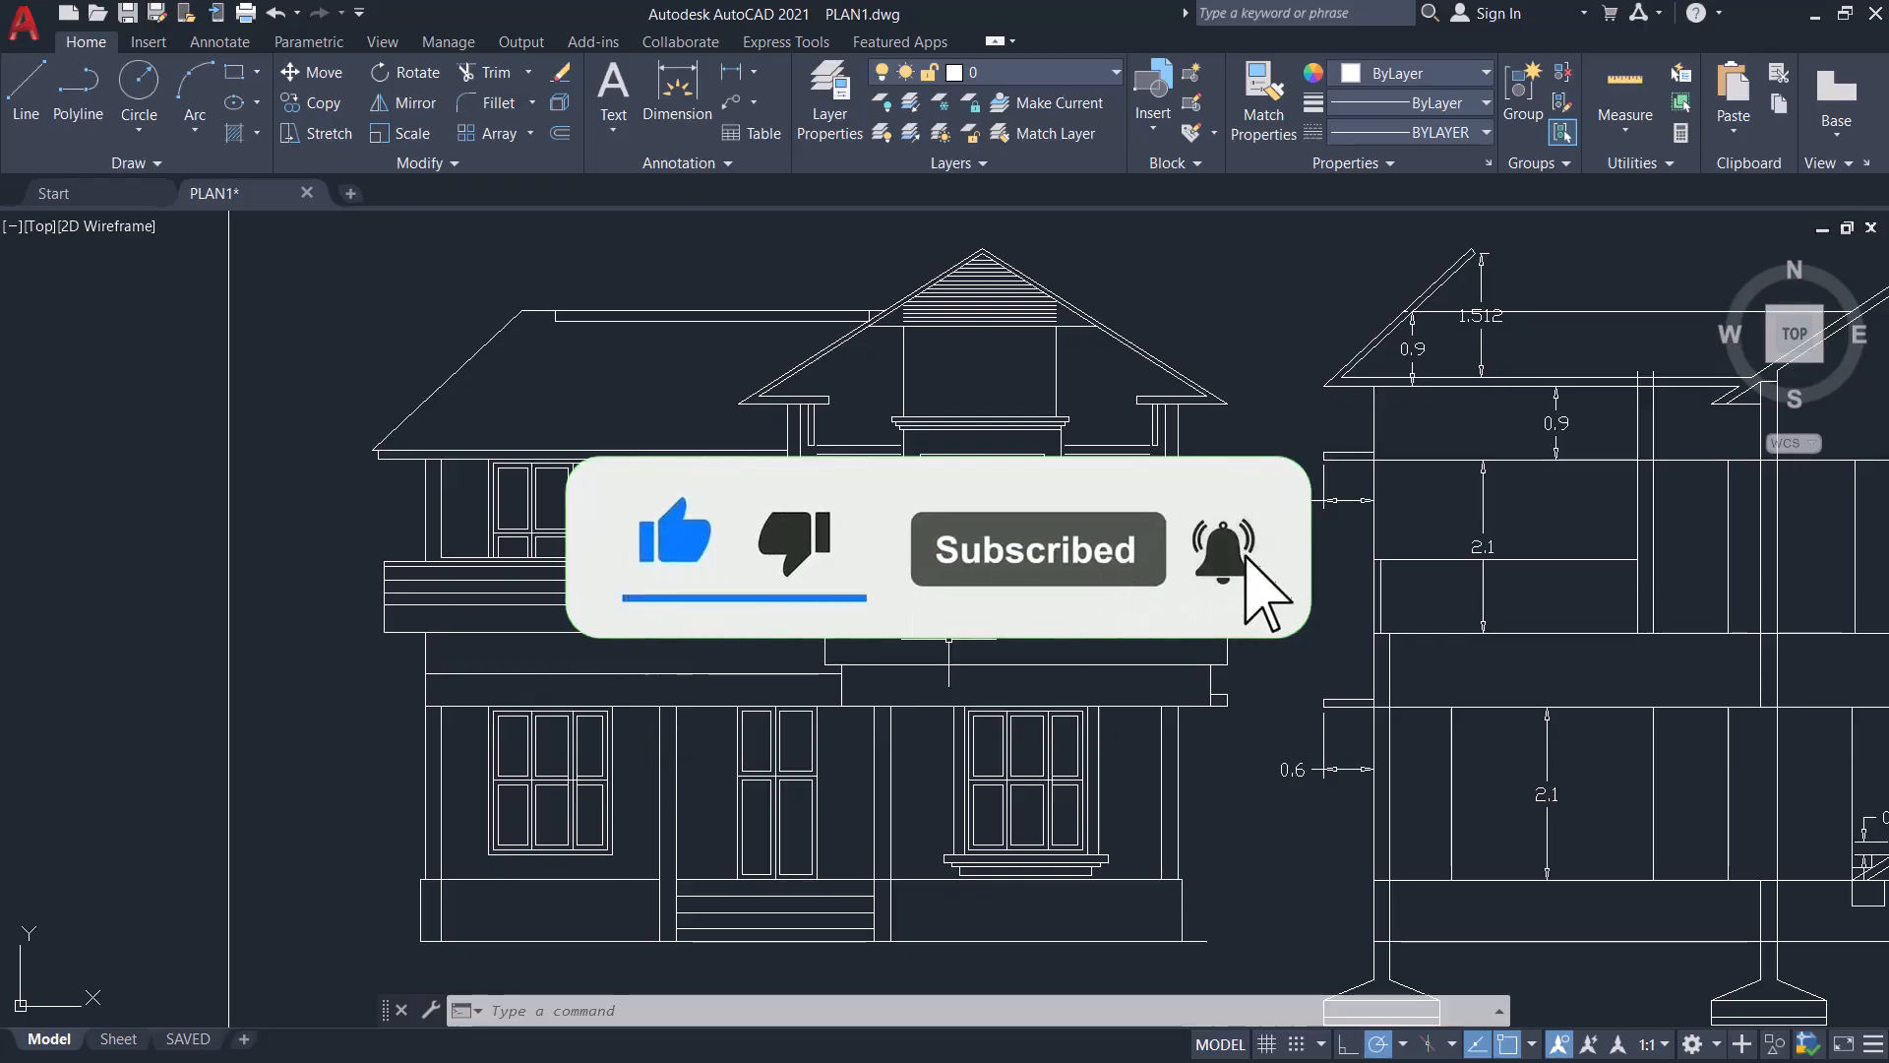